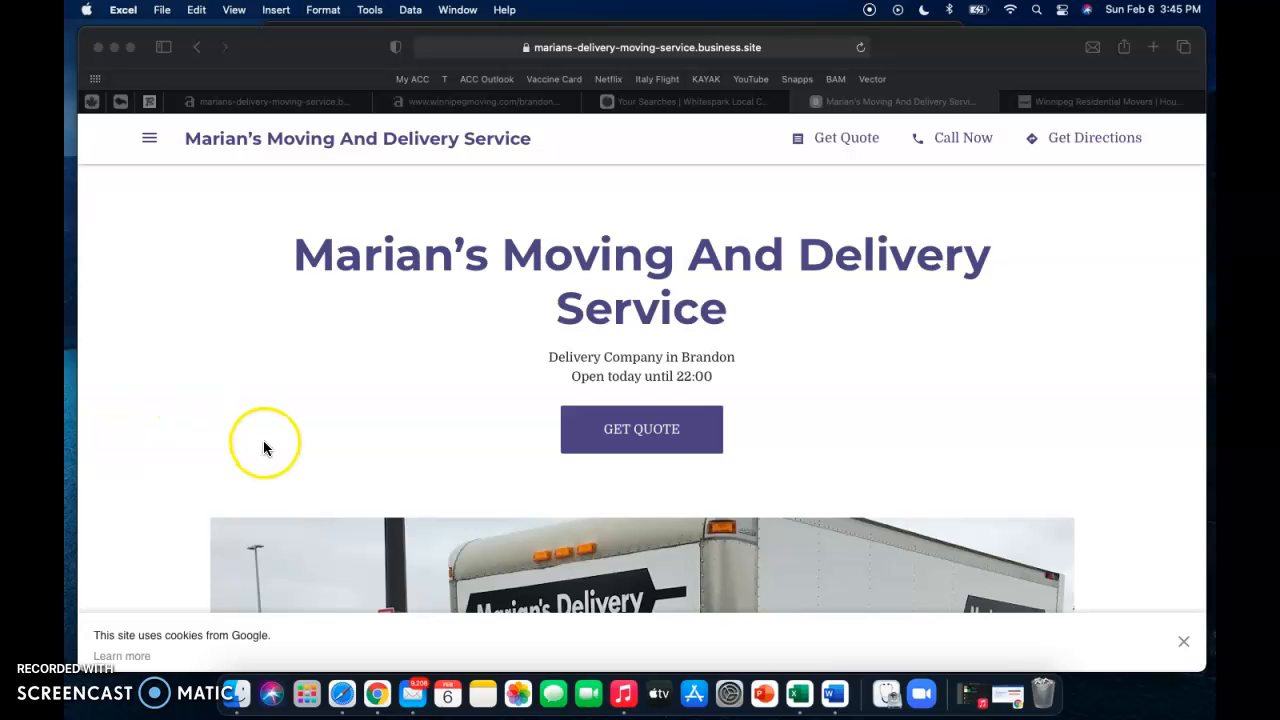
mouse_move(480, 499)
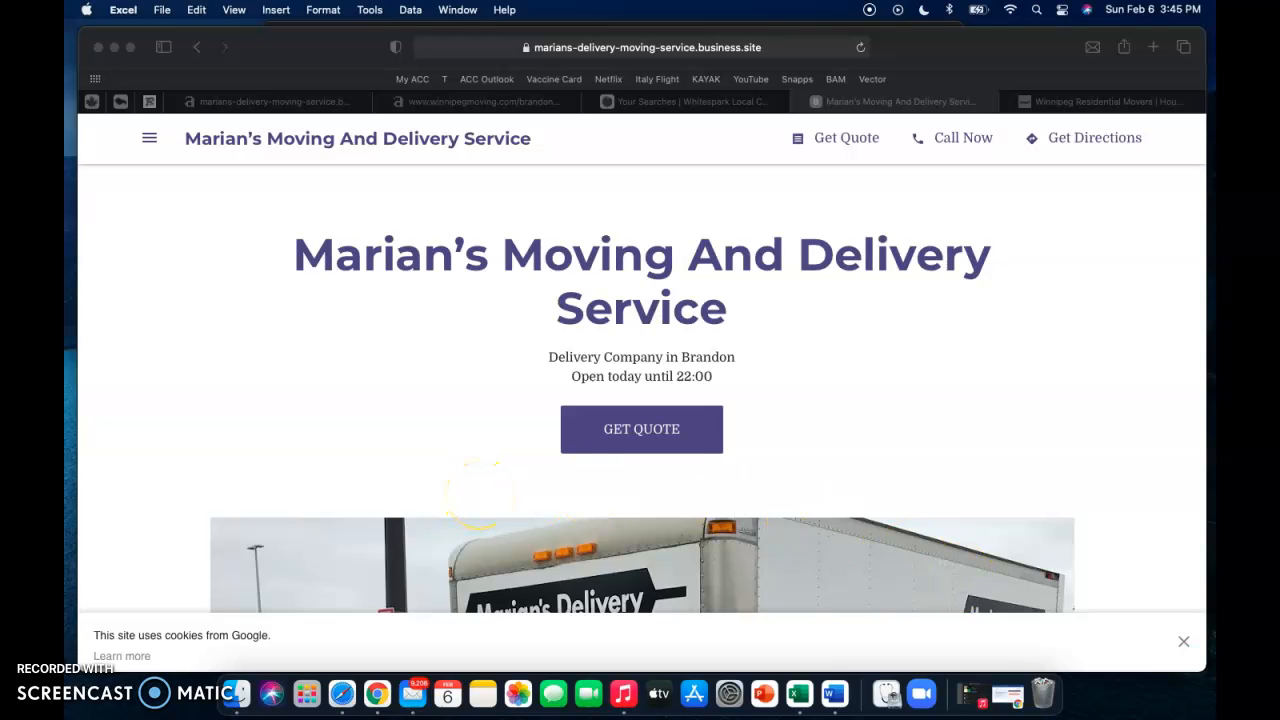
- Compare Marian's empty backlink overview against the Winnipeg Moving competitor page in Ahrefs
scroll(down, 3)
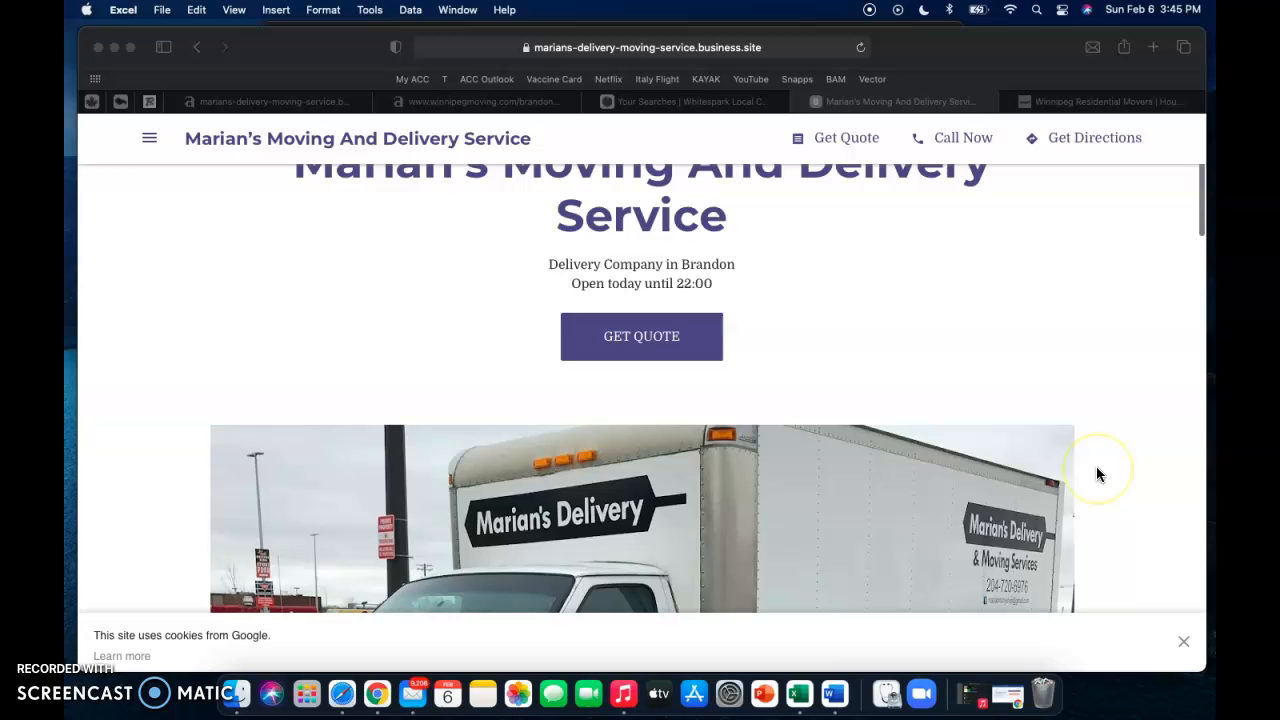
scroll(down, 3)
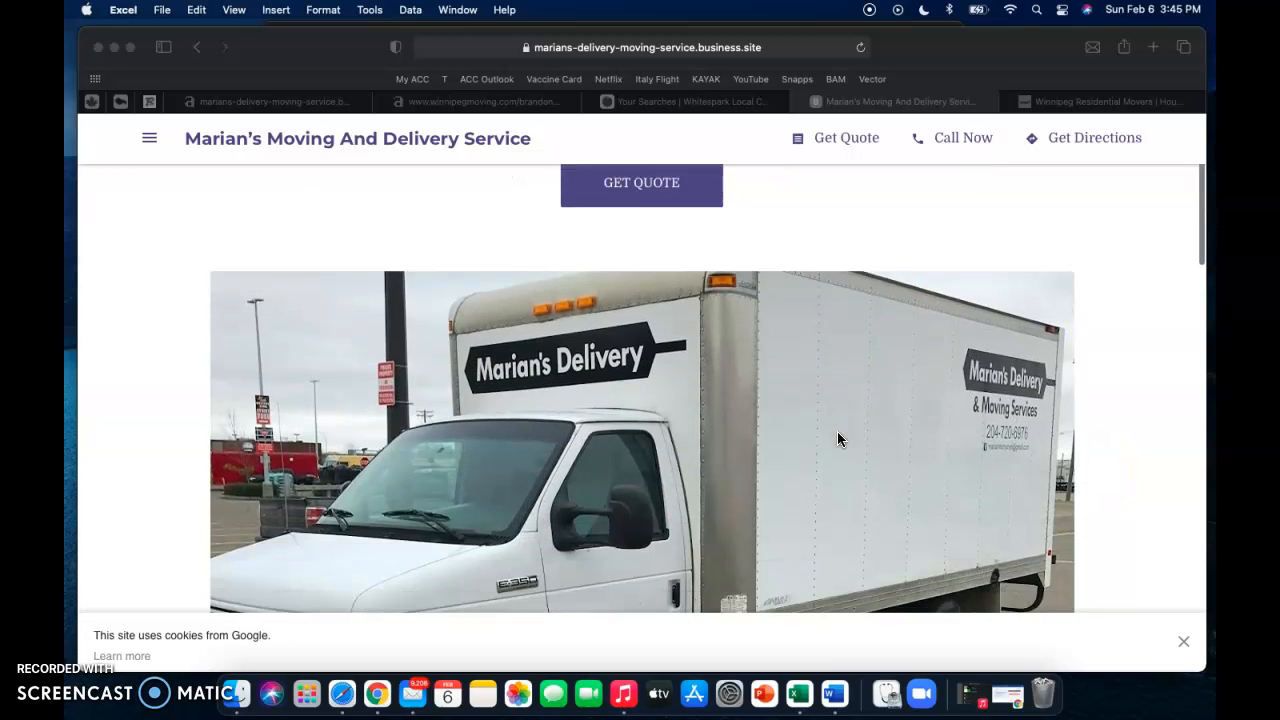
scroll(down, 3)
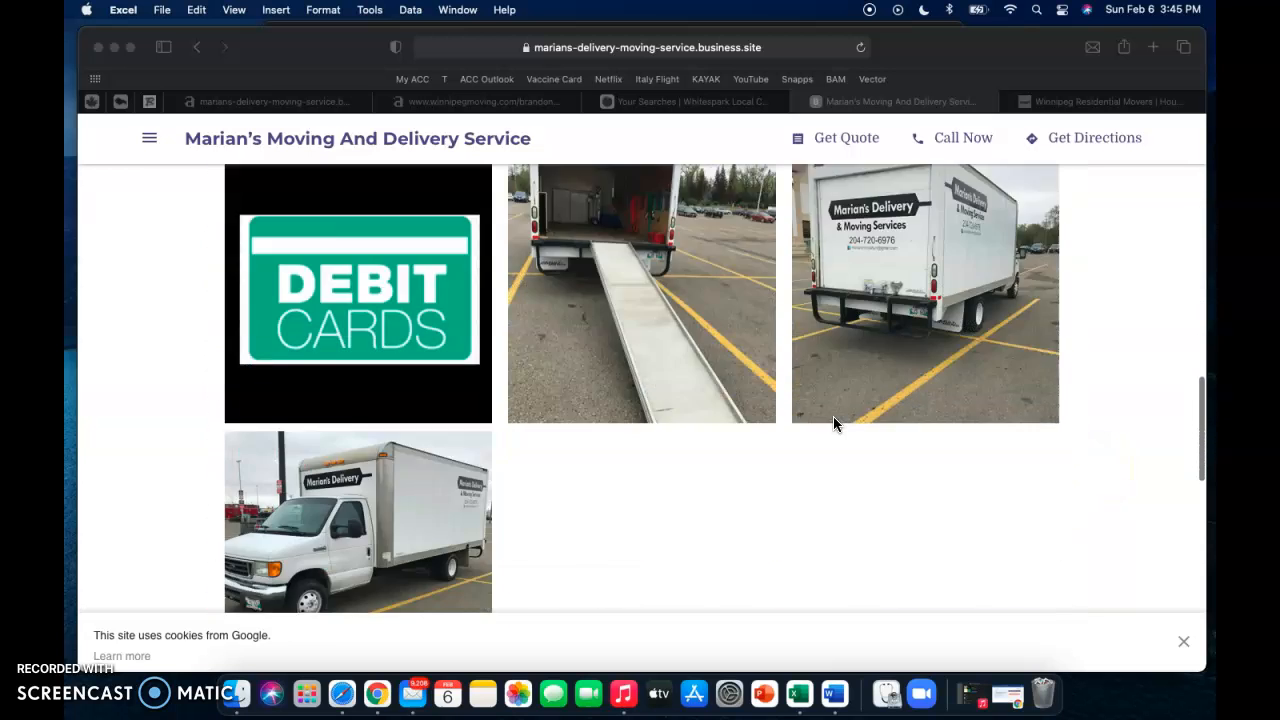
scroll(down, 3)
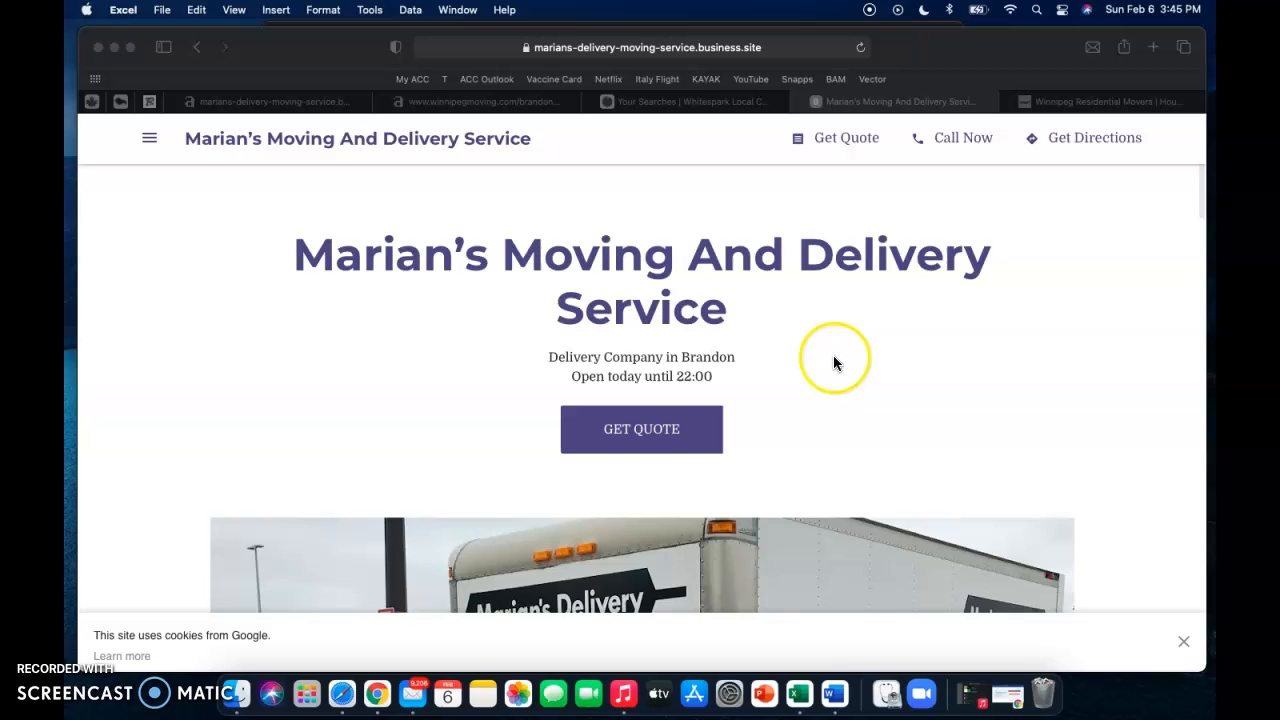
mouse_move(975, 140)
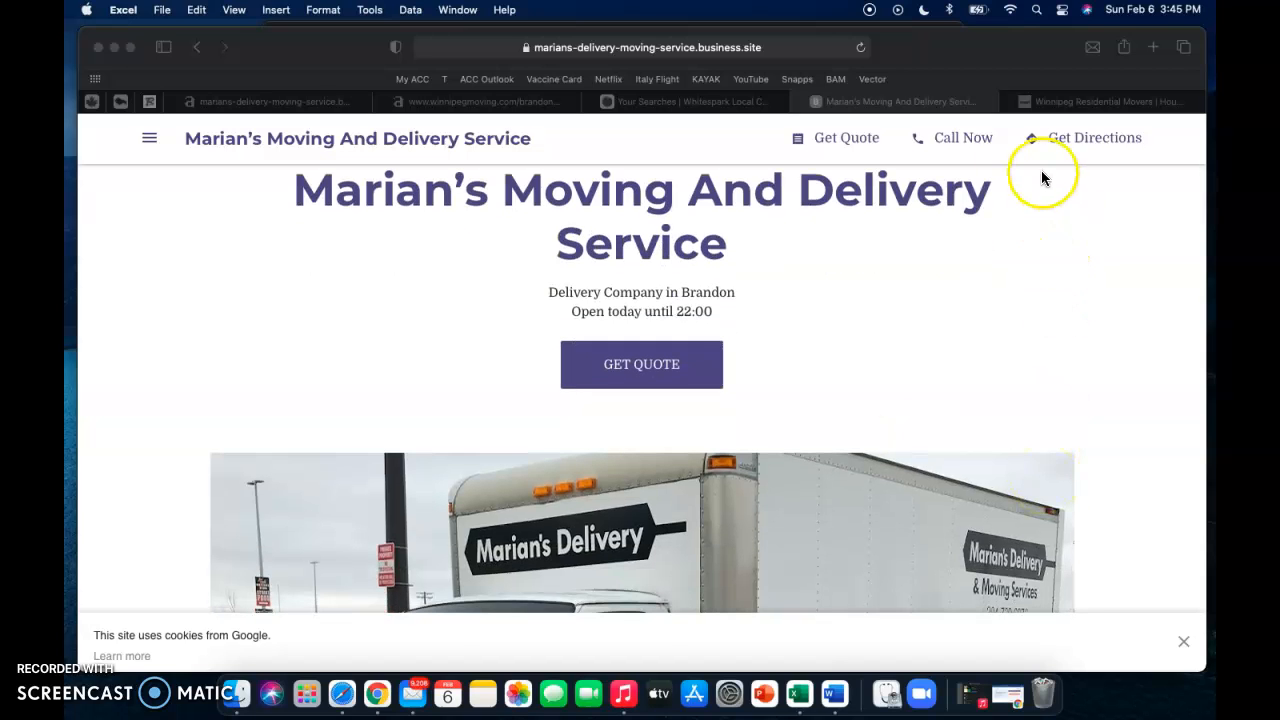
mouse_move(1059, 103)
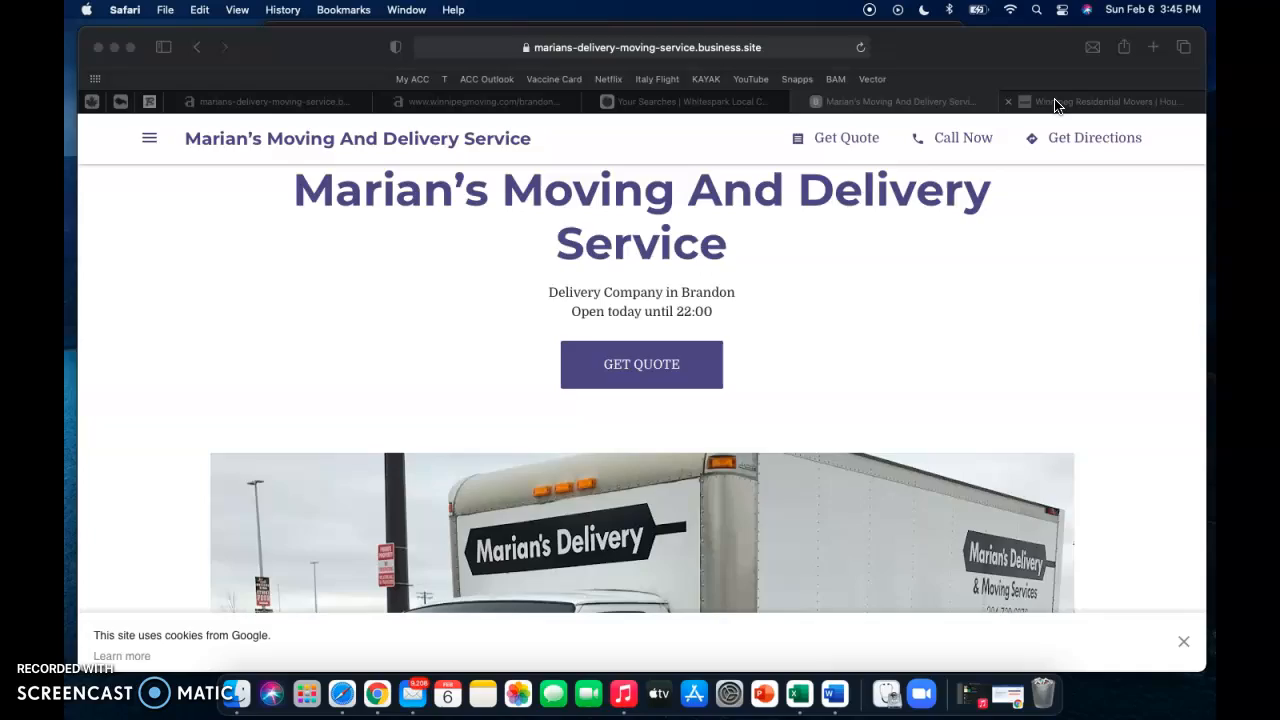
click(1100, 101)
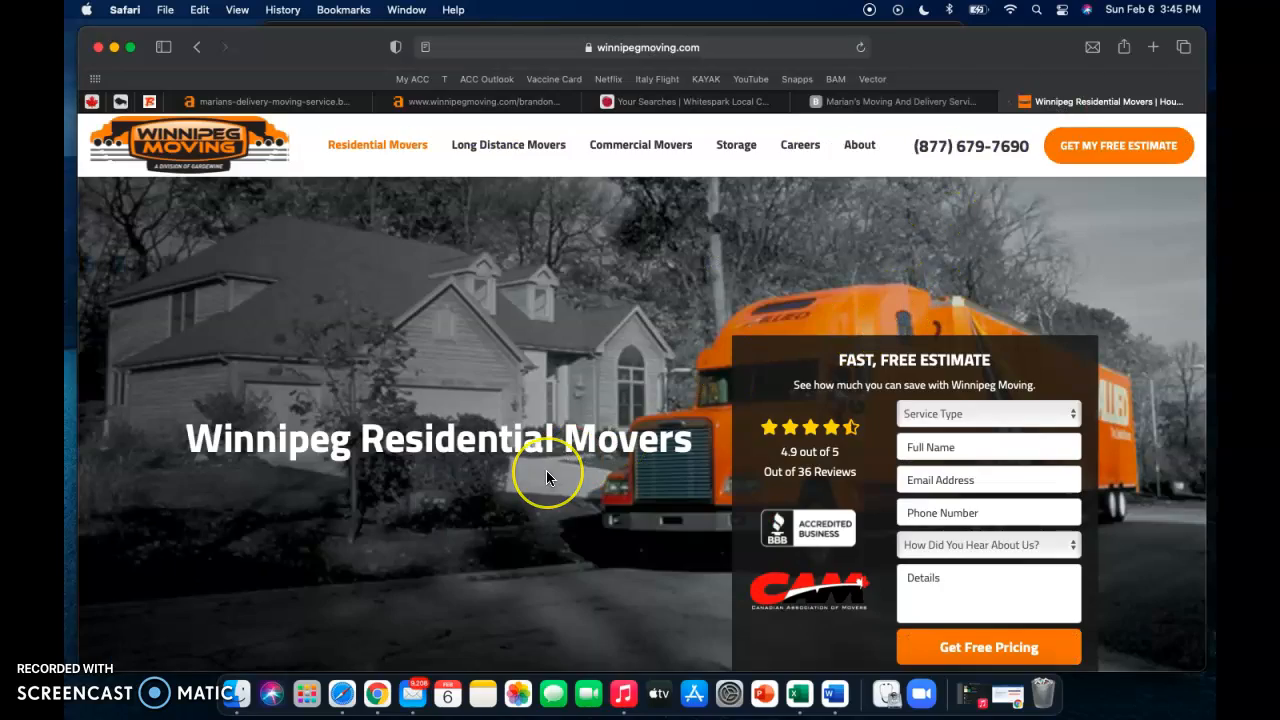
scroll(down, 3)
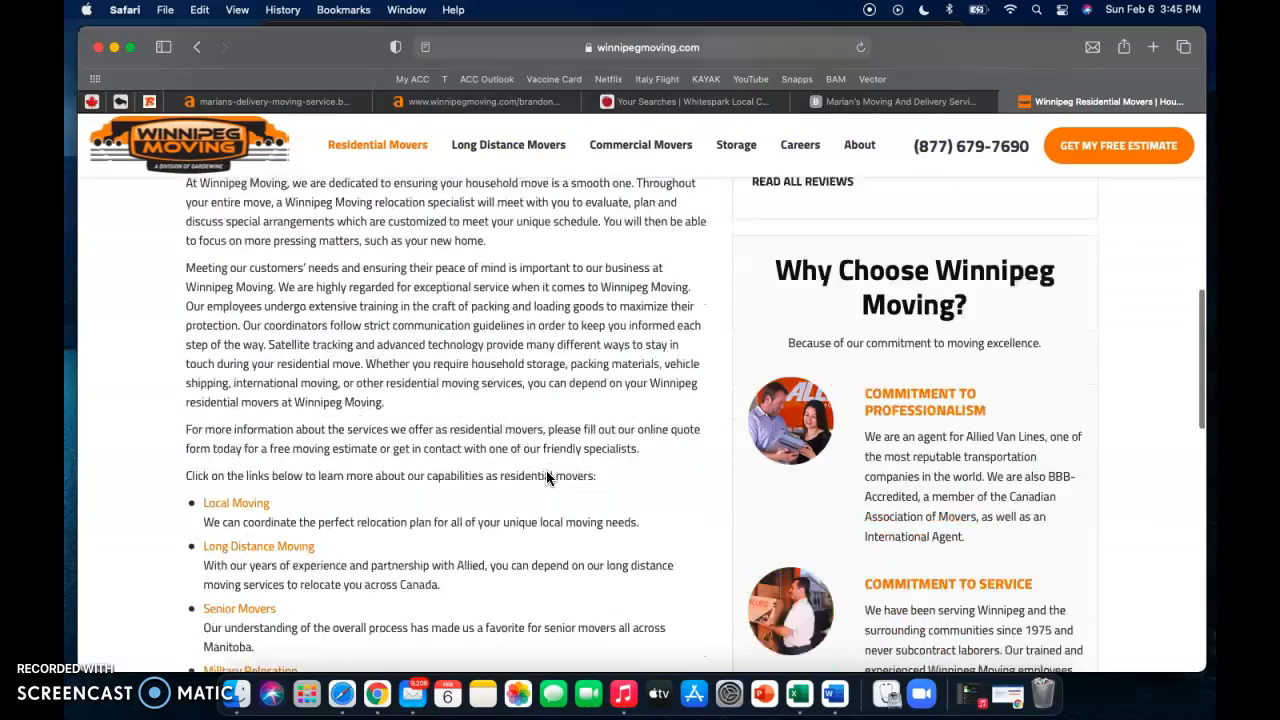
scroll(down, 3)
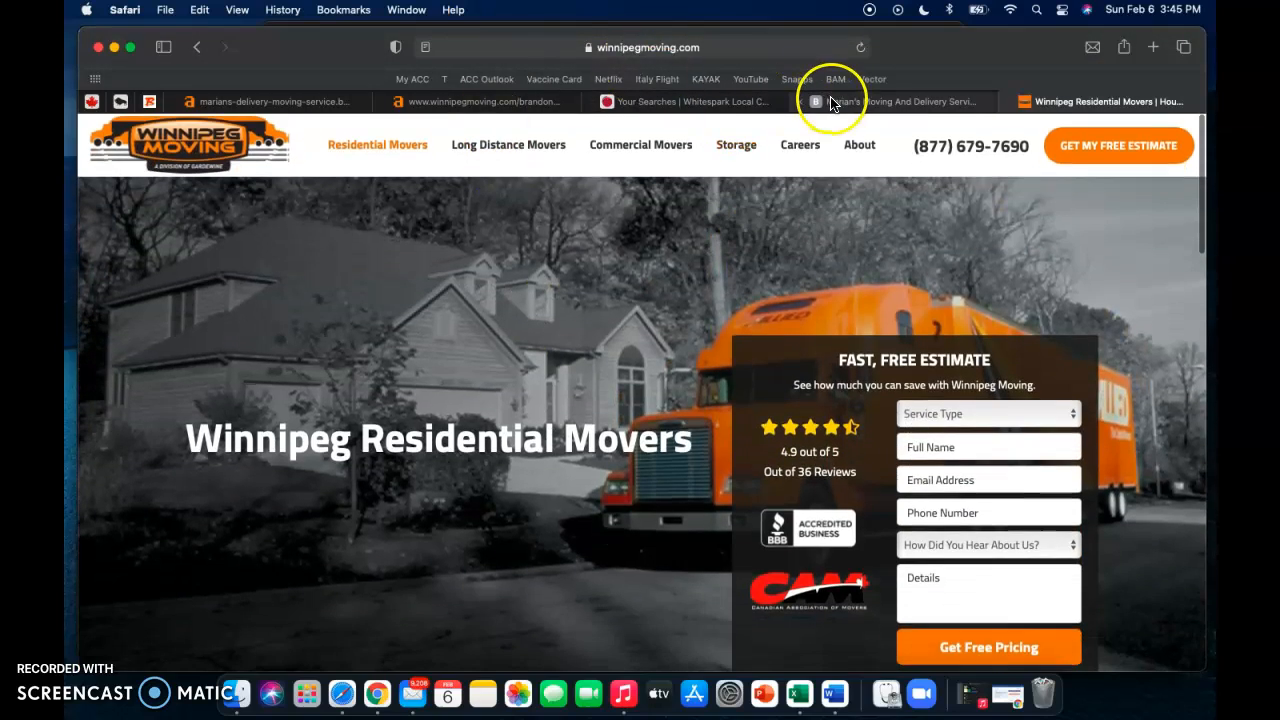
- Return to Marian's business site and scroll its content, cancelling the truck photo save
click(890, 101)
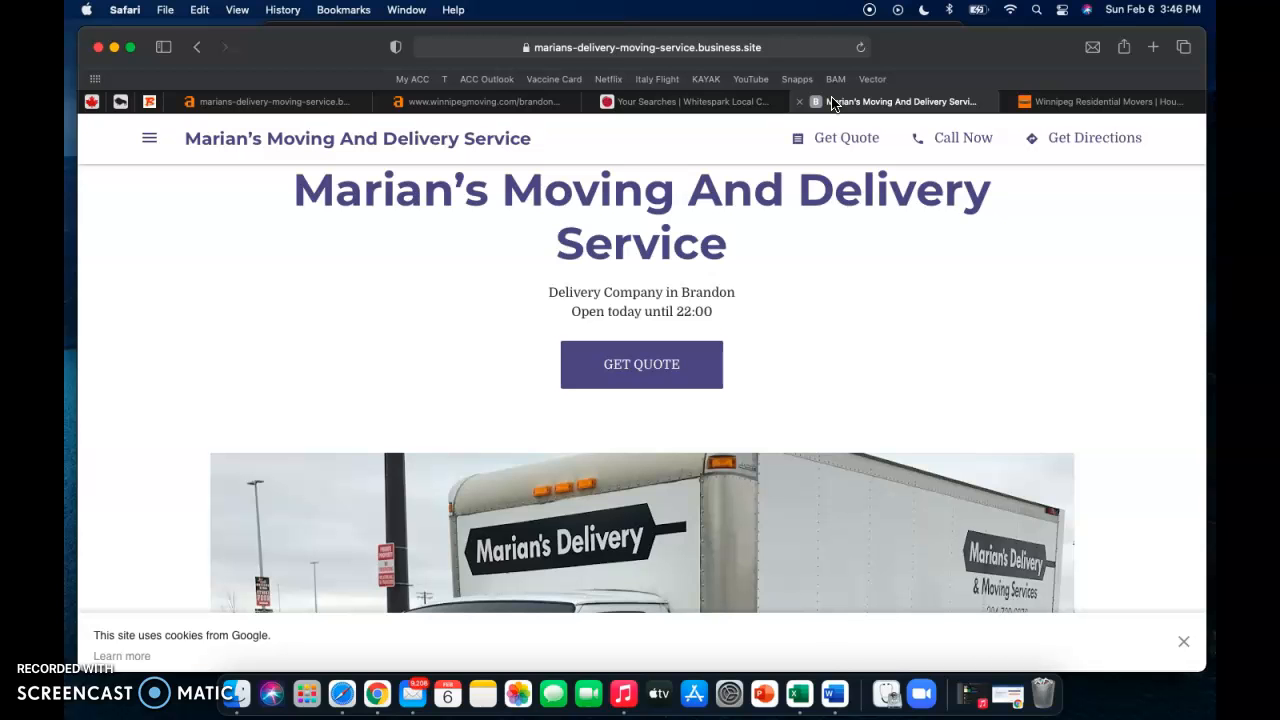
scroll(down, 3)
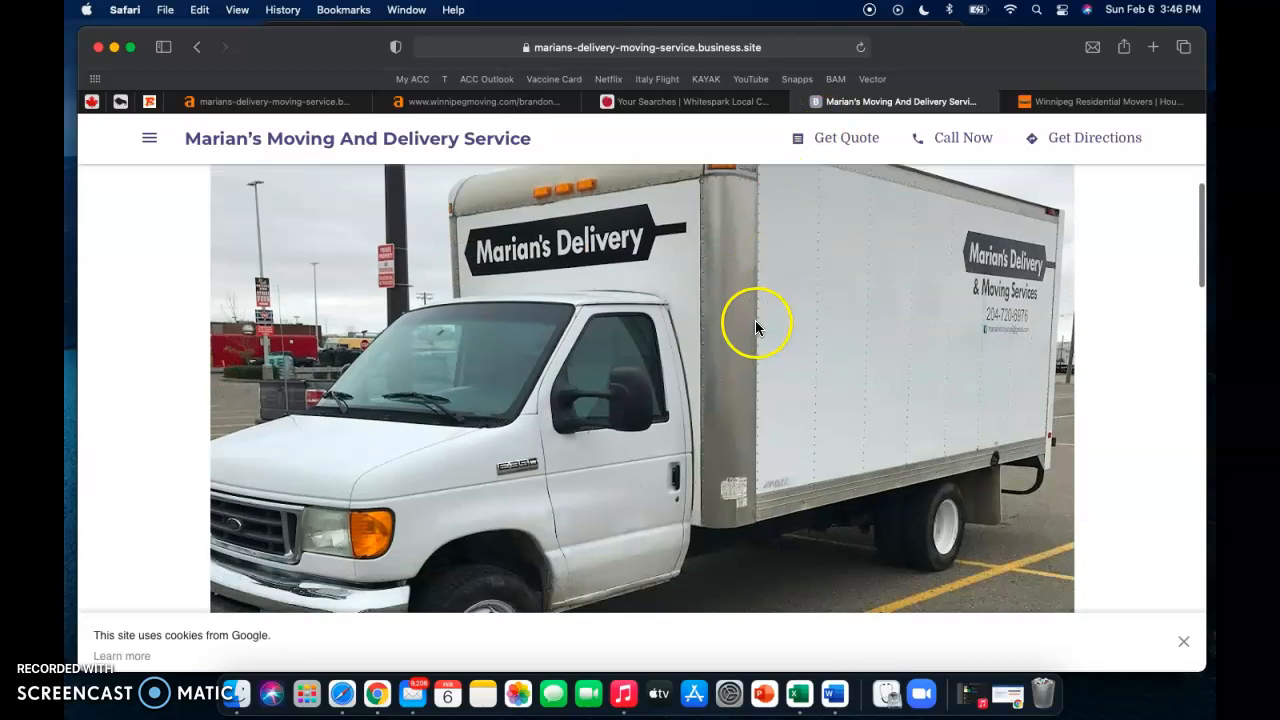
scroll(down, 3)
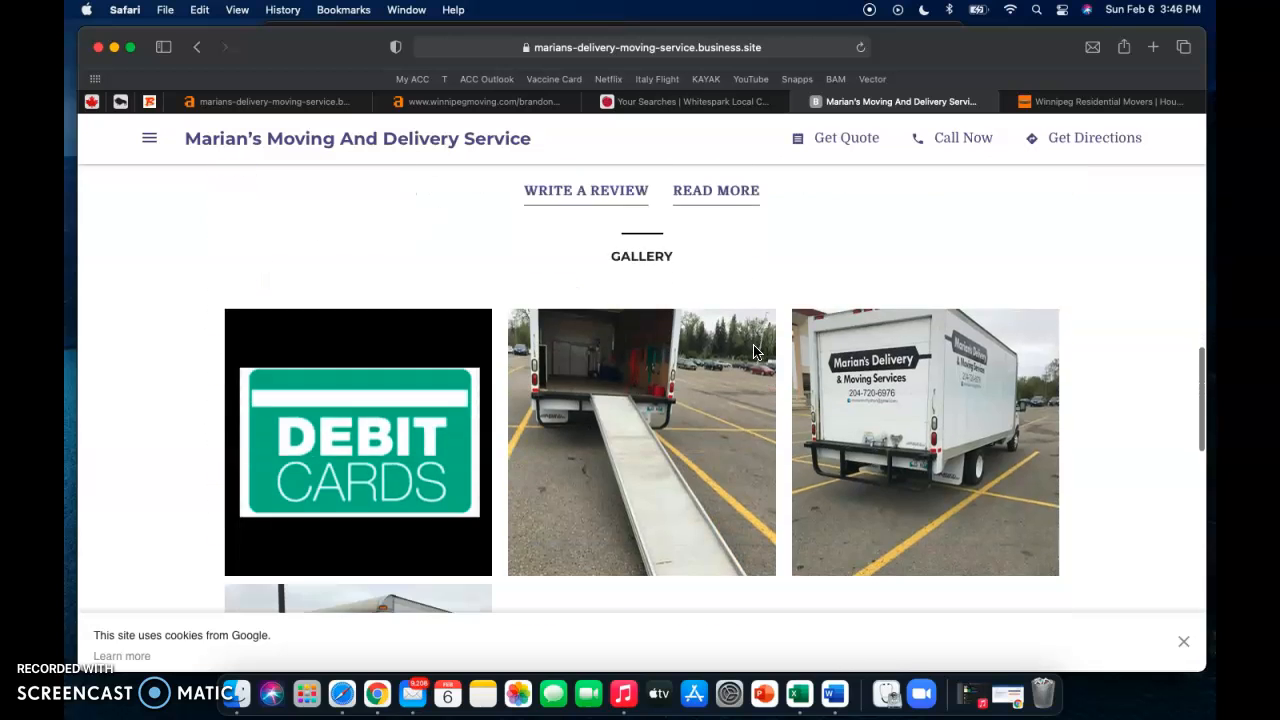
scroll(down, 3)
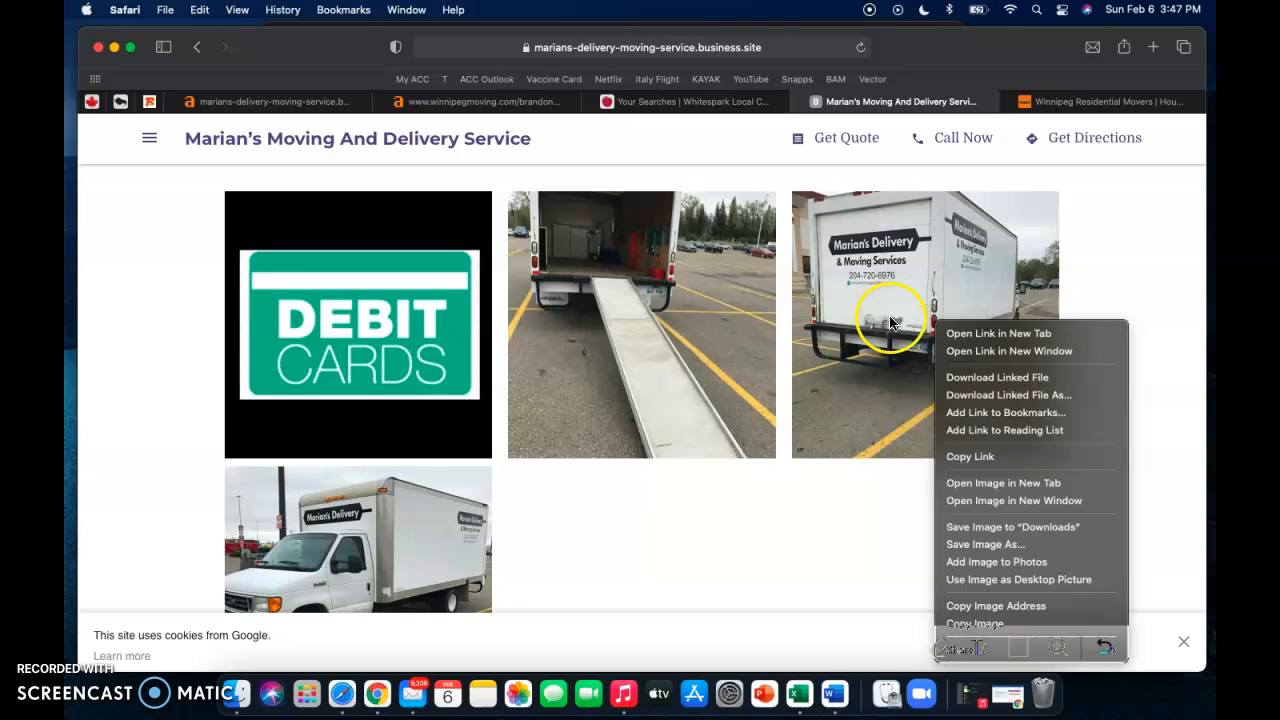
mouse_move(985, 544)
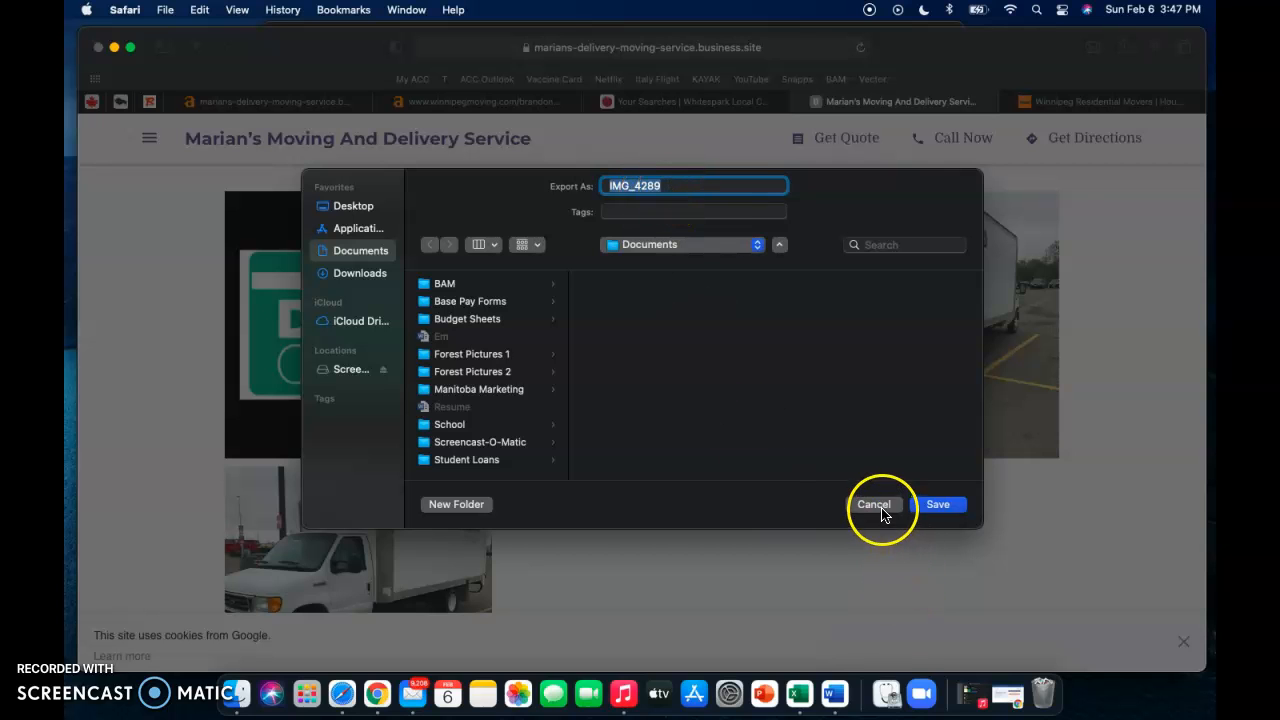
click(873, 504)
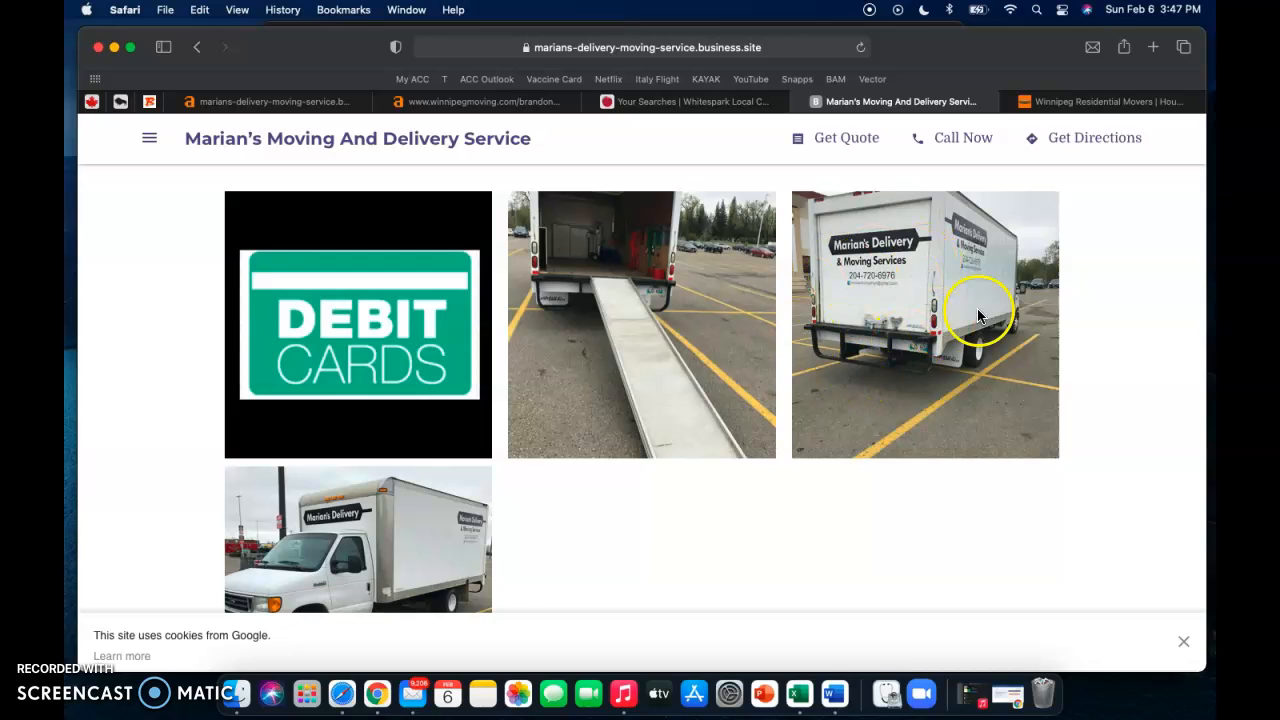
mouse_move(867, 382)
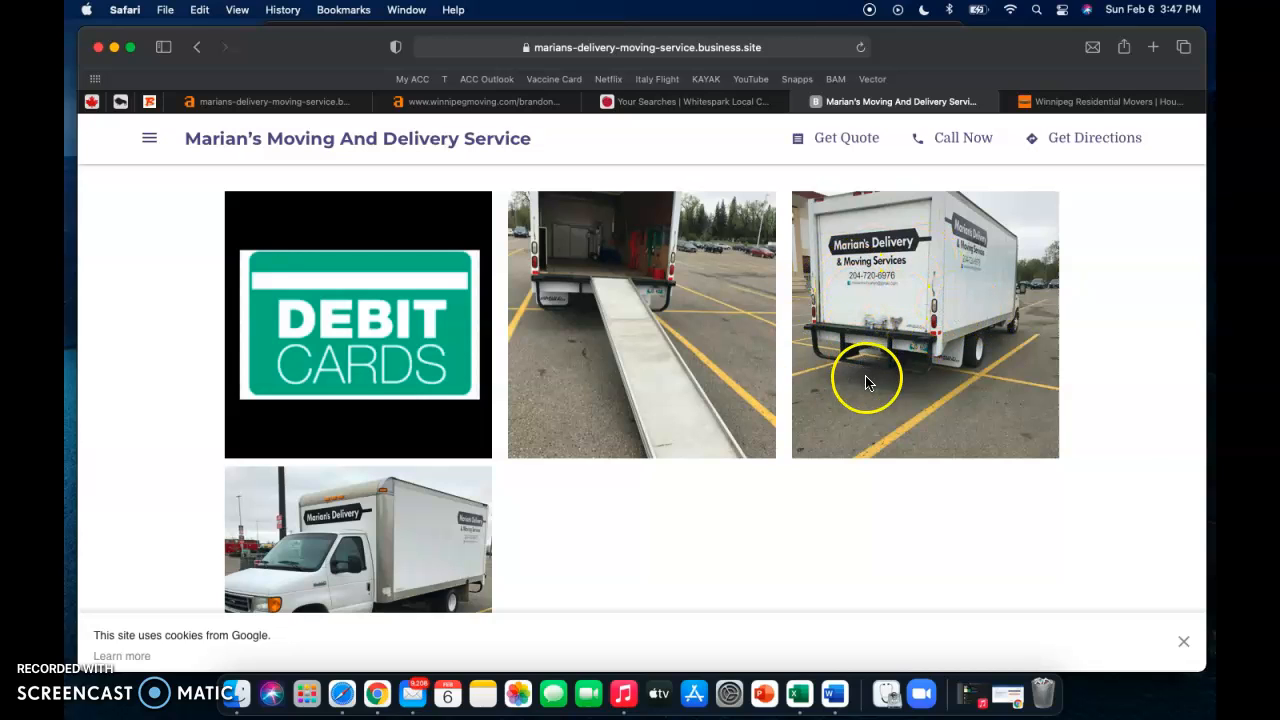
mouse_move(980, 358)
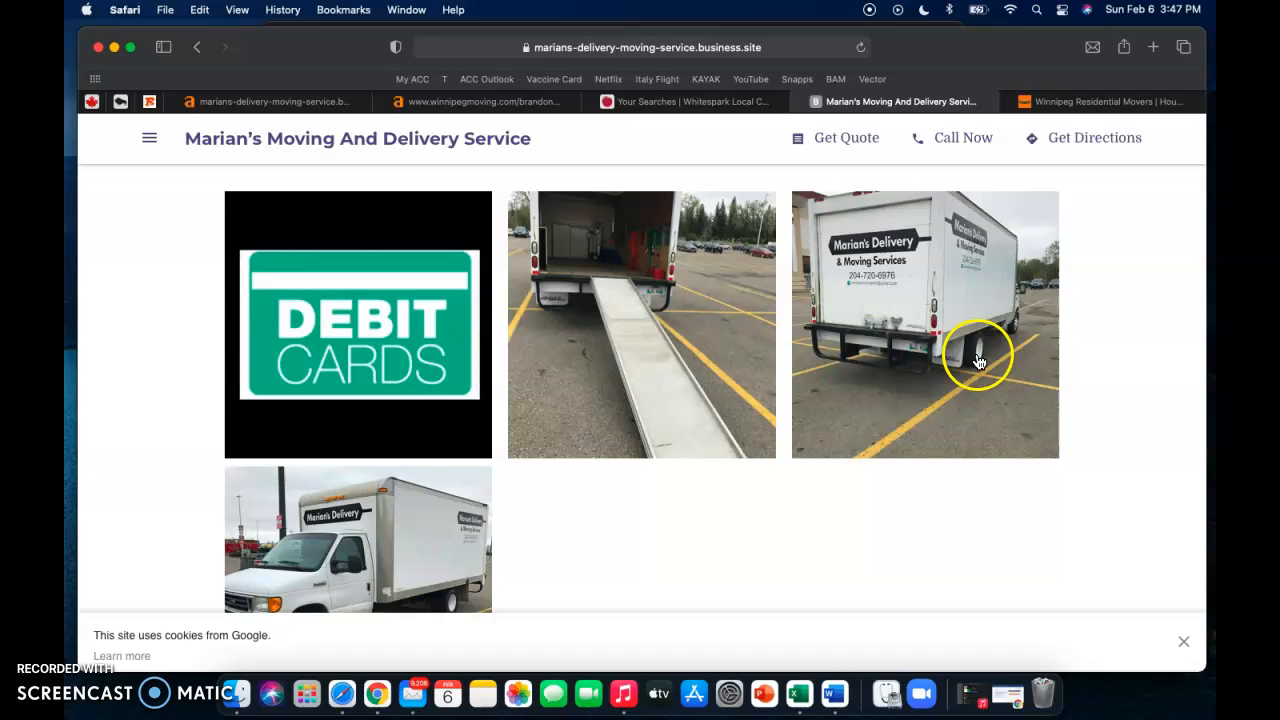
mouse_move(865, 263)
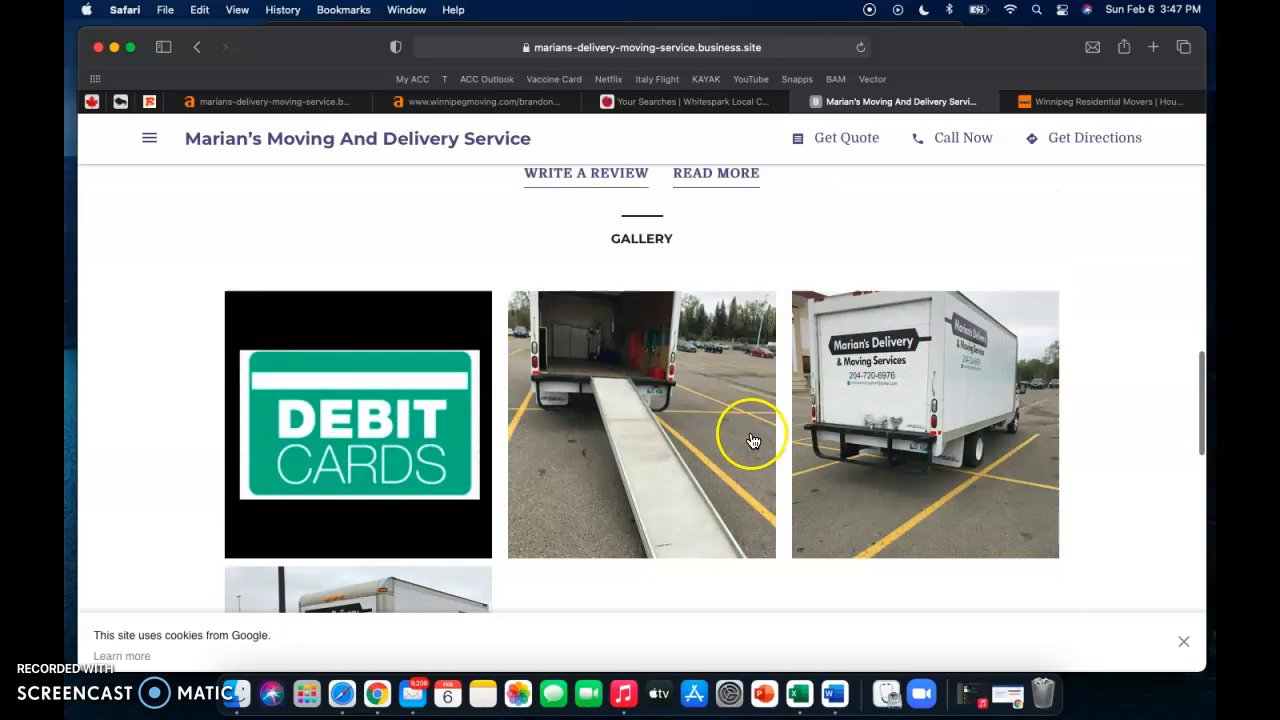
scroll(up, 3)
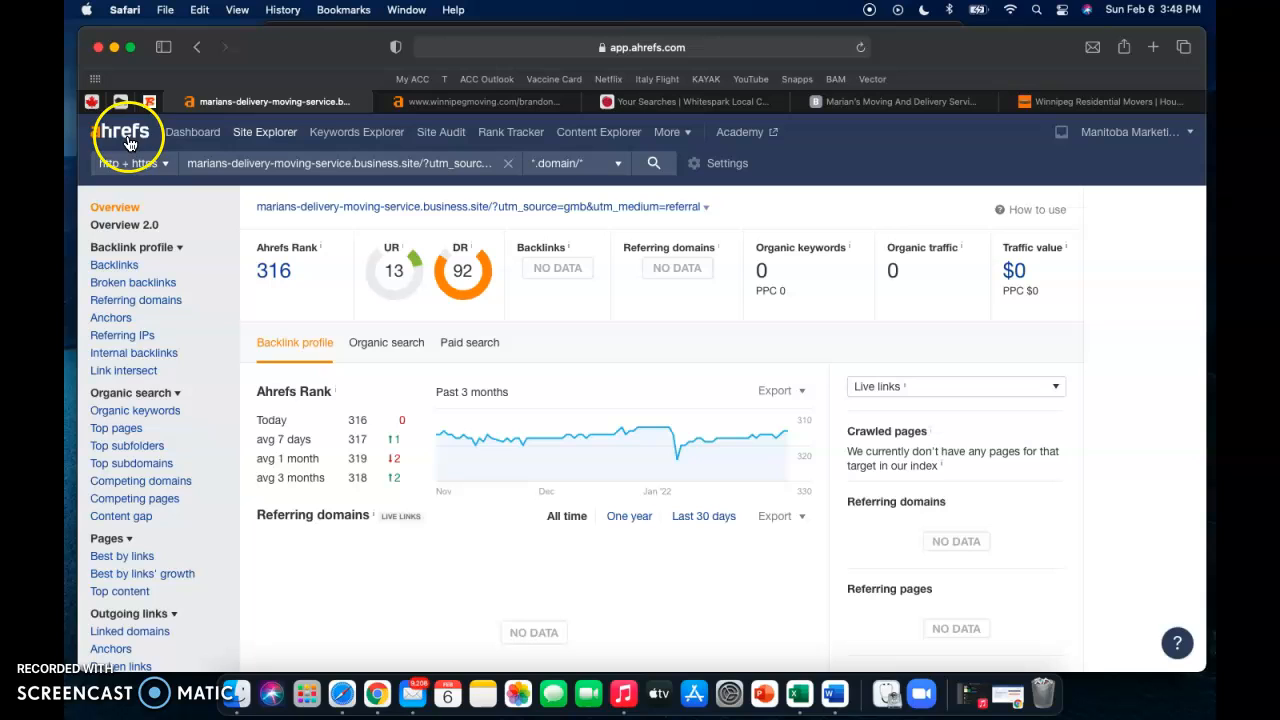
mouse_move(610, 347)
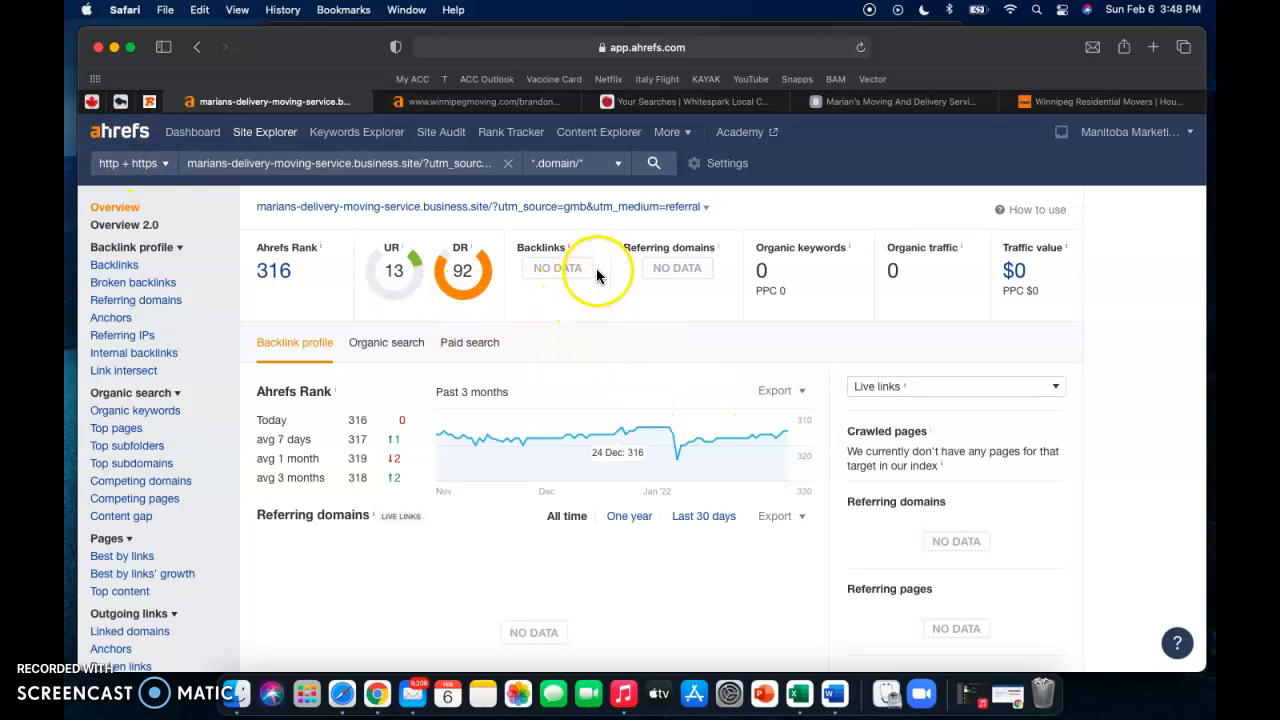
mouse_move(513, 260)
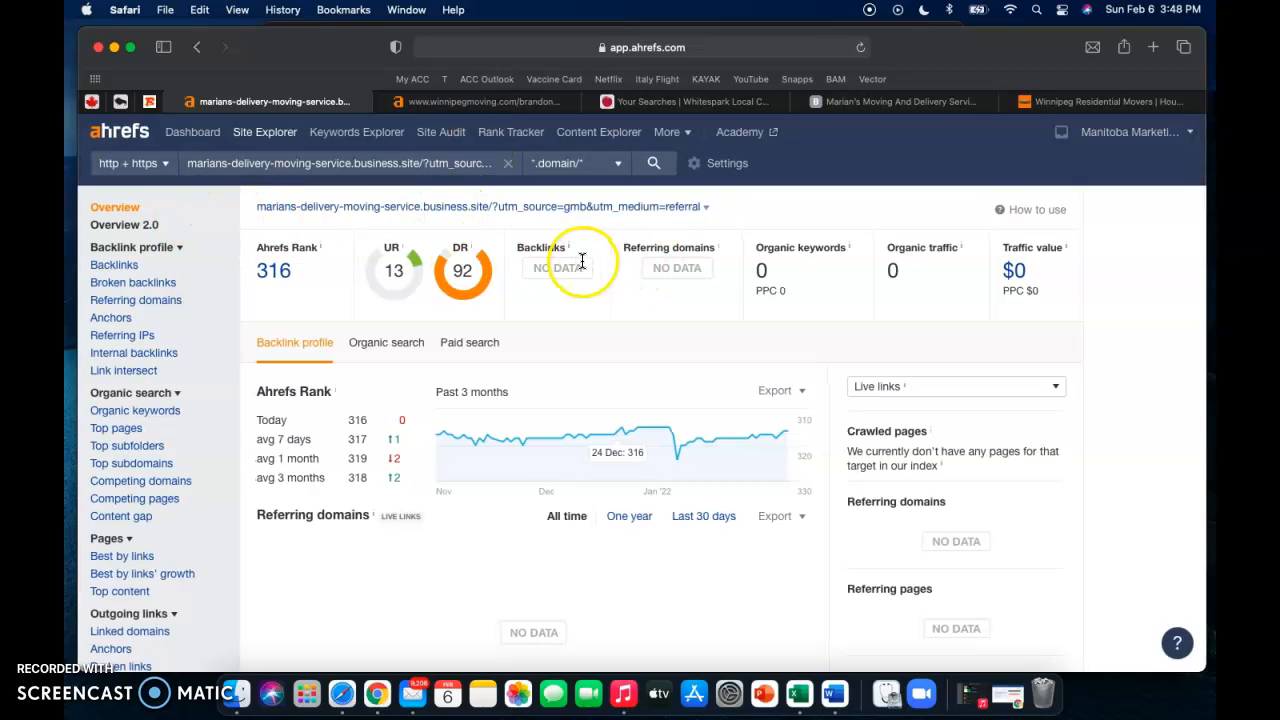
mouse_move(570, 278)
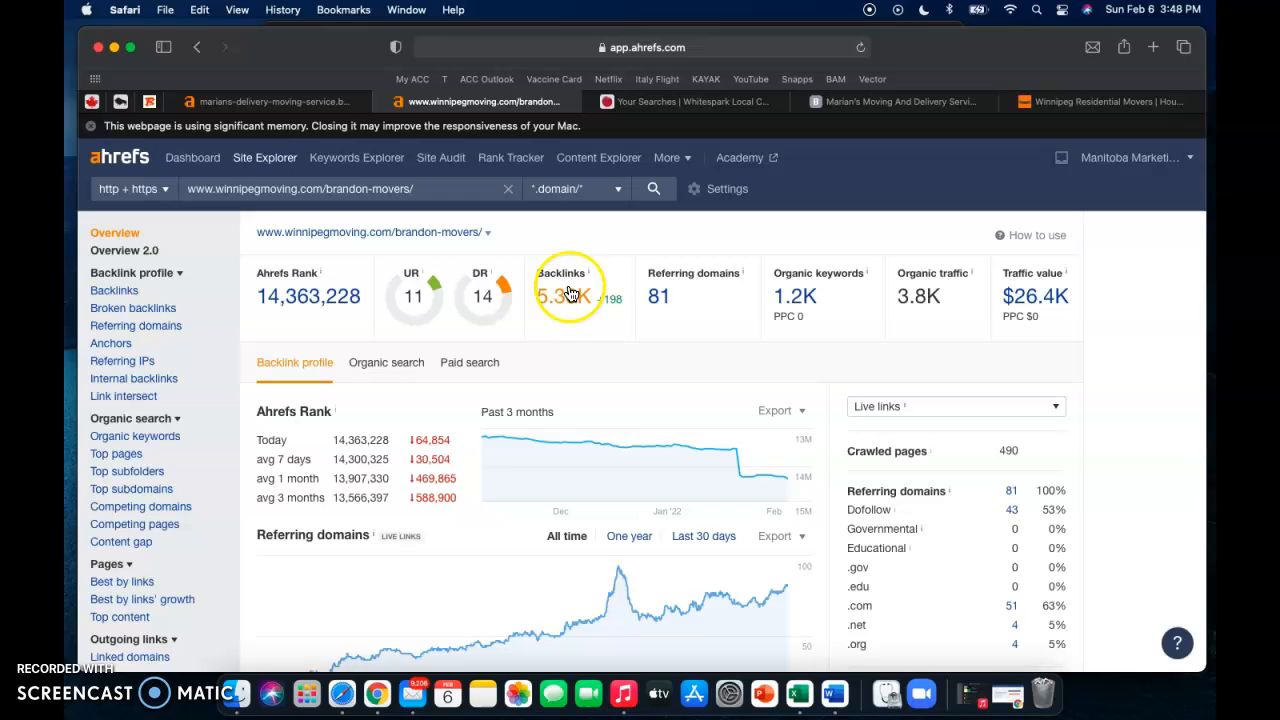
mouse_move(575, 315)
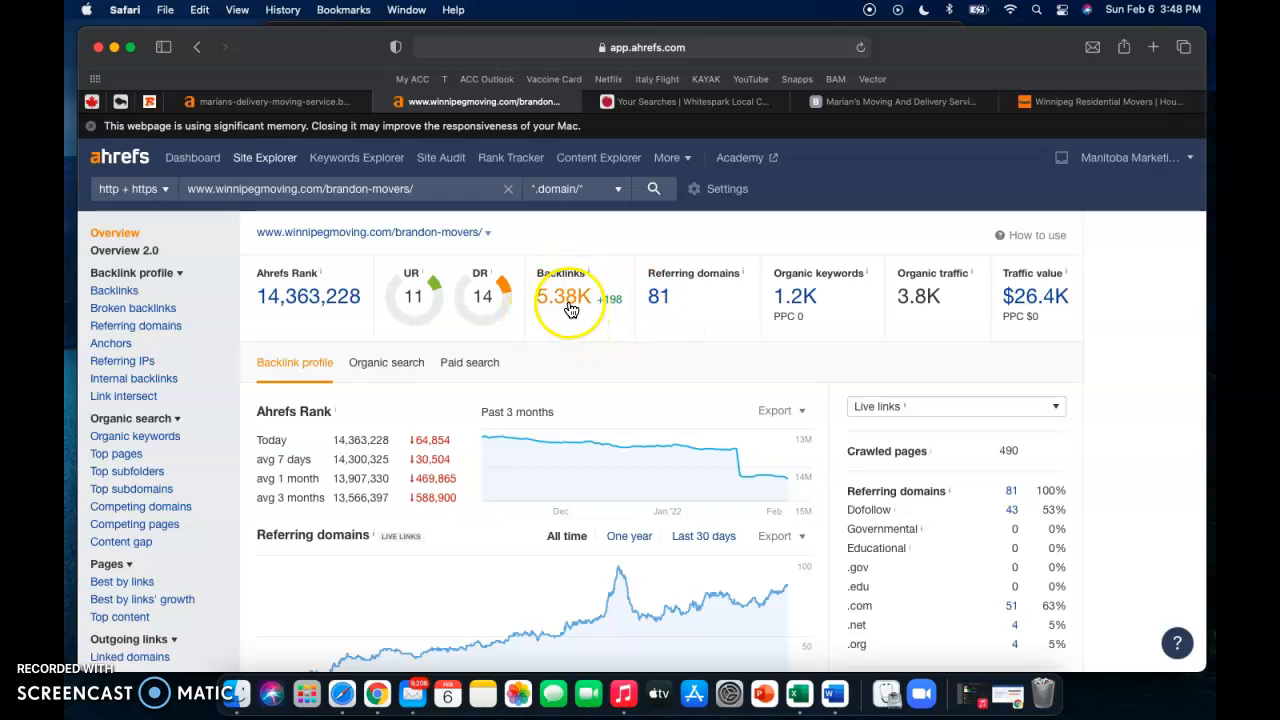
mouse_move(659, 313)
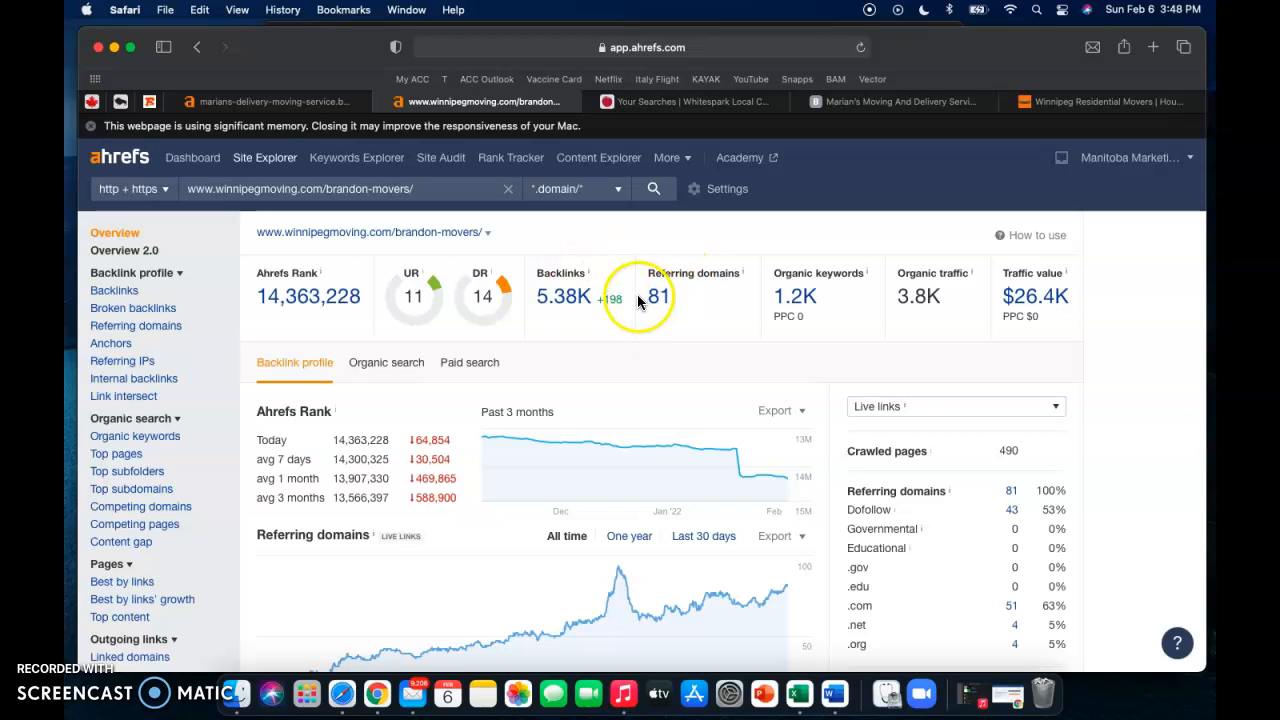
mouse_move(557, 308)
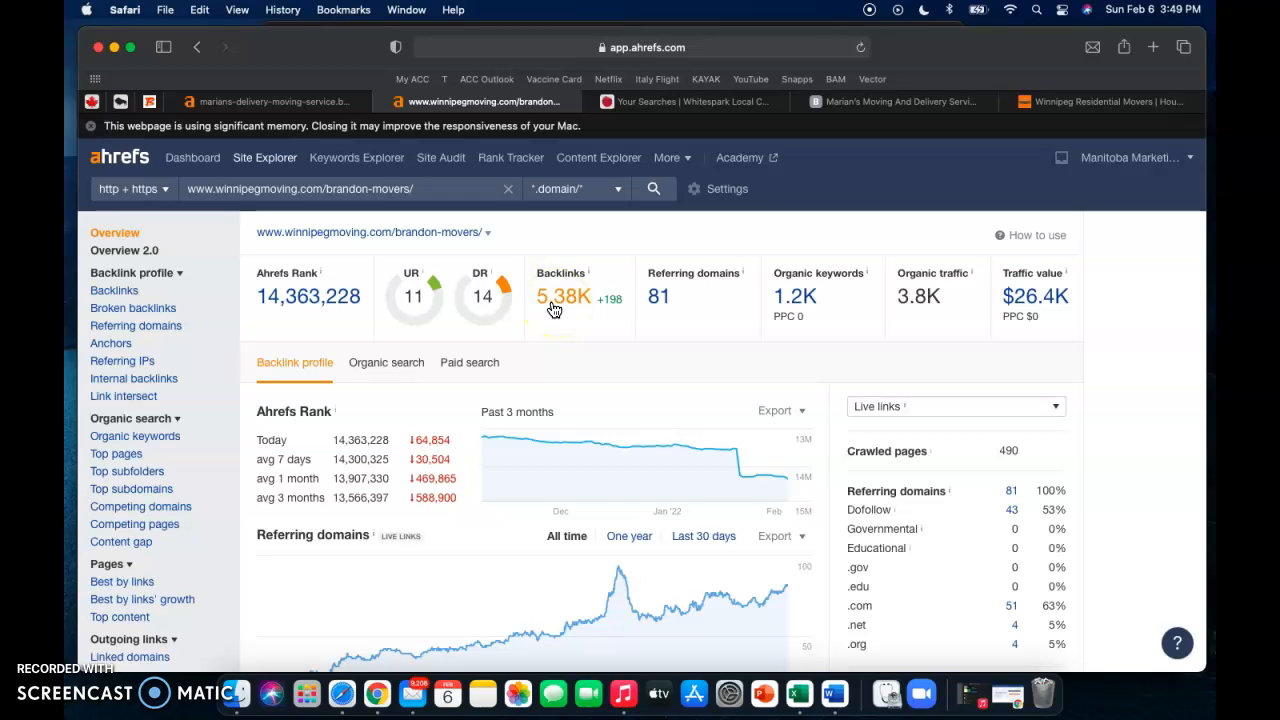
mouse_move(665, 305)
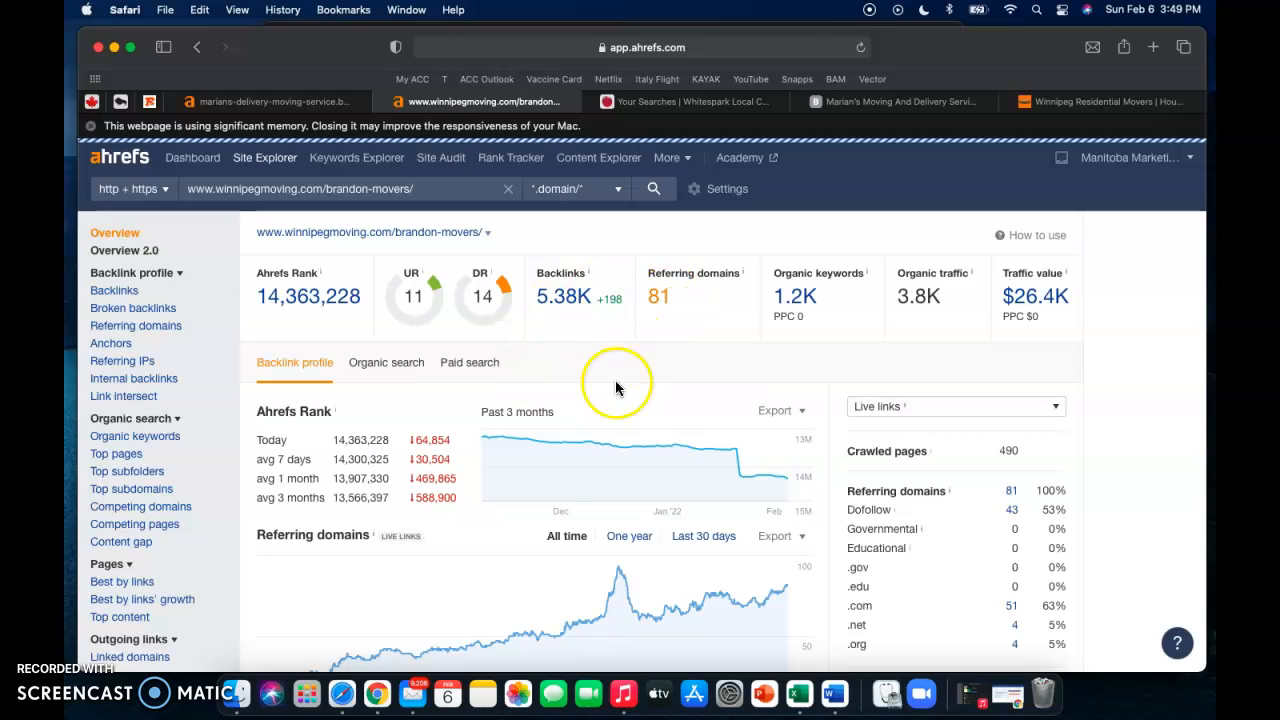
- Review the 81 referring domains for the Brandon movers page, noting allied.com (DR 72) and 411.ca (DR 73)
click(136, 325)
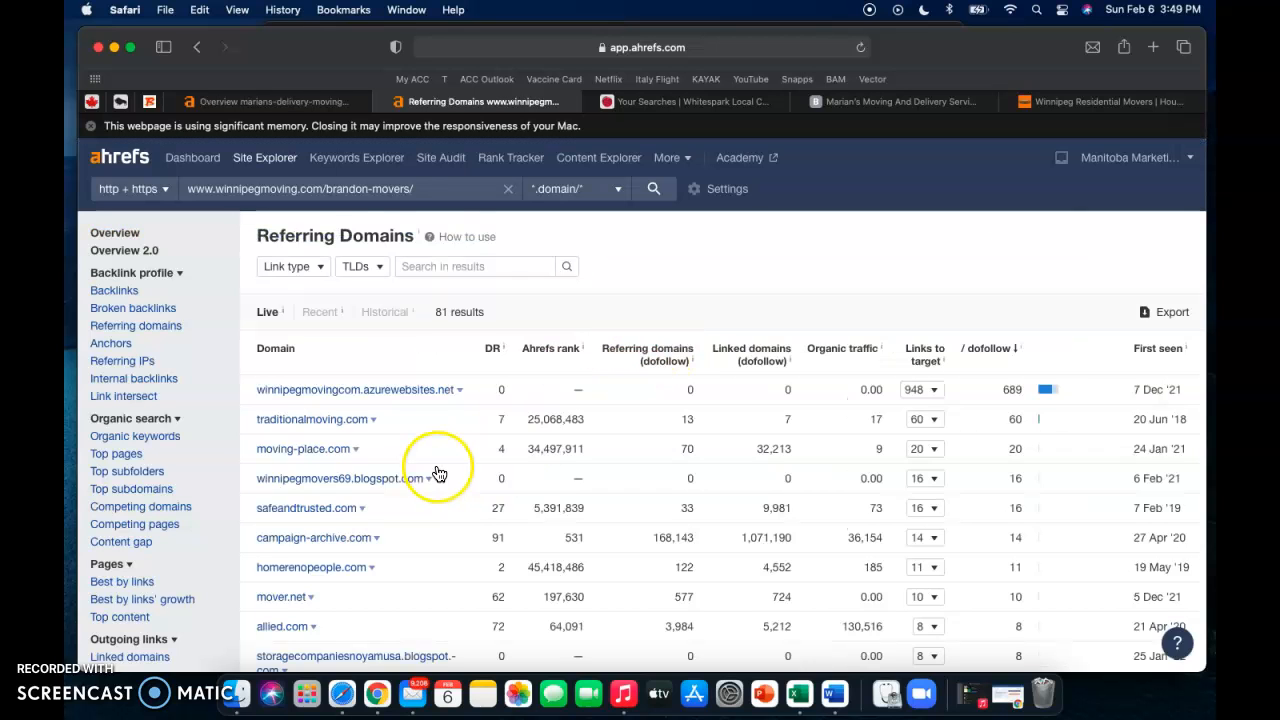
scroll(down, 3)
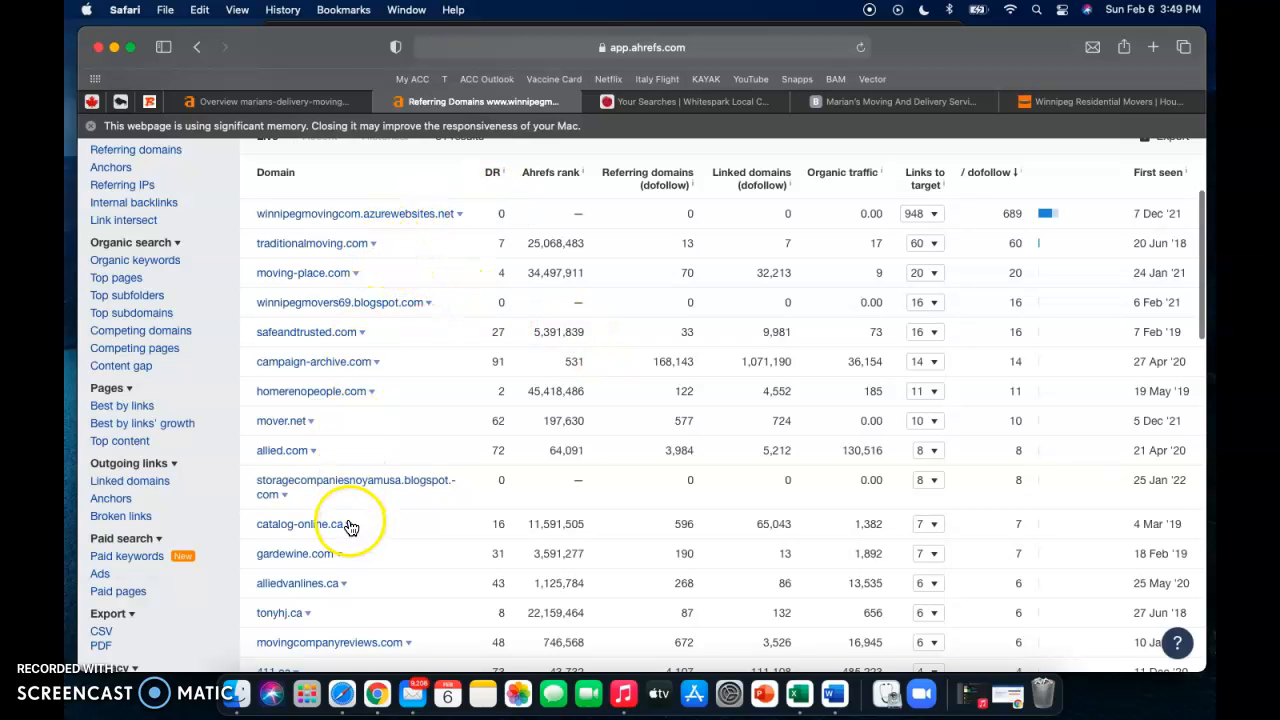
scroll(down, 3)
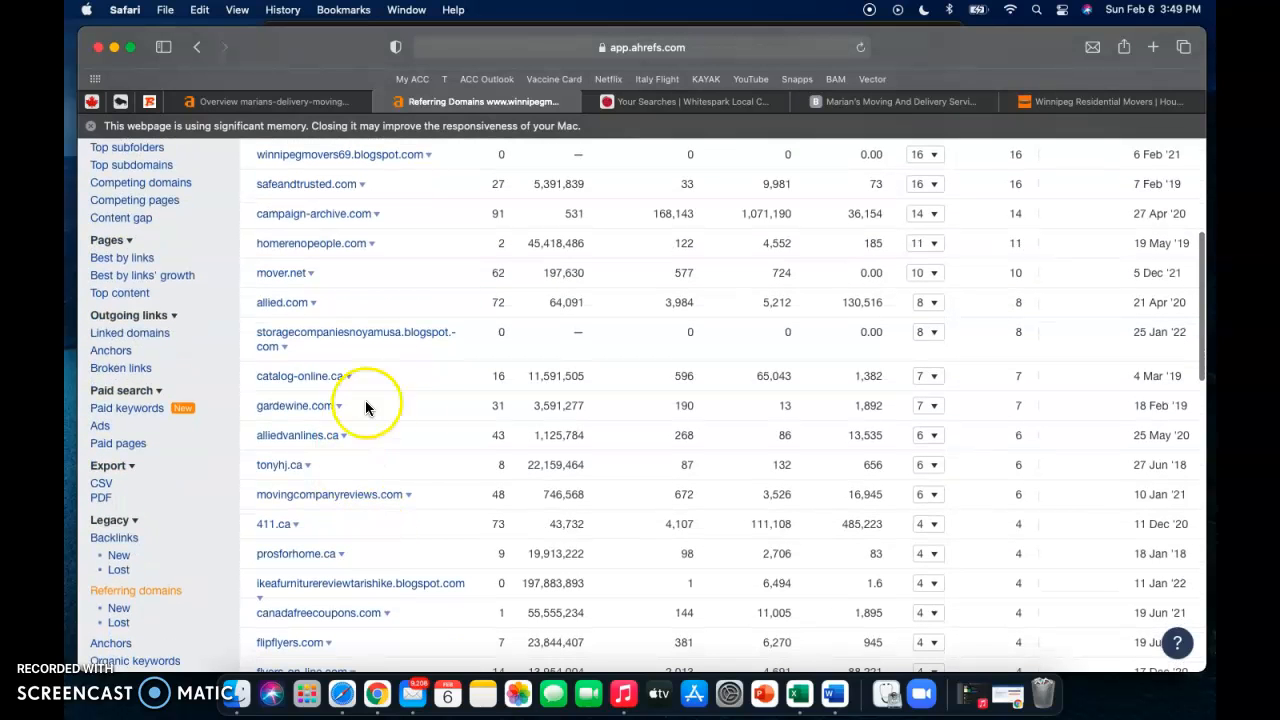
mouse_move(330, 464)
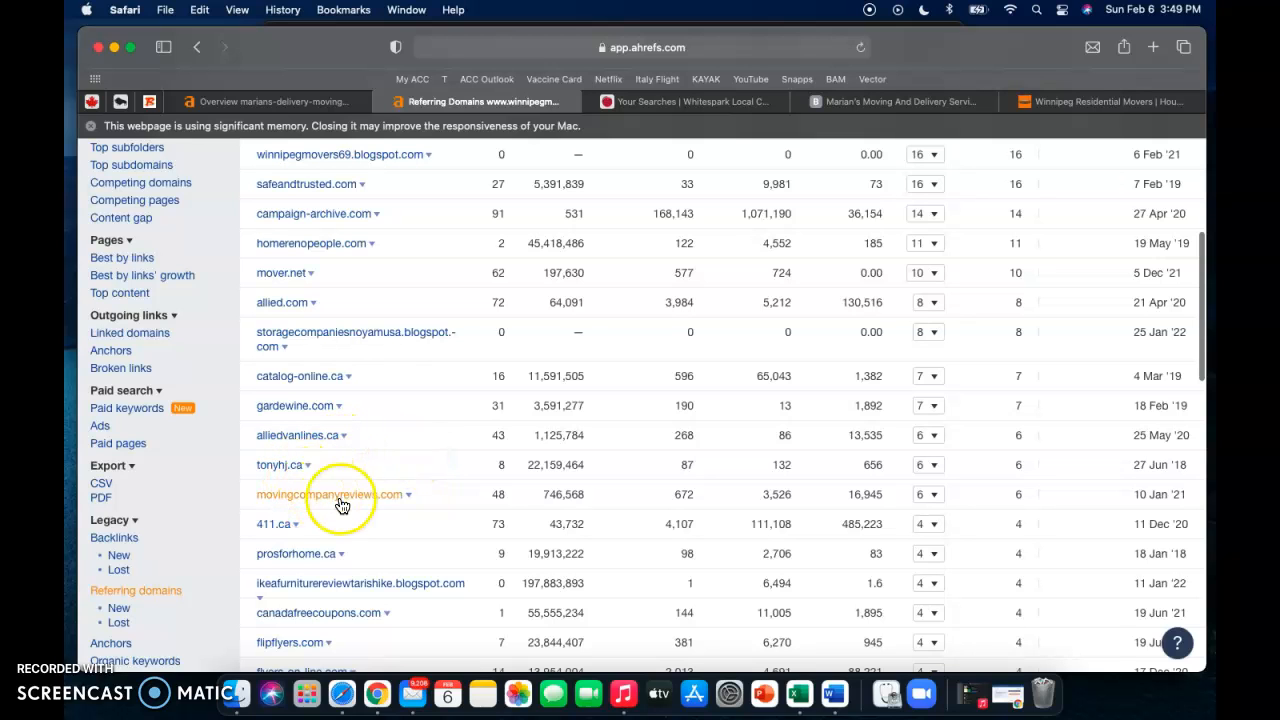
scroll(down, 3)
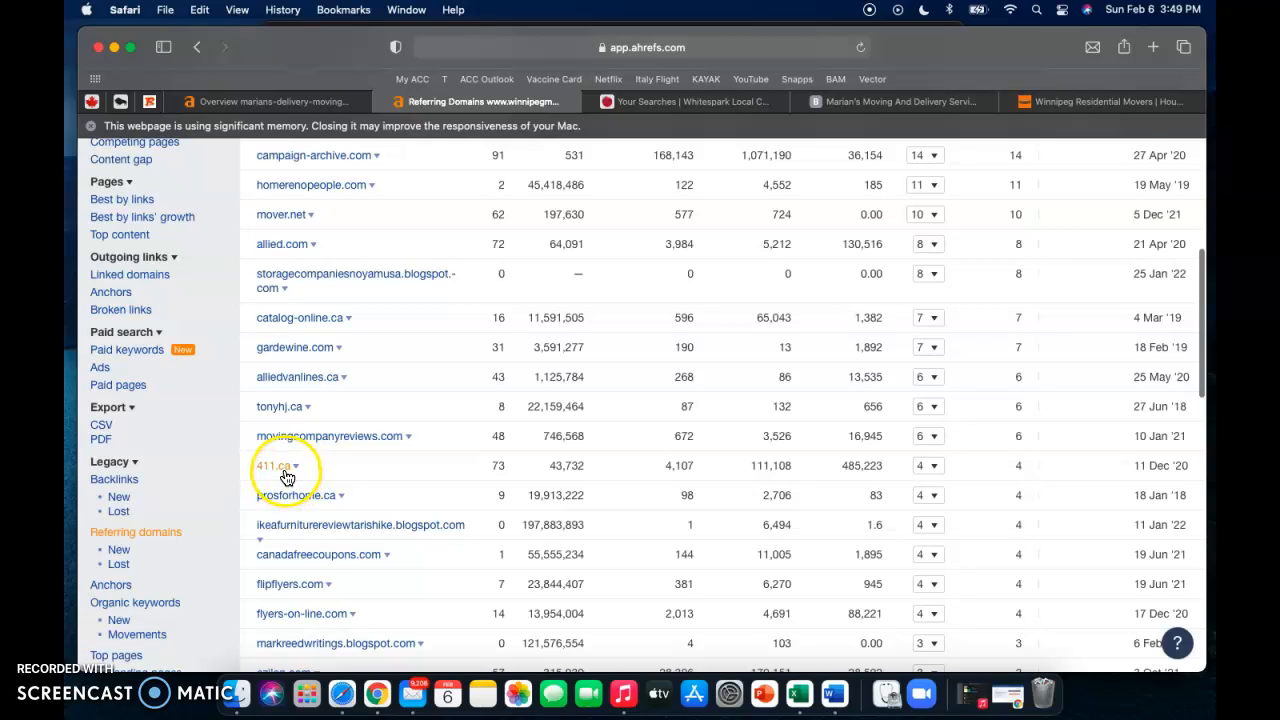
mouse_move(287, 475)
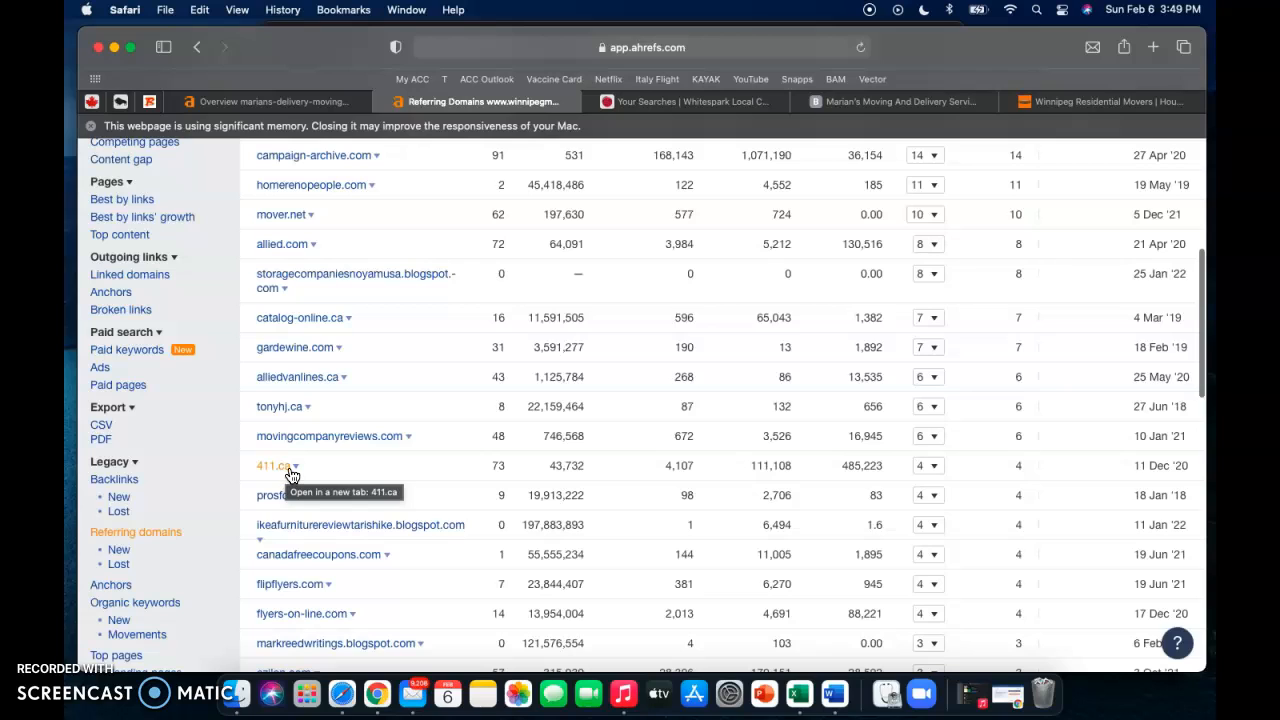
mouse_move(293, 470)
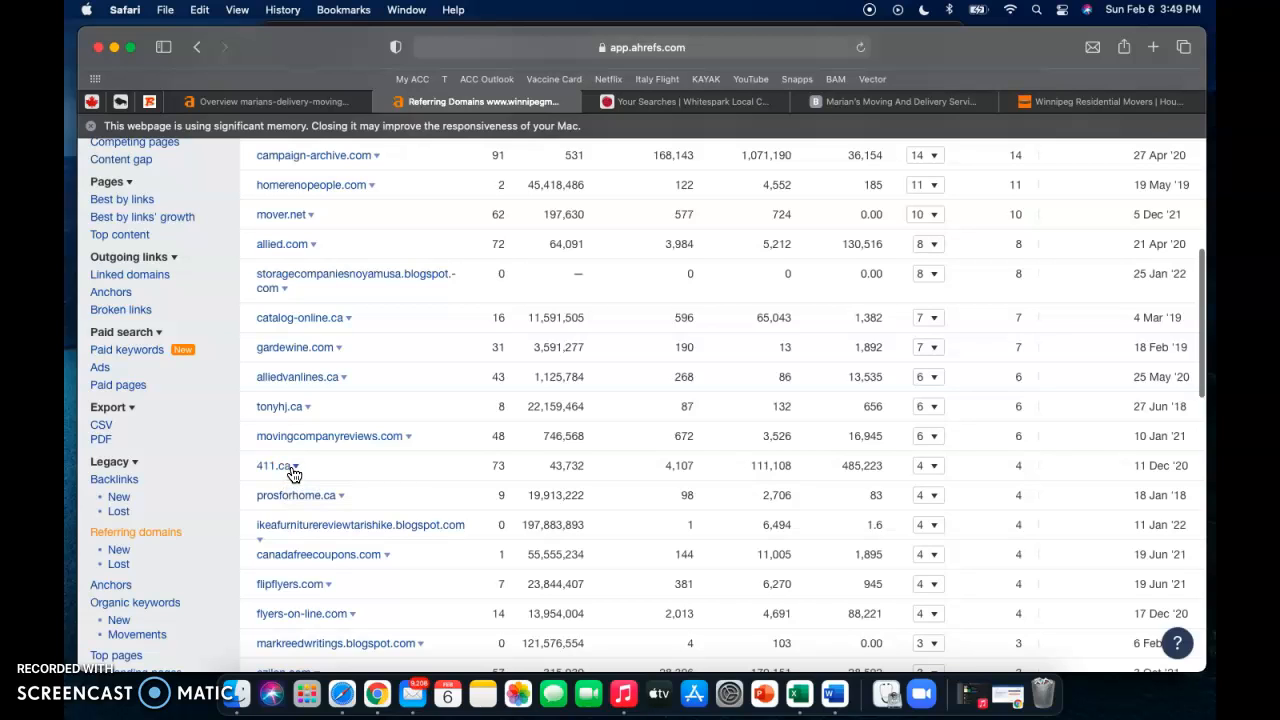
mouse_move(410, 478)
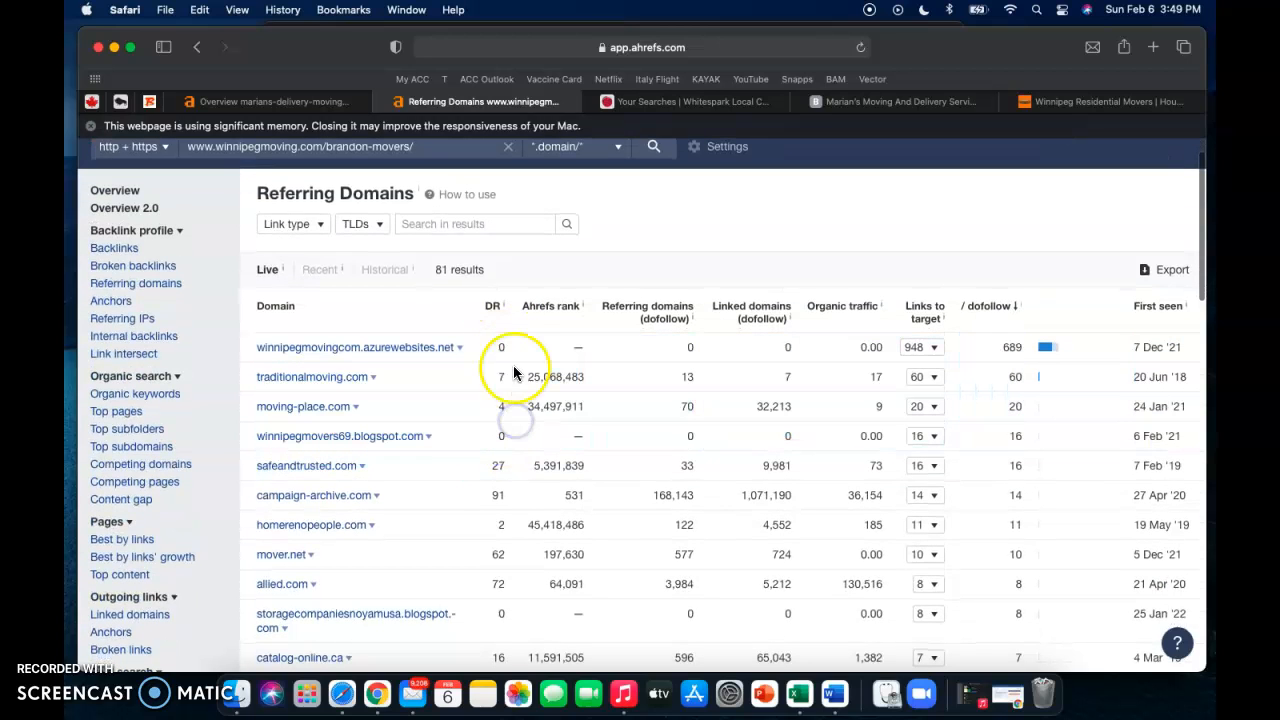
mouse_move(505, 405)
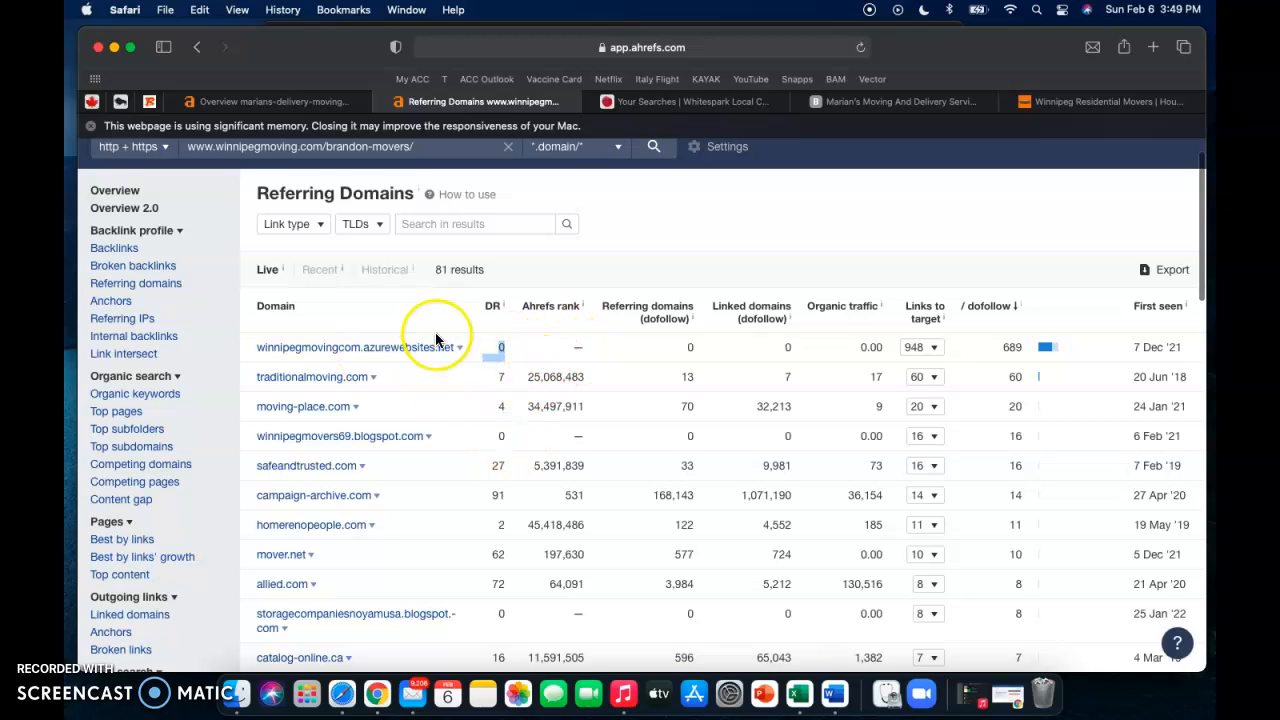
scroll(down, 3)
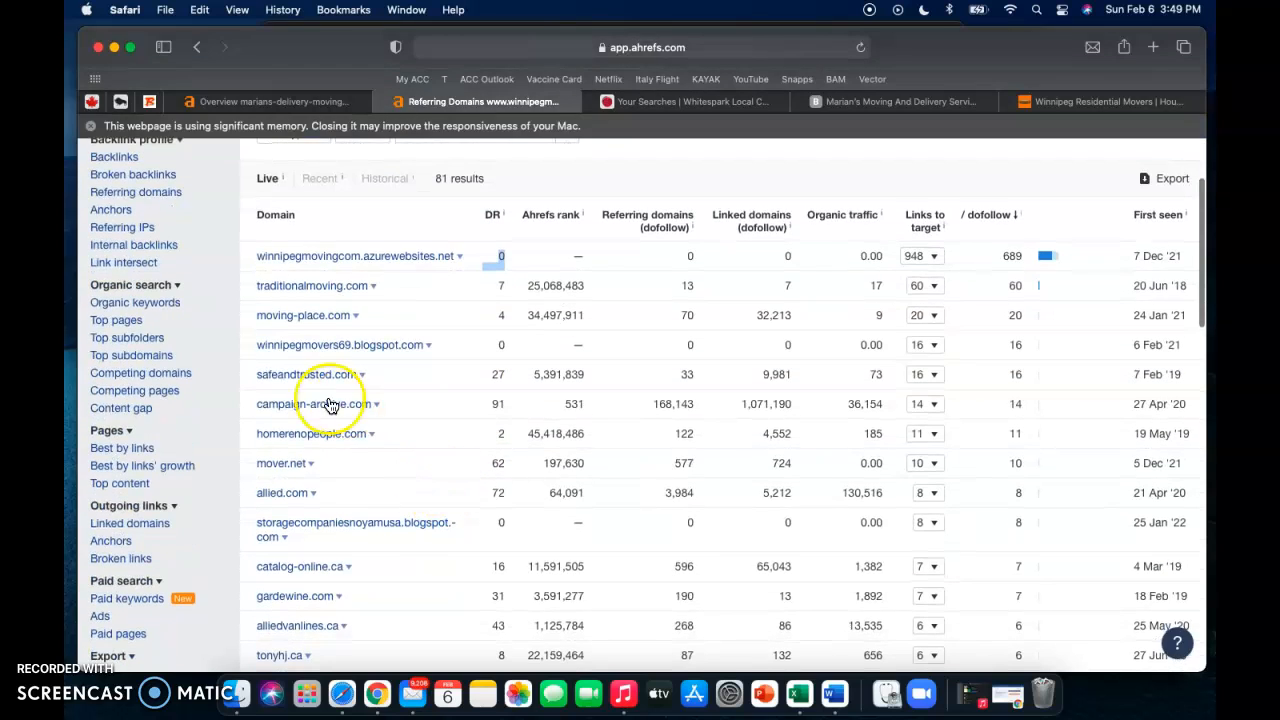
mouse_move(370, 420)
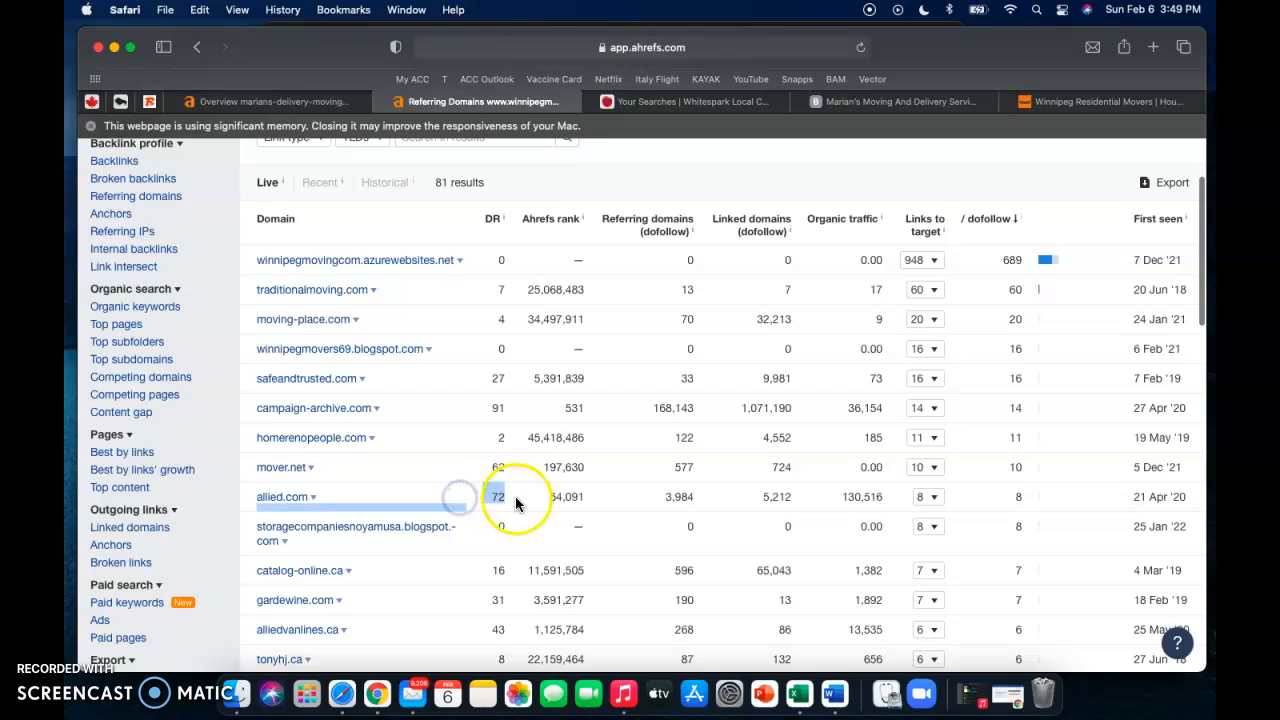
scroll(down, 3)
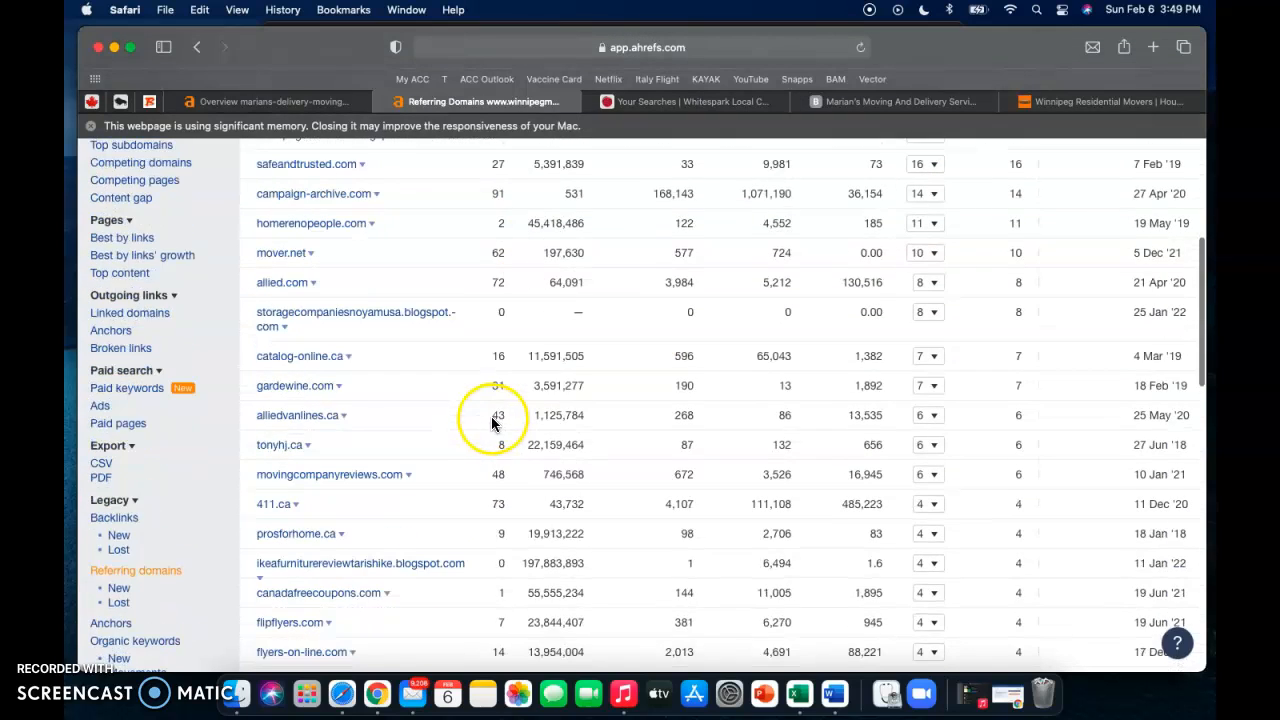
scroll(down, 3)
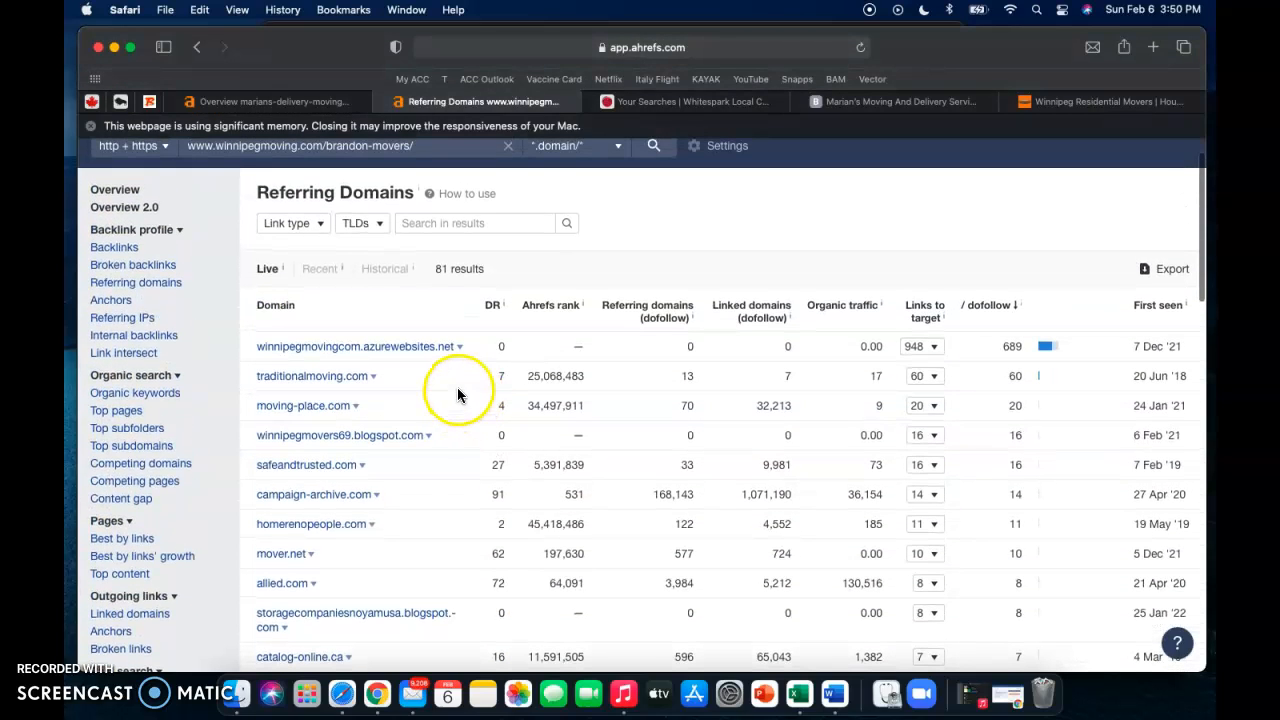
- View Whitespark's saved searches (29 vs 3 citations) and the citations found for Winnipeg Moving and Storage
click(680, 101)
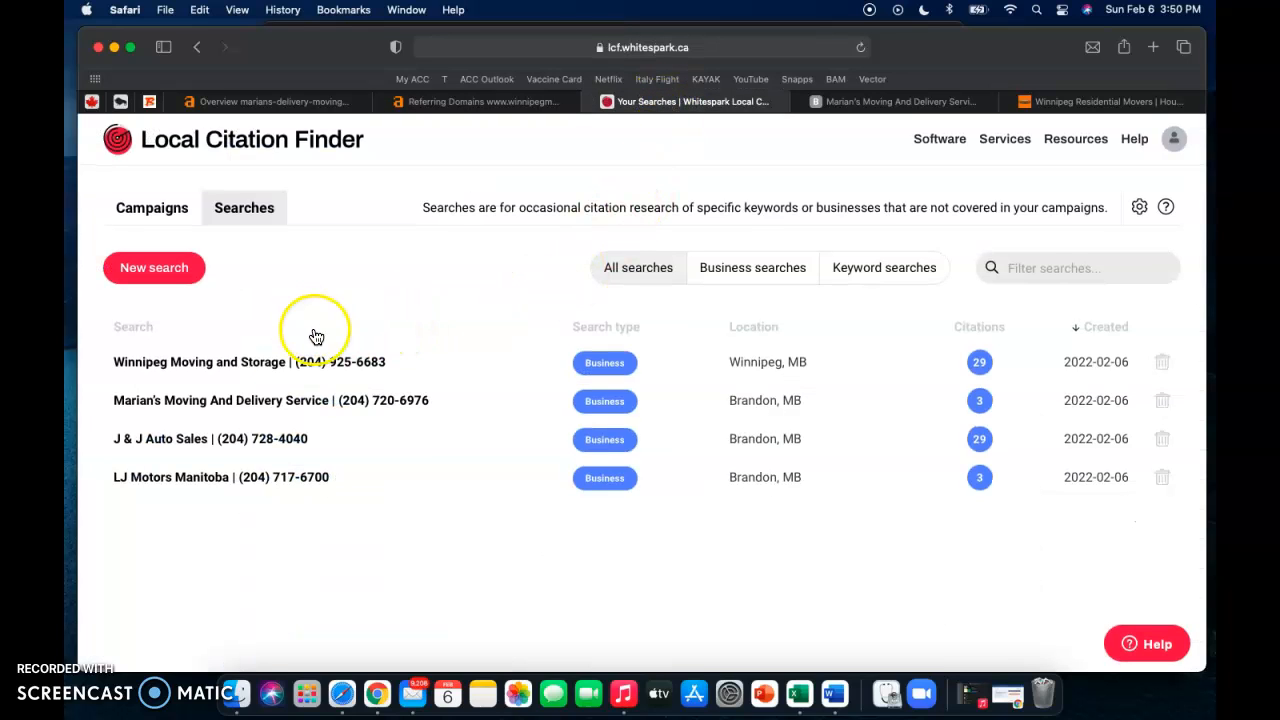
mouse_move(493, 307)
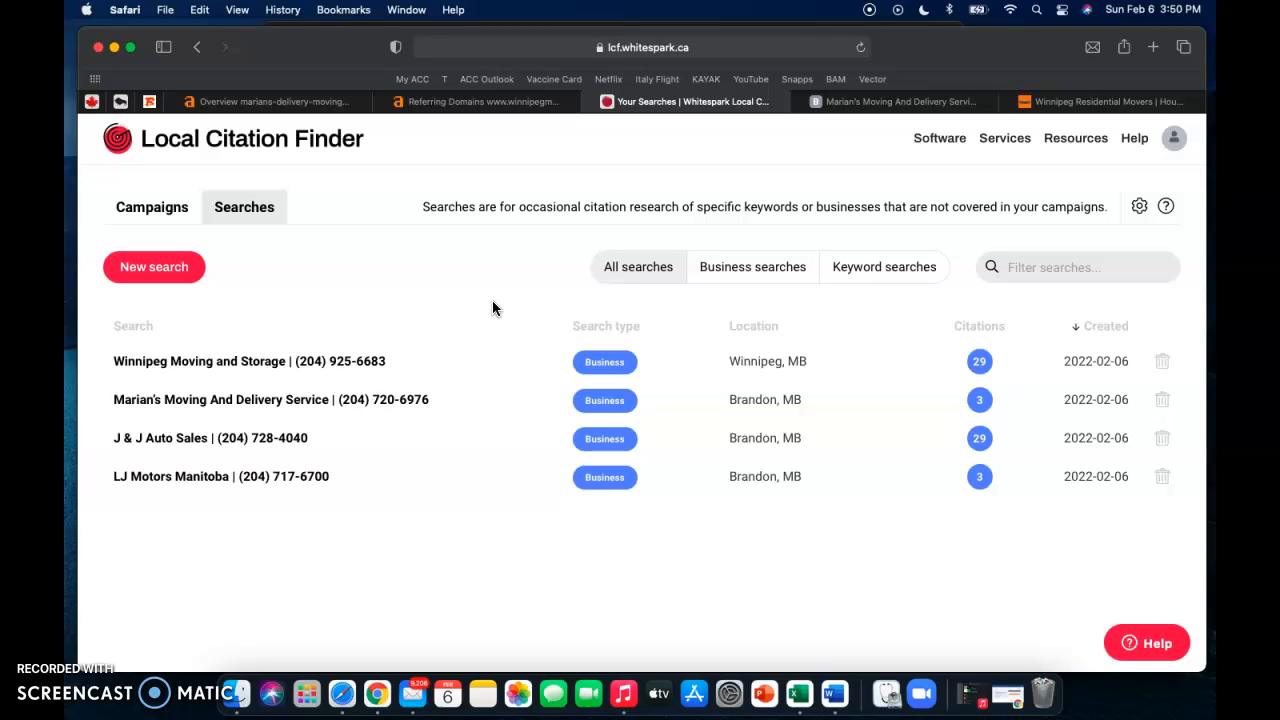
mouse_move(220, 378)
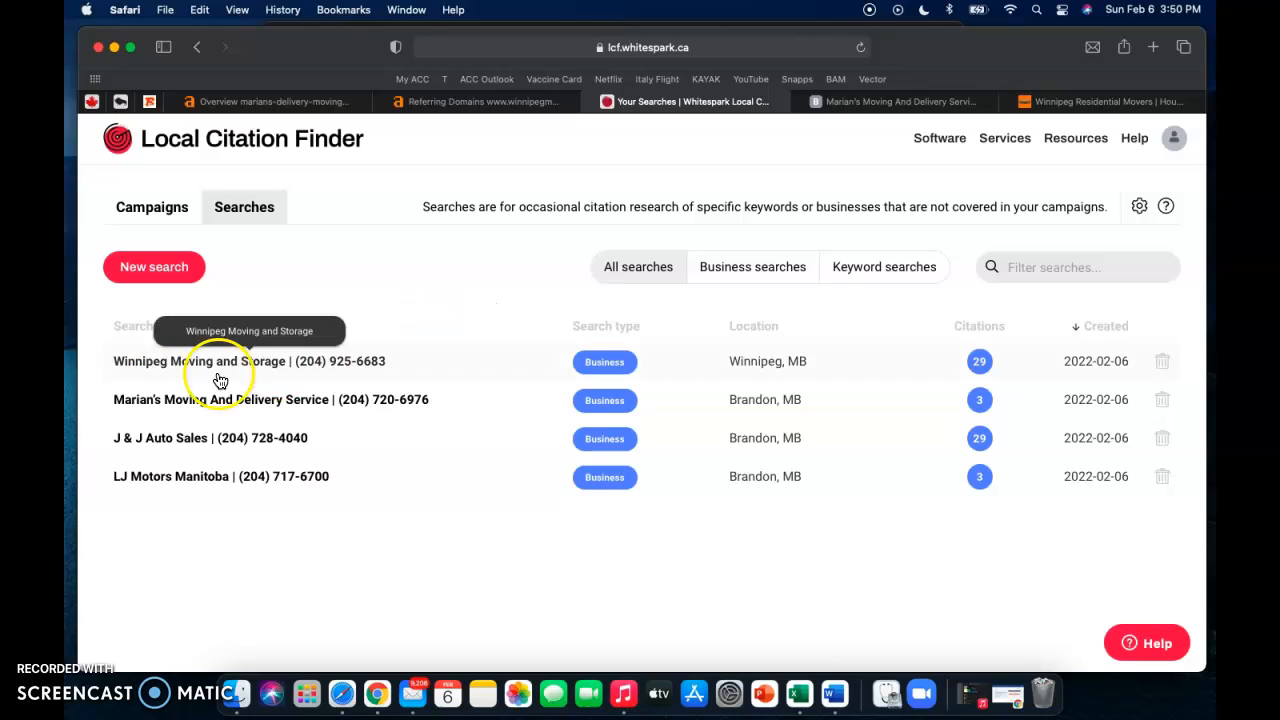
mouse_move(196, 410)
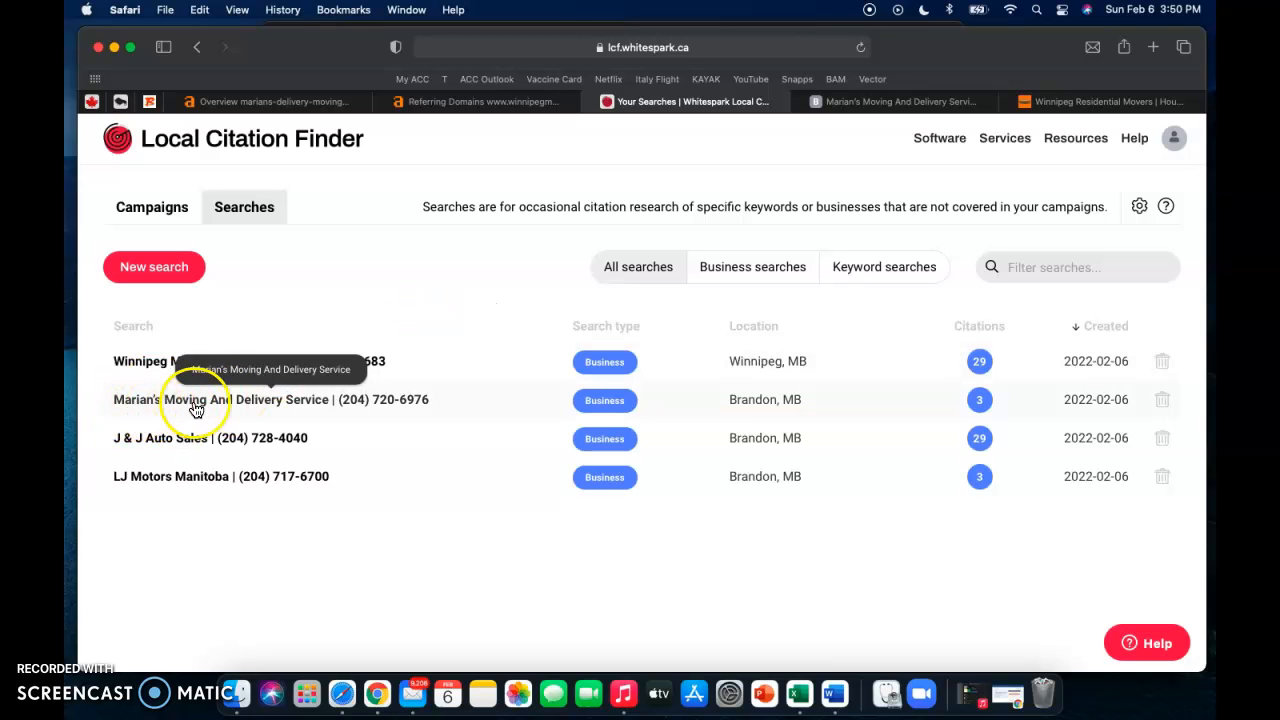
mouse_move(760, 410)
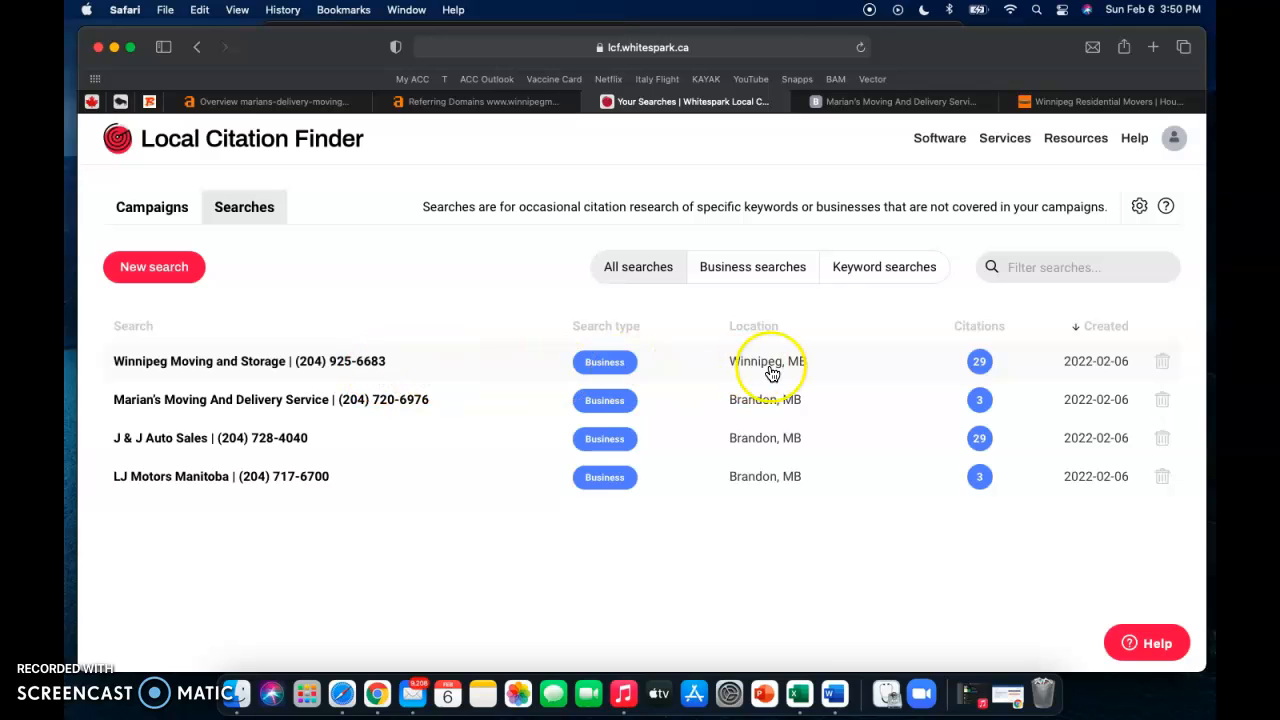
mouse_move(993, 371)
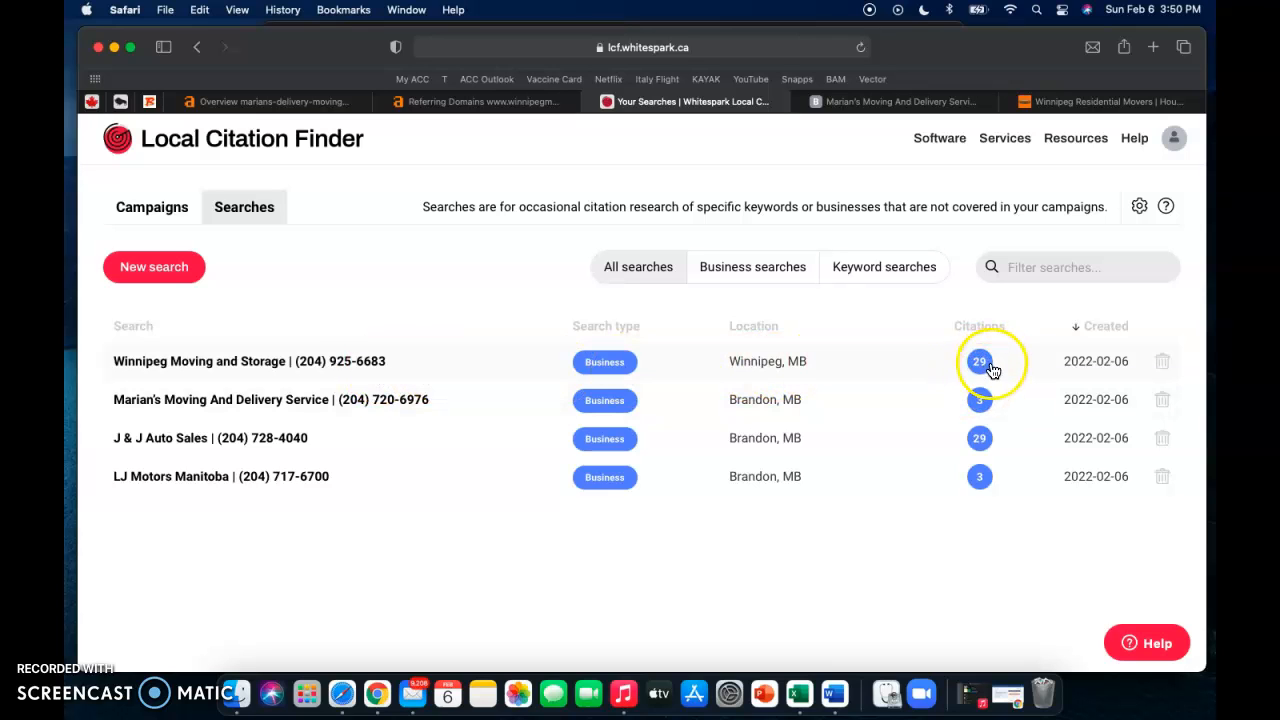
mouse_move(790, 373)
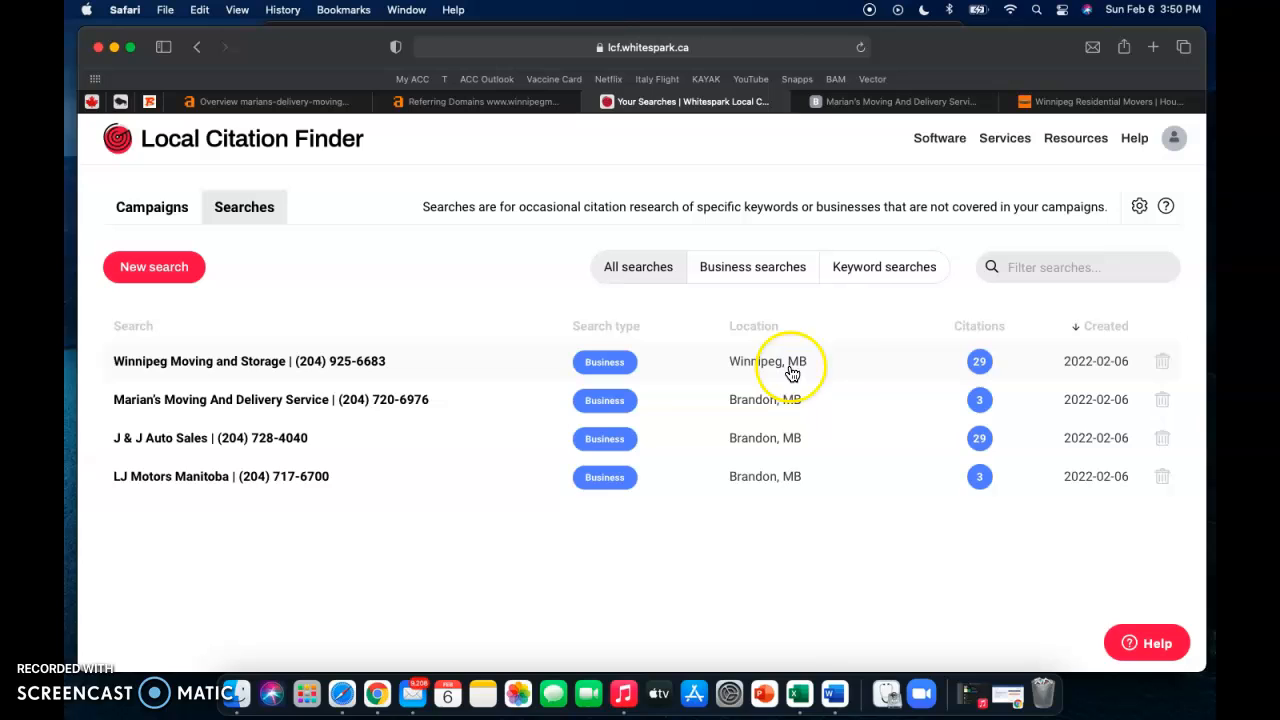
mouse_move(693, 363)
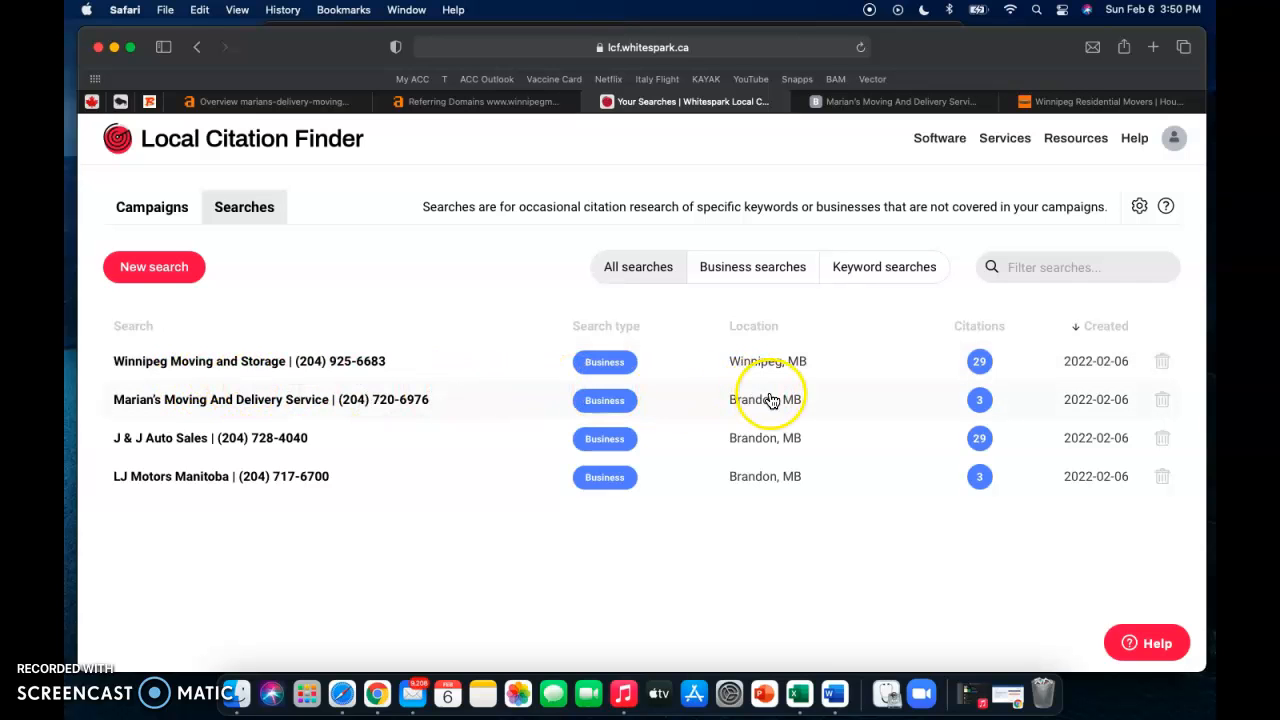
mouse_move(518, 410)
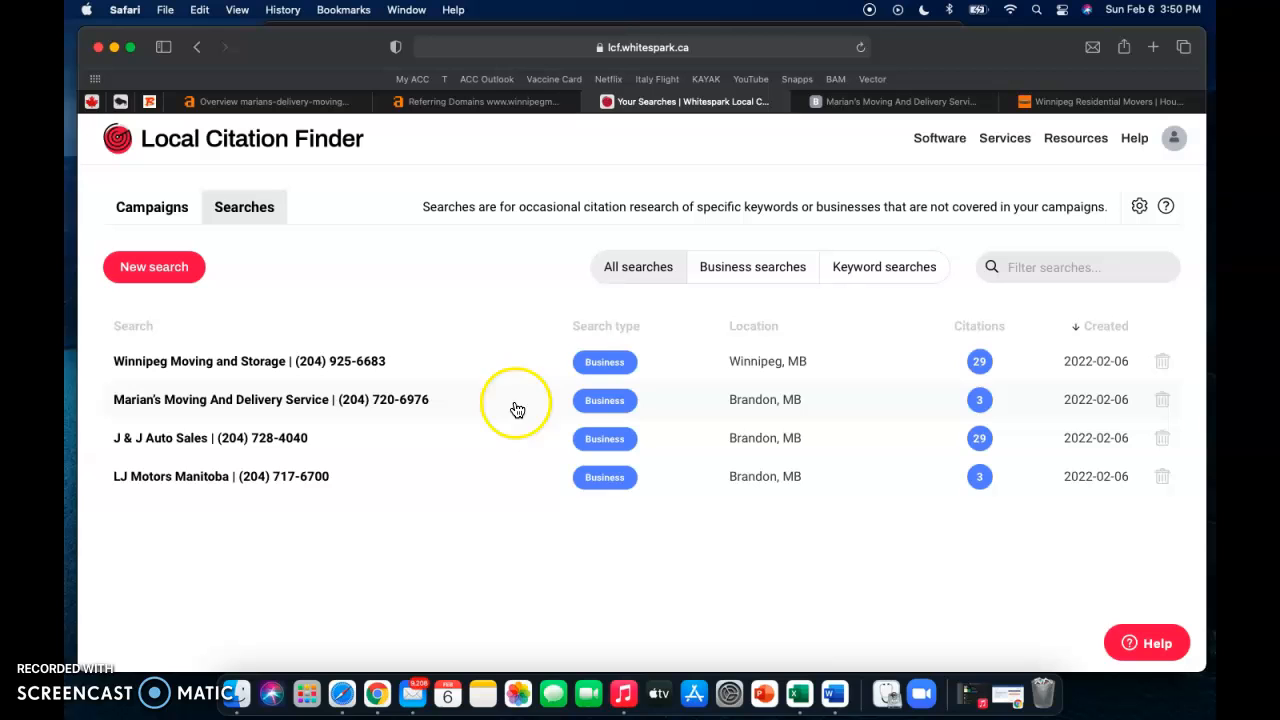
click(249, 361)
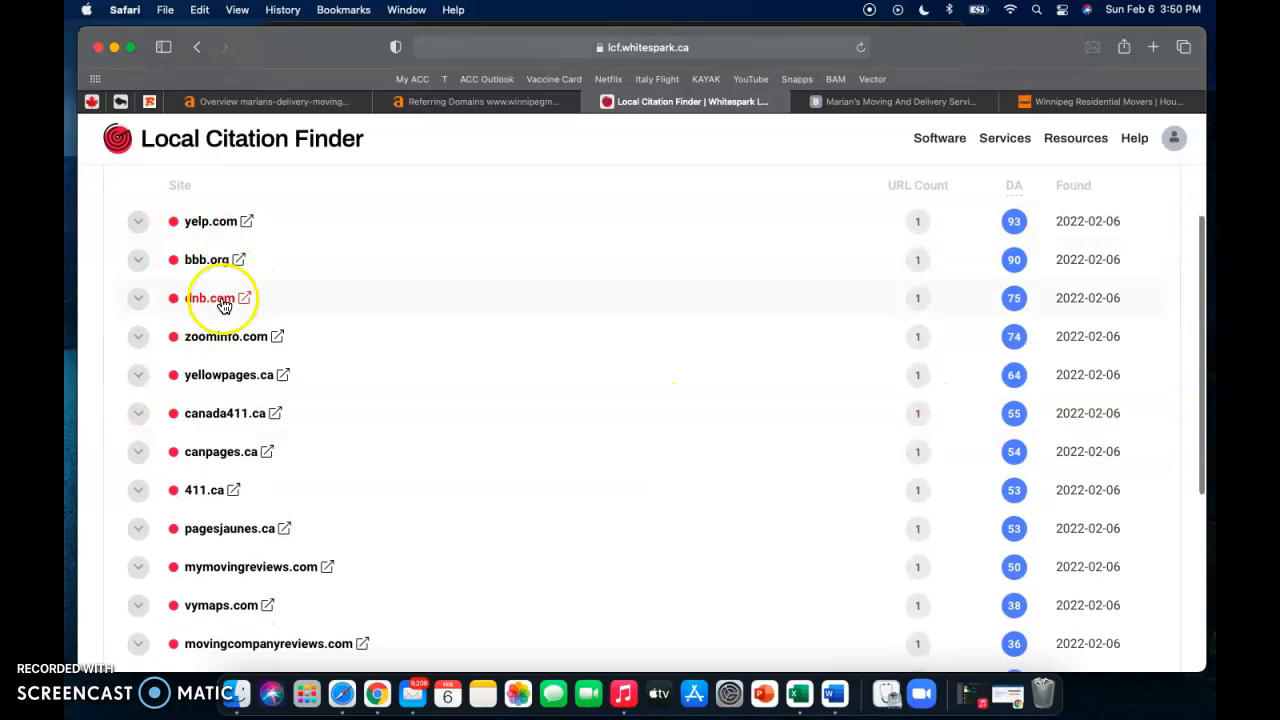
mouse_move(260, 390)
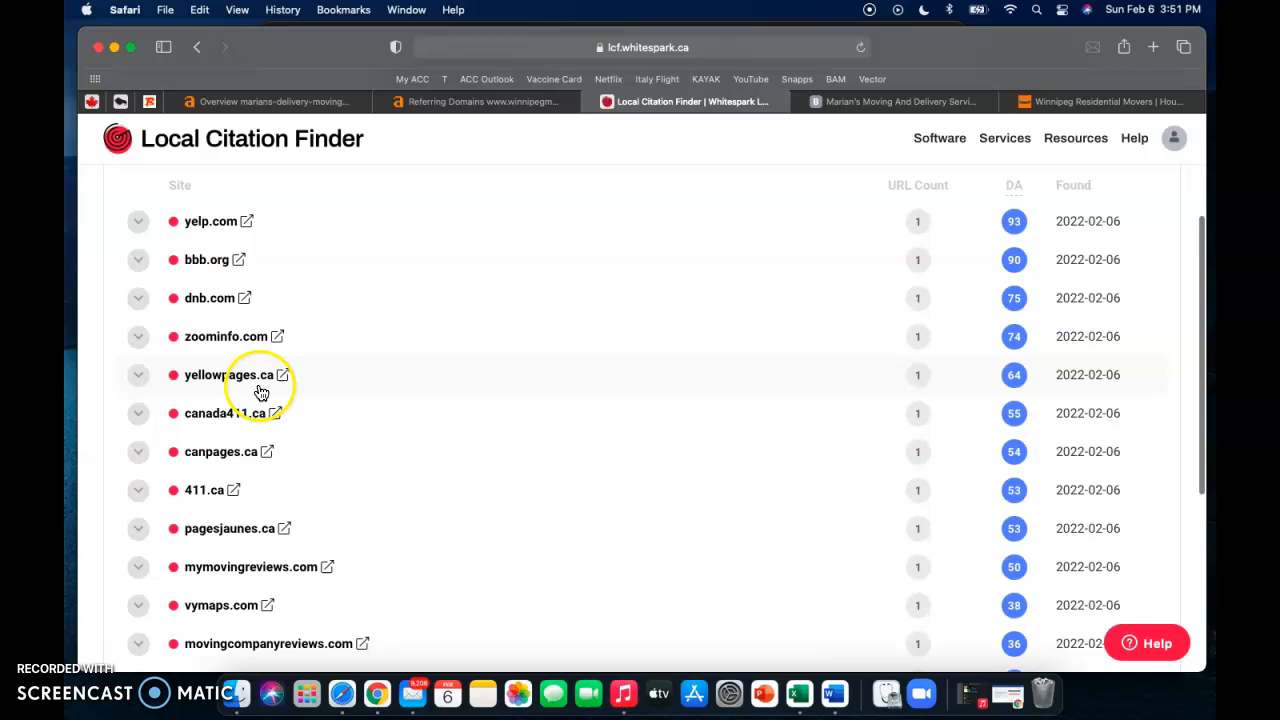
mouse_move(221, 460)
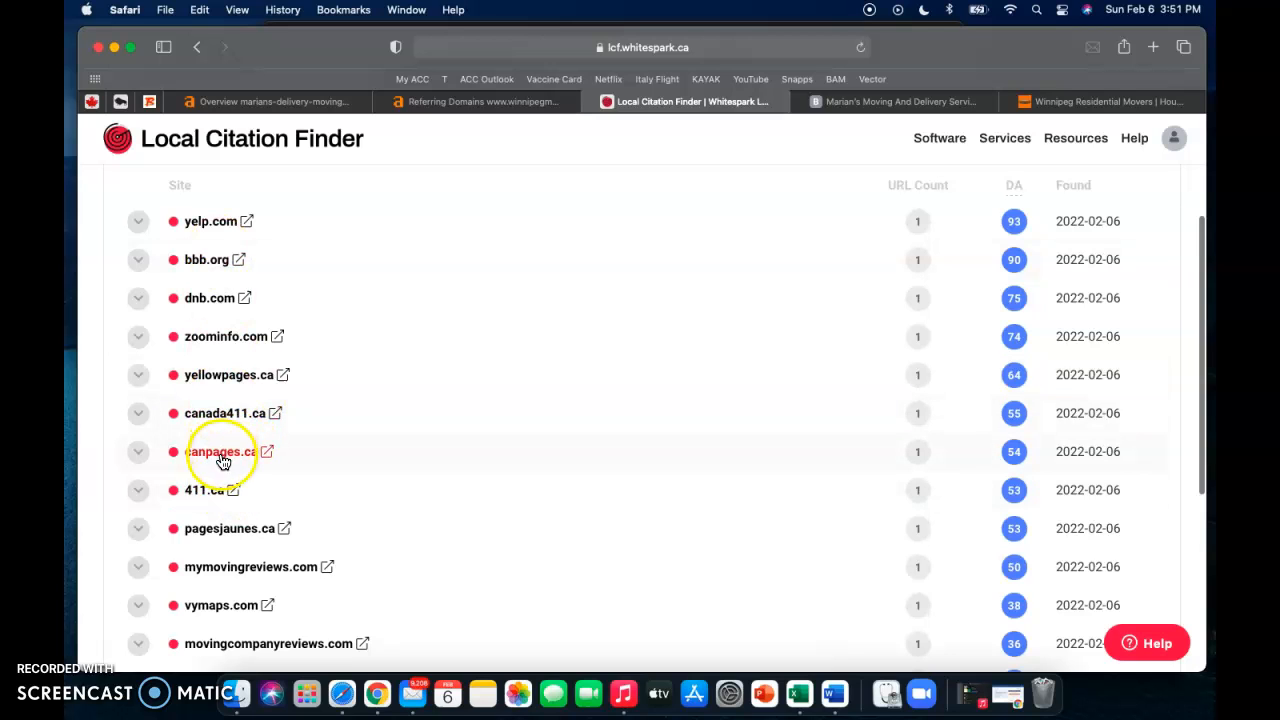
mouse_move(232, 478)
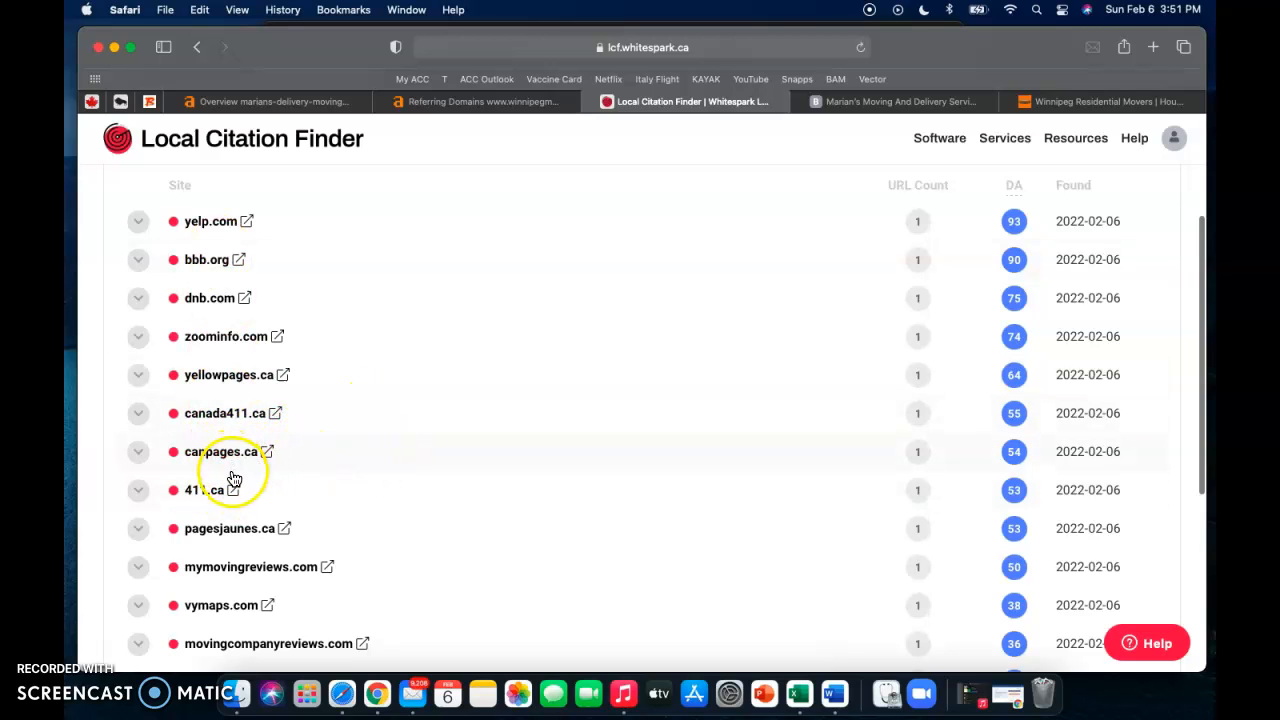
- Scroll through the competitor's 29 citation sources, then show Marian's Moving And Delivery Service site
scroll(down, 3)
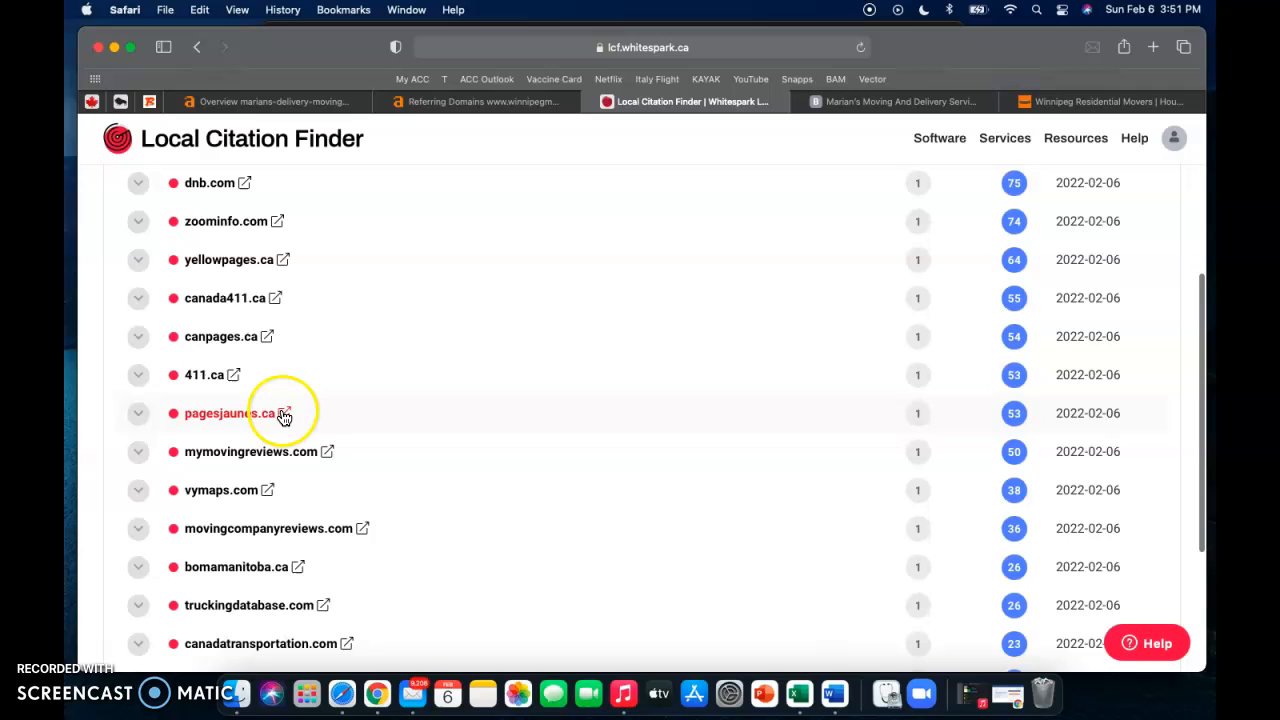
mouse_move(309, 386)
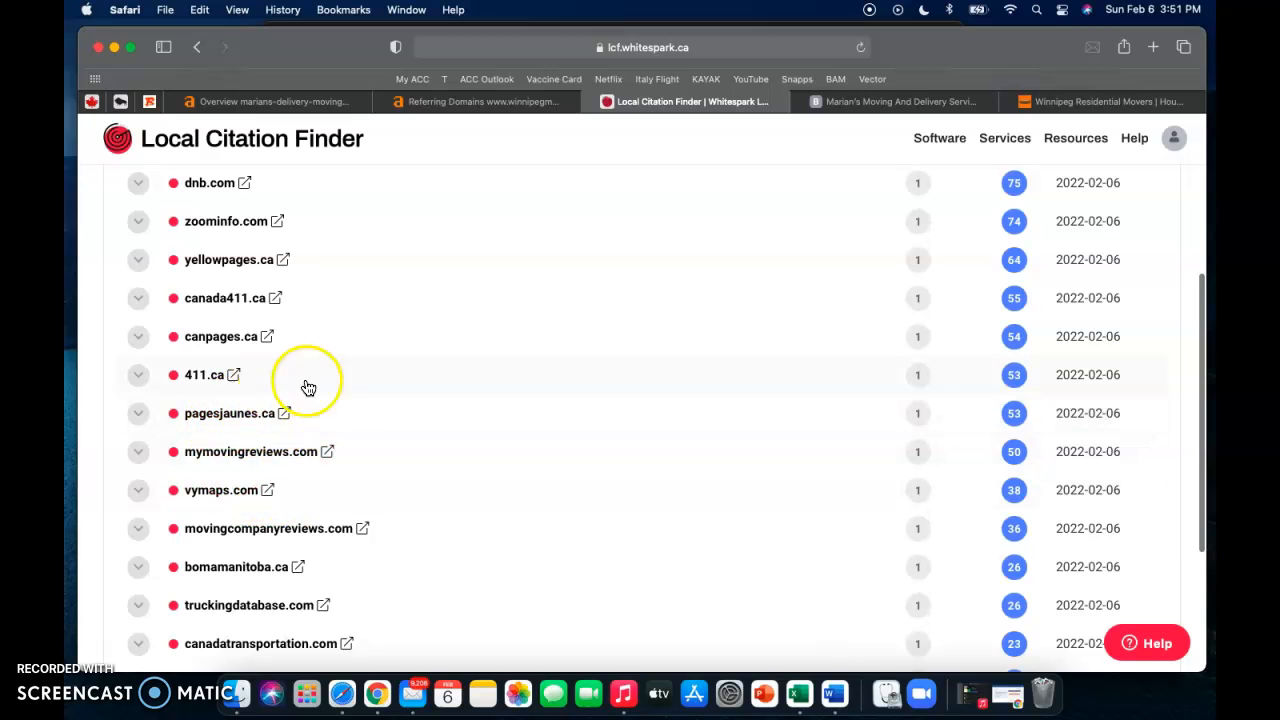
scroll(down, 3)
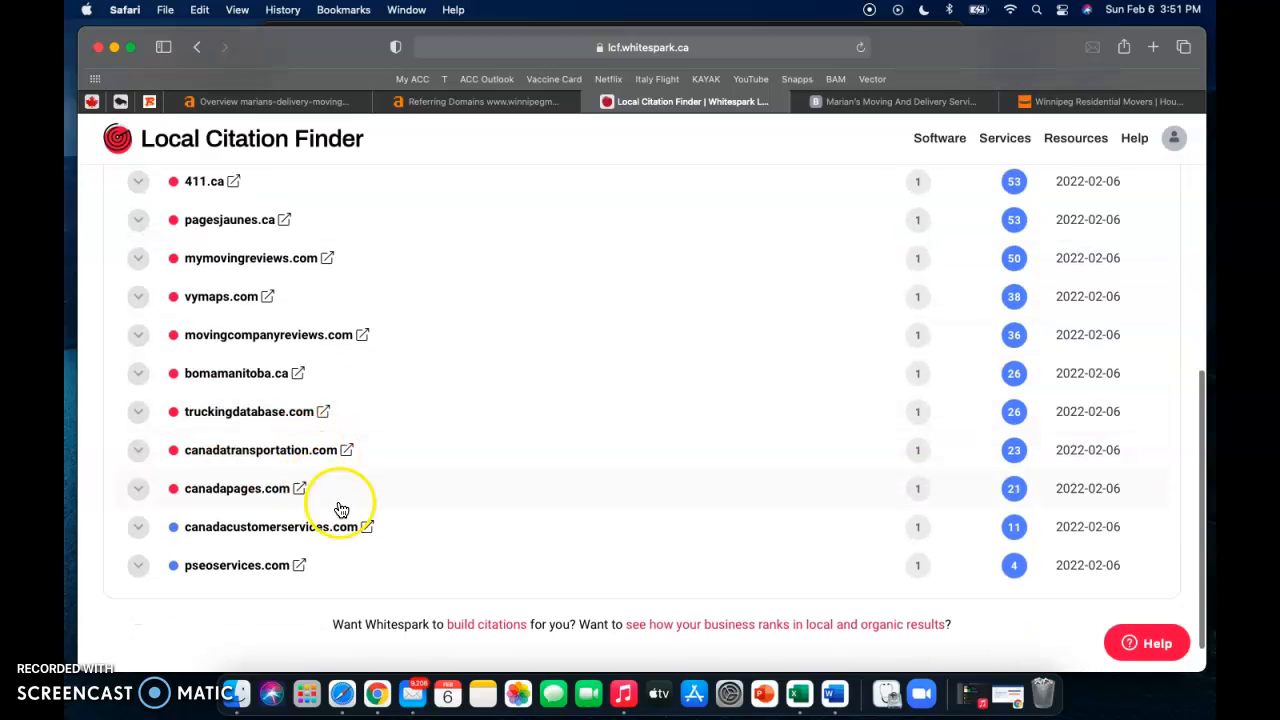
scroll(up, 3)
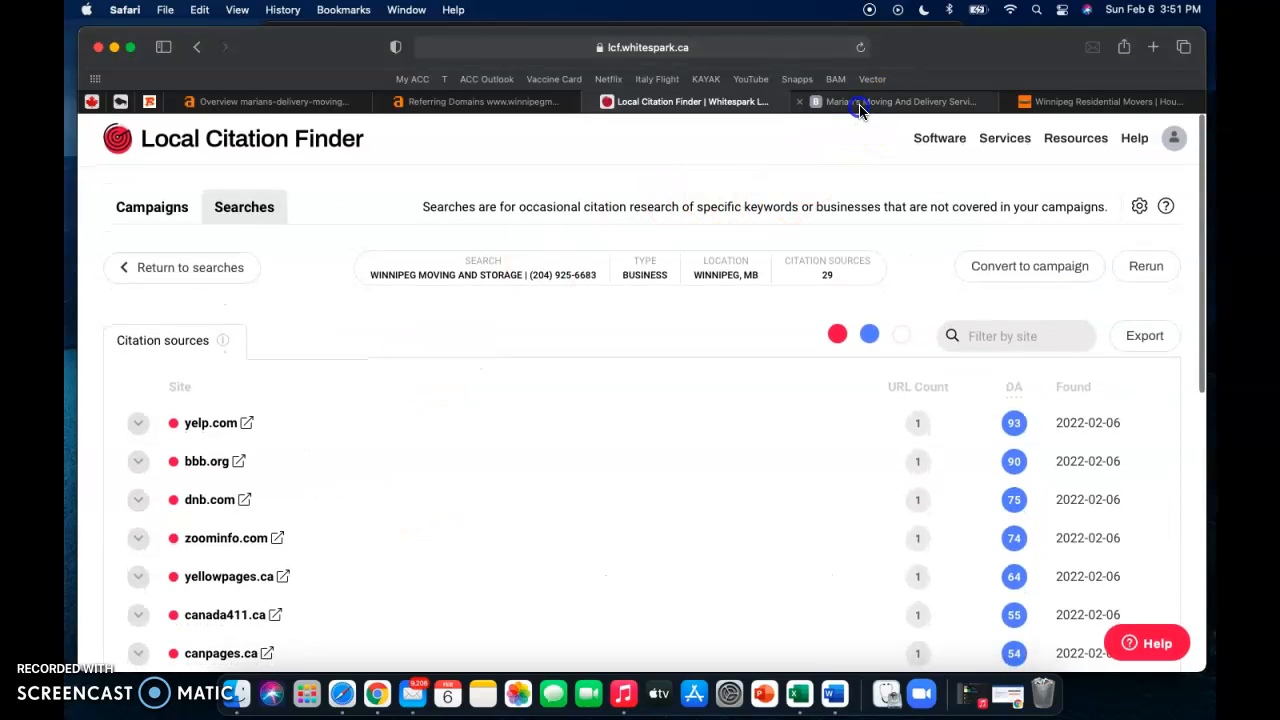
click(895, 101)
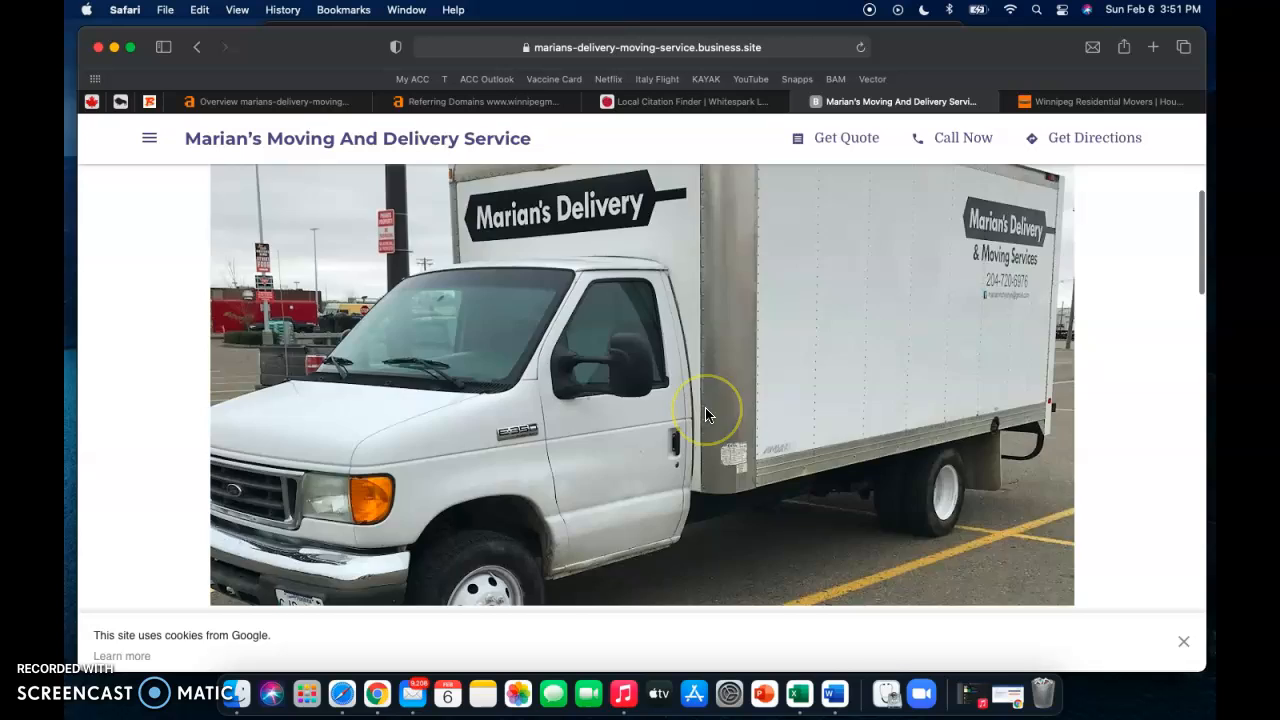
- Scroll Marian's site down to the contact map and back, then start a new blank tab
scroll(down, 3)
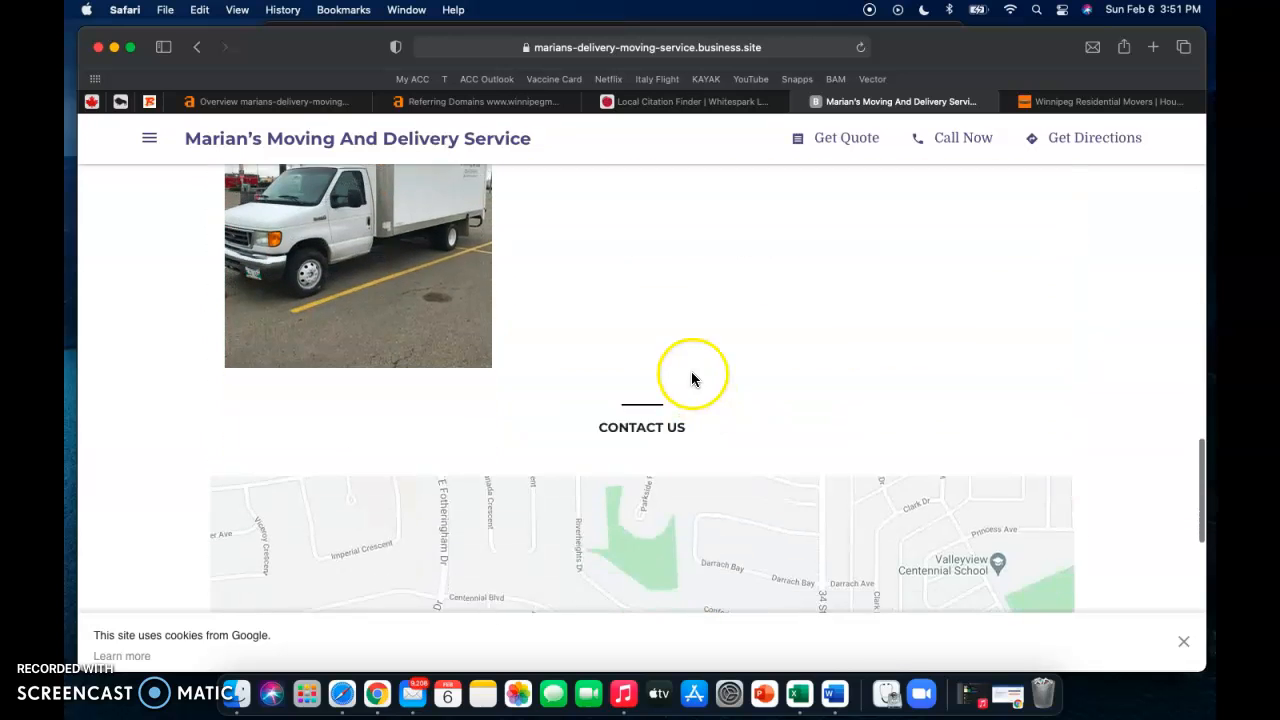
scroll(up, 3)
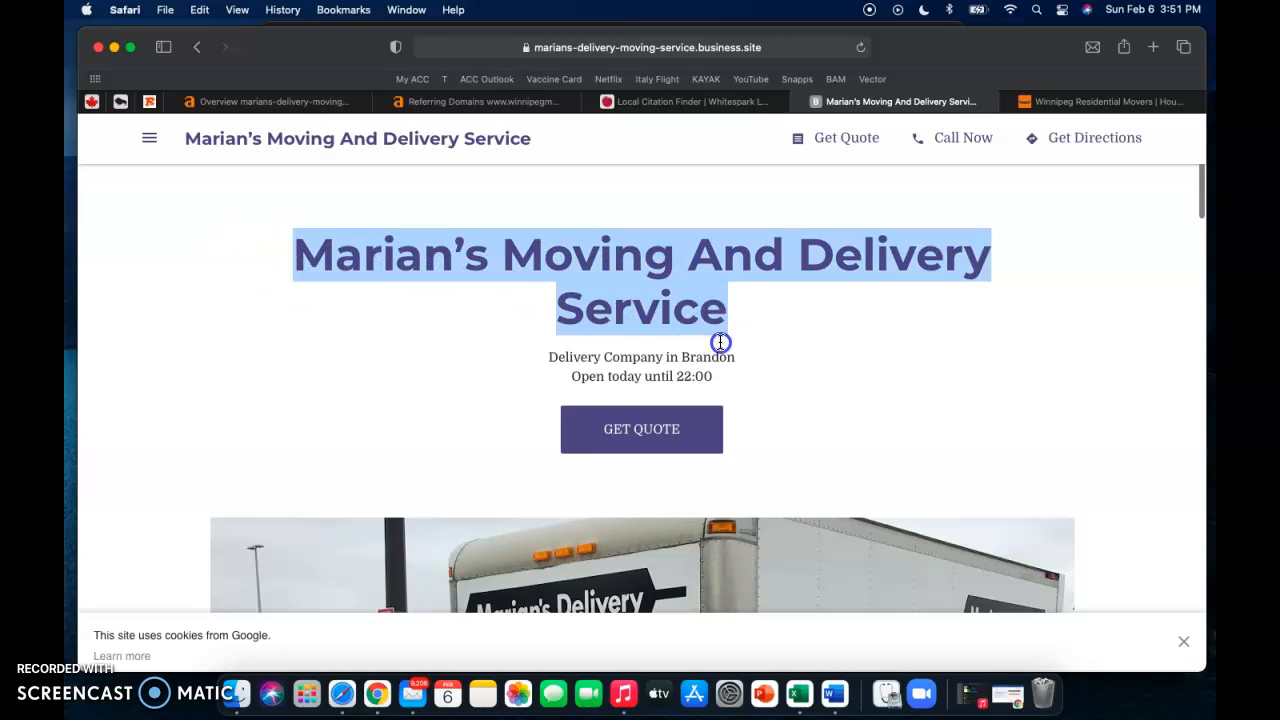
scroll(down, 3)
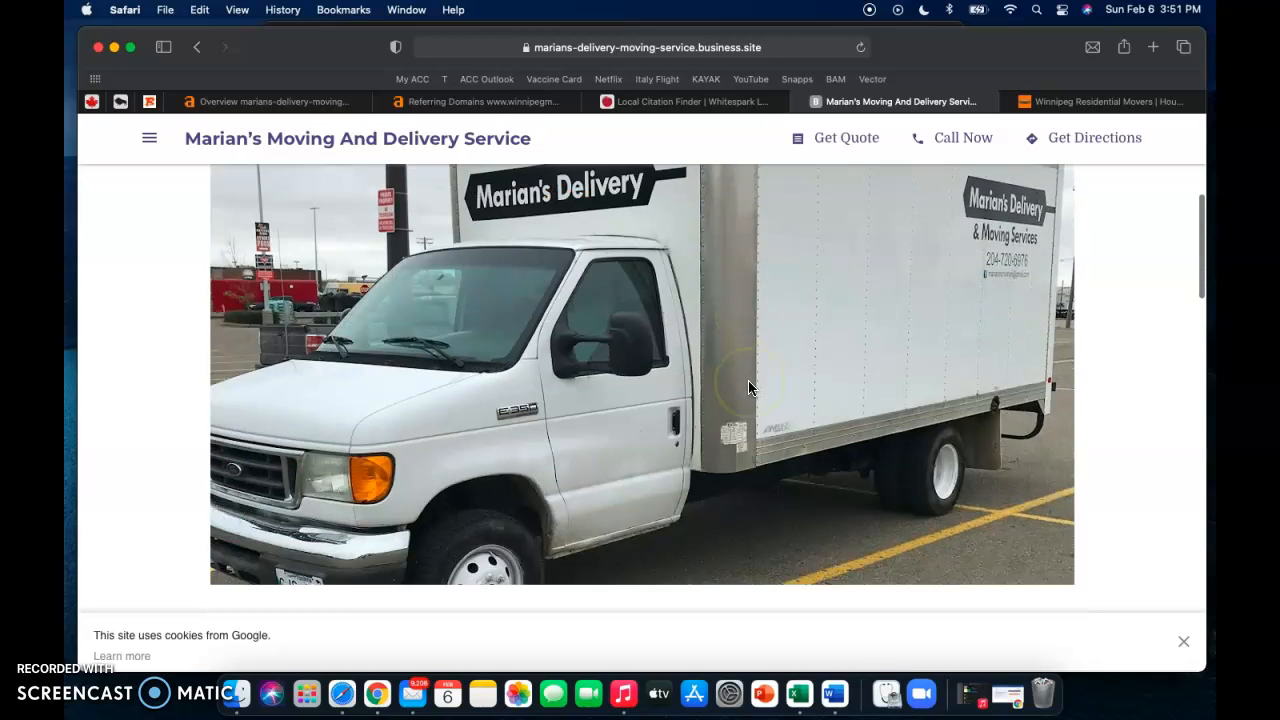
scroll(down, 3)
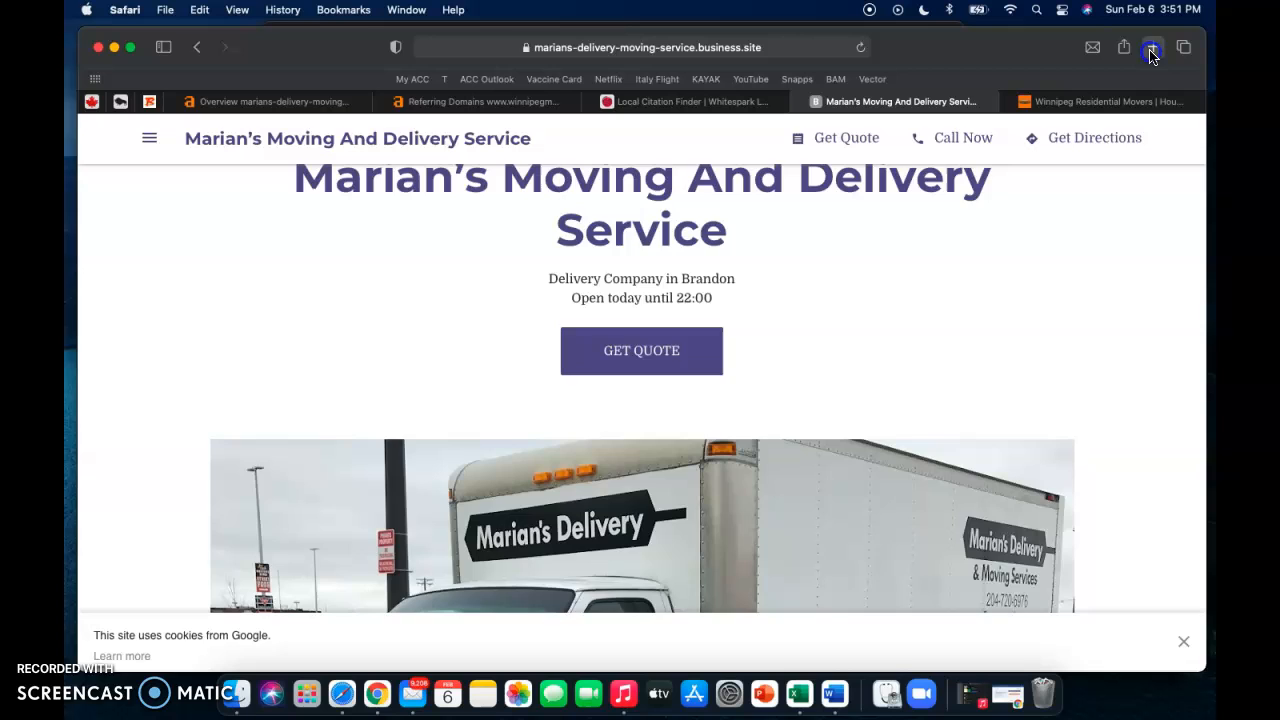
click(1153, 47)
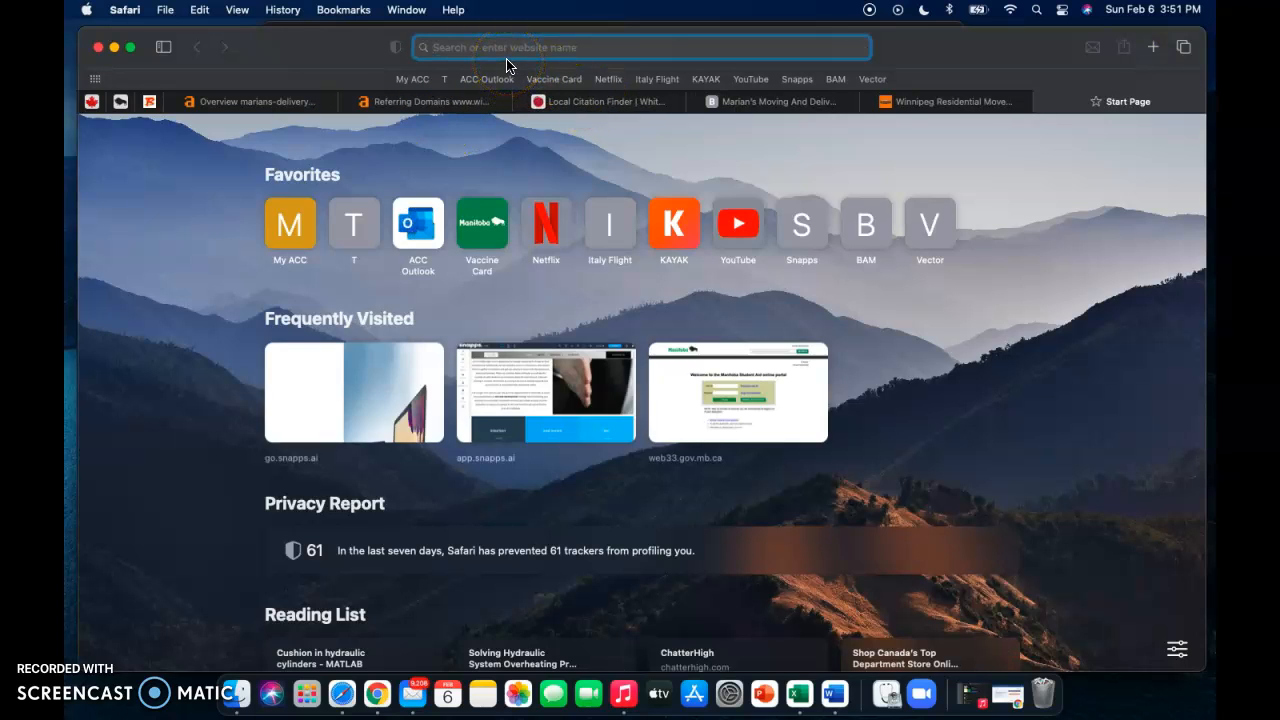
- Search Google for 'moving company brandon mb', check the map pack and Canada Moving listing, then return to Marian's site
text(moving company brandon mb)
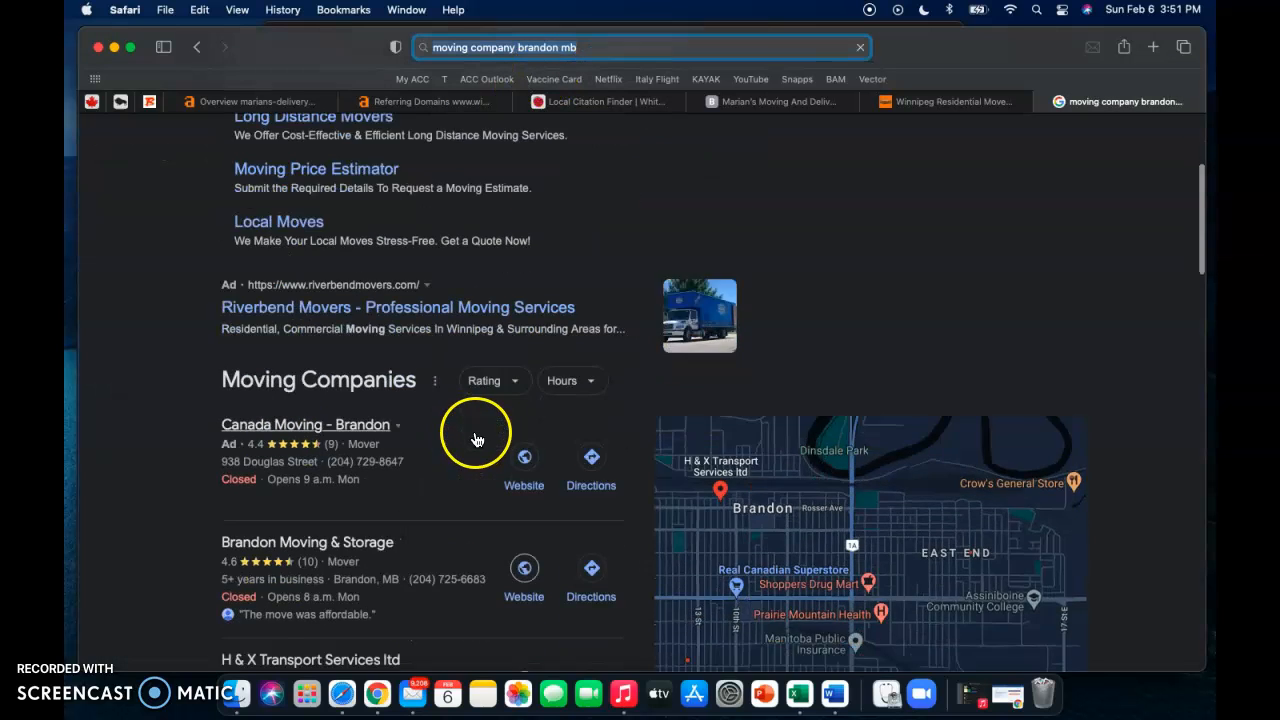
scroll(down, 3)
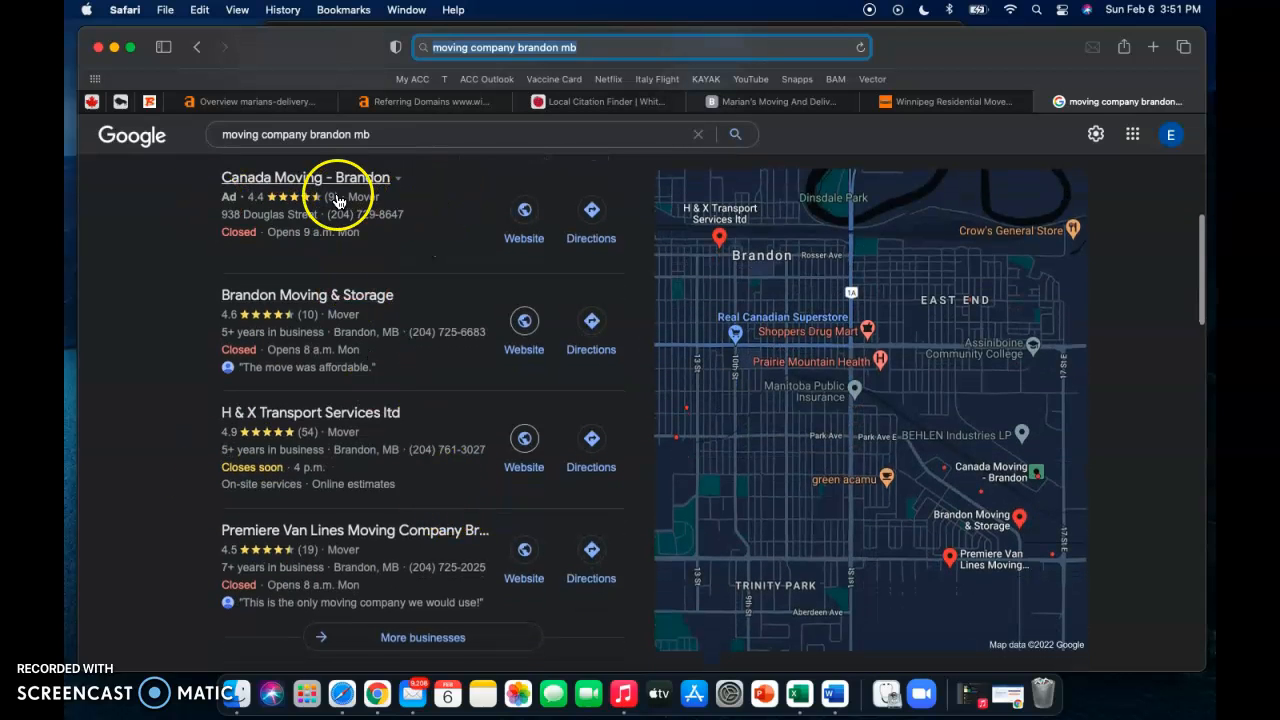
mouse_move(497, 308)
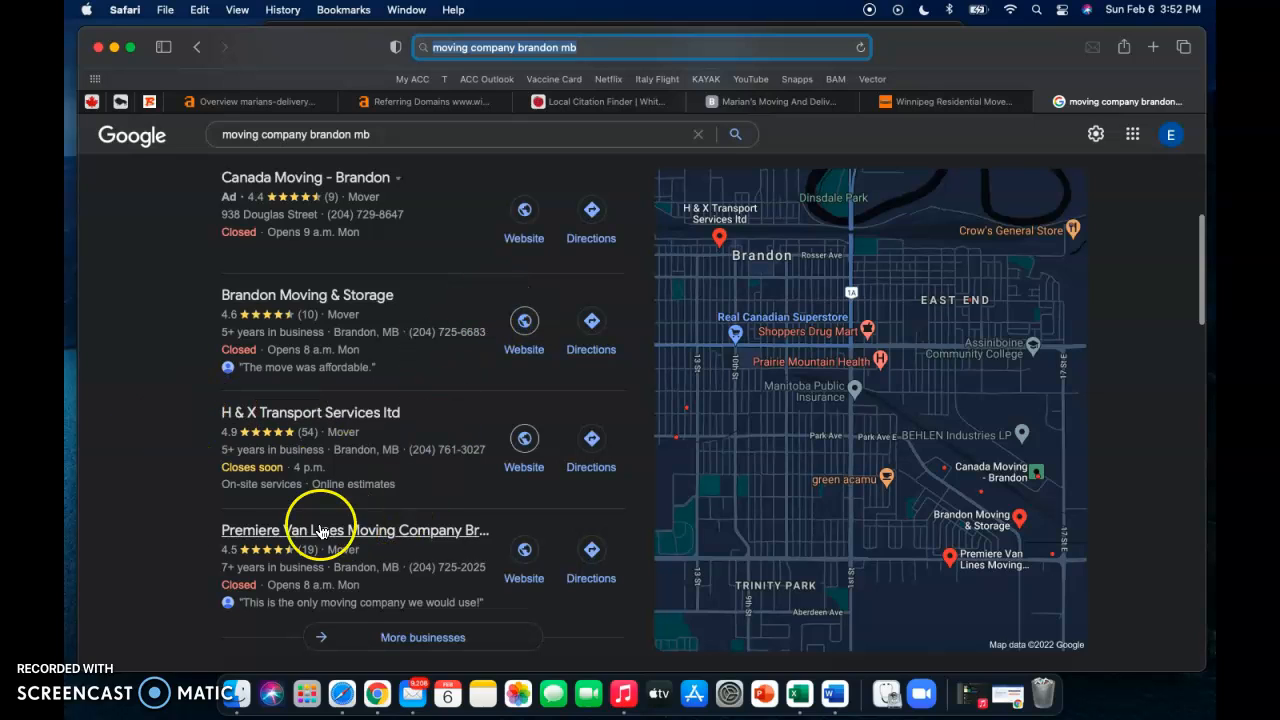
mouse_move(430, 525)
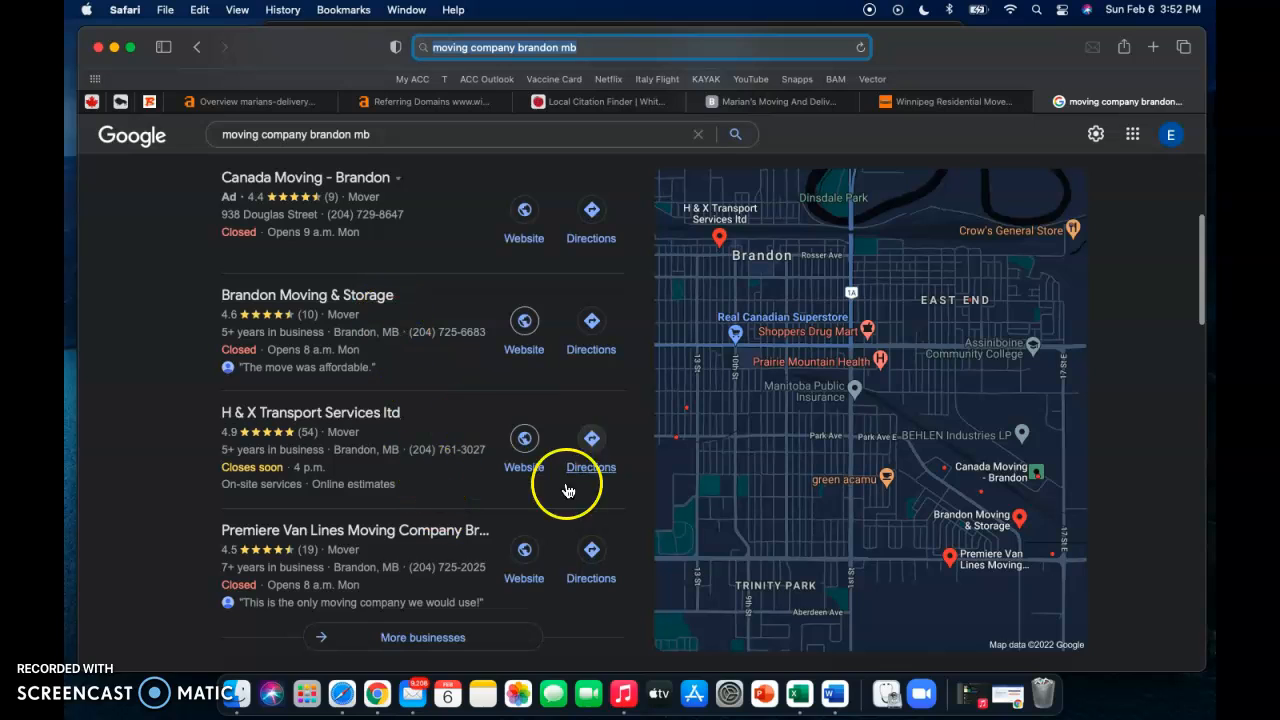
mouse_move(95, 291)
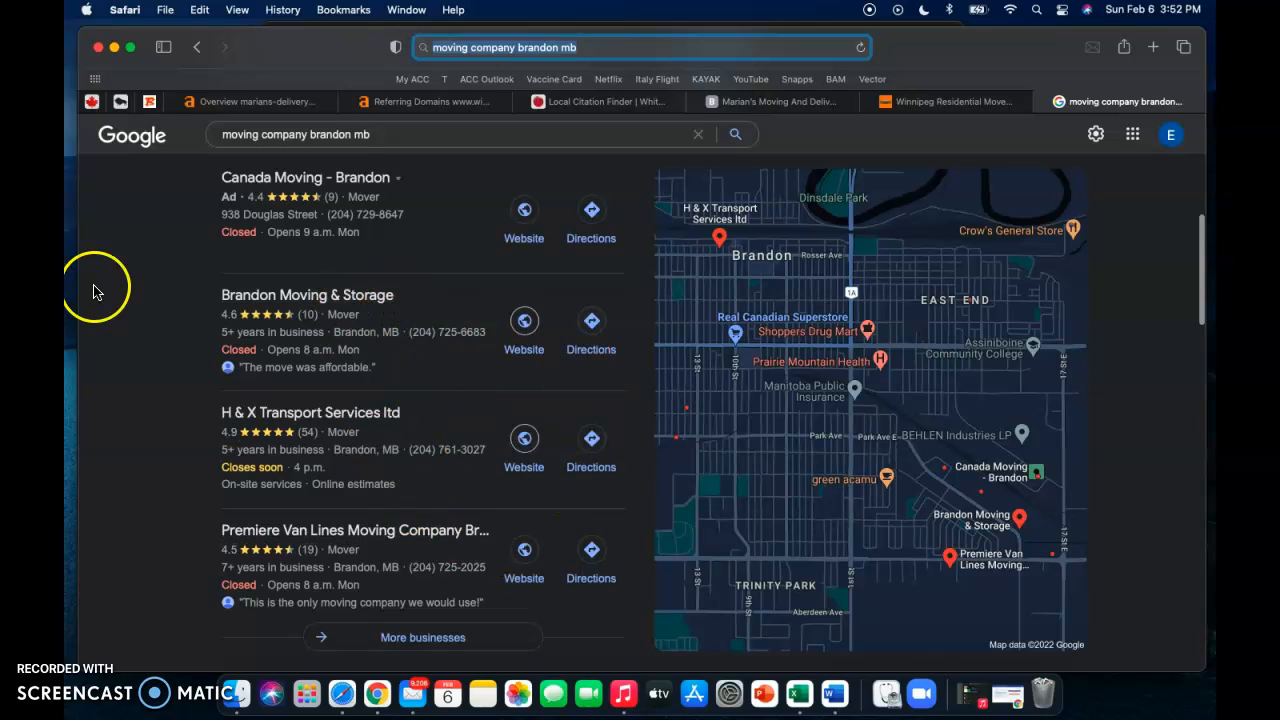
mouse_move(565, 328)
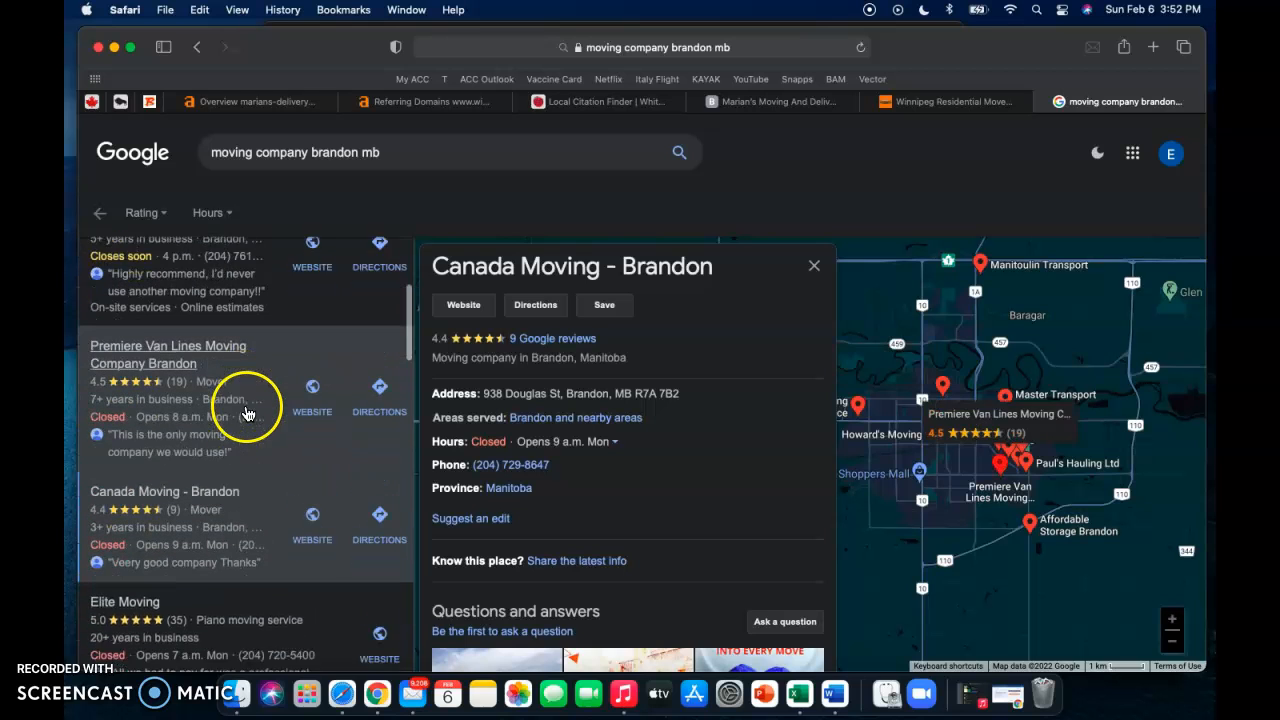
scroll(down, 3)
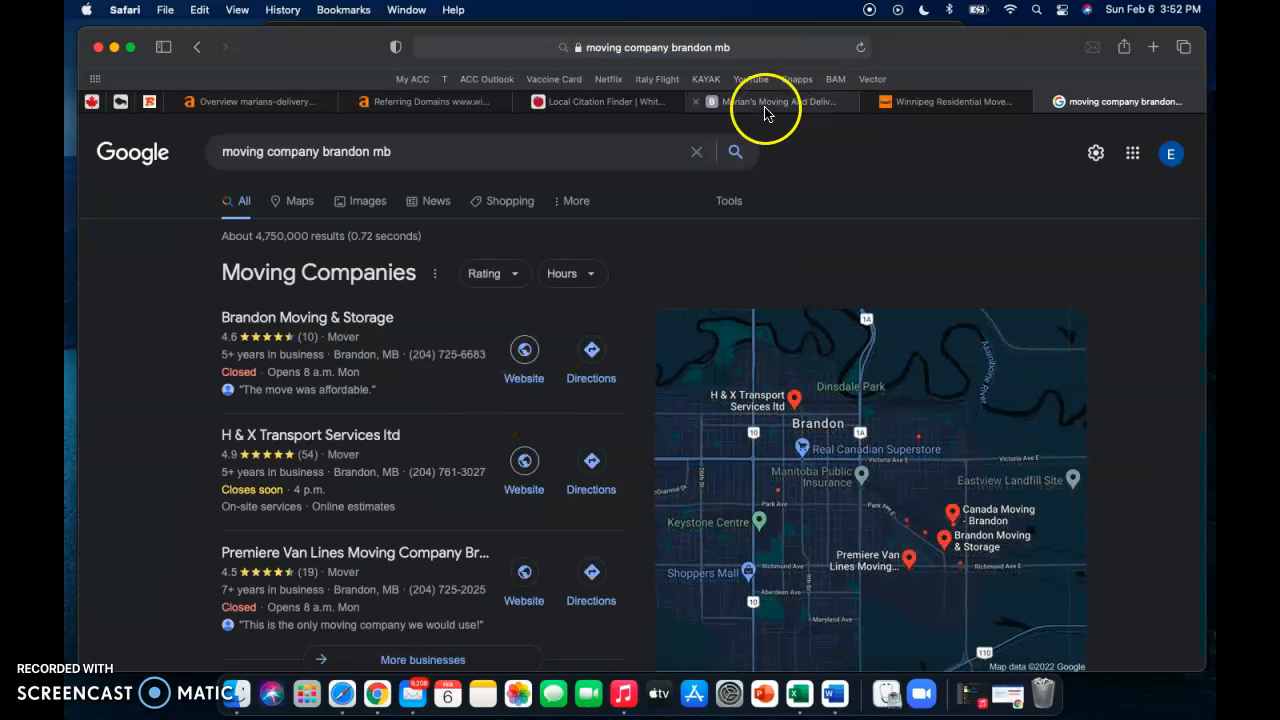
click(780, 101)
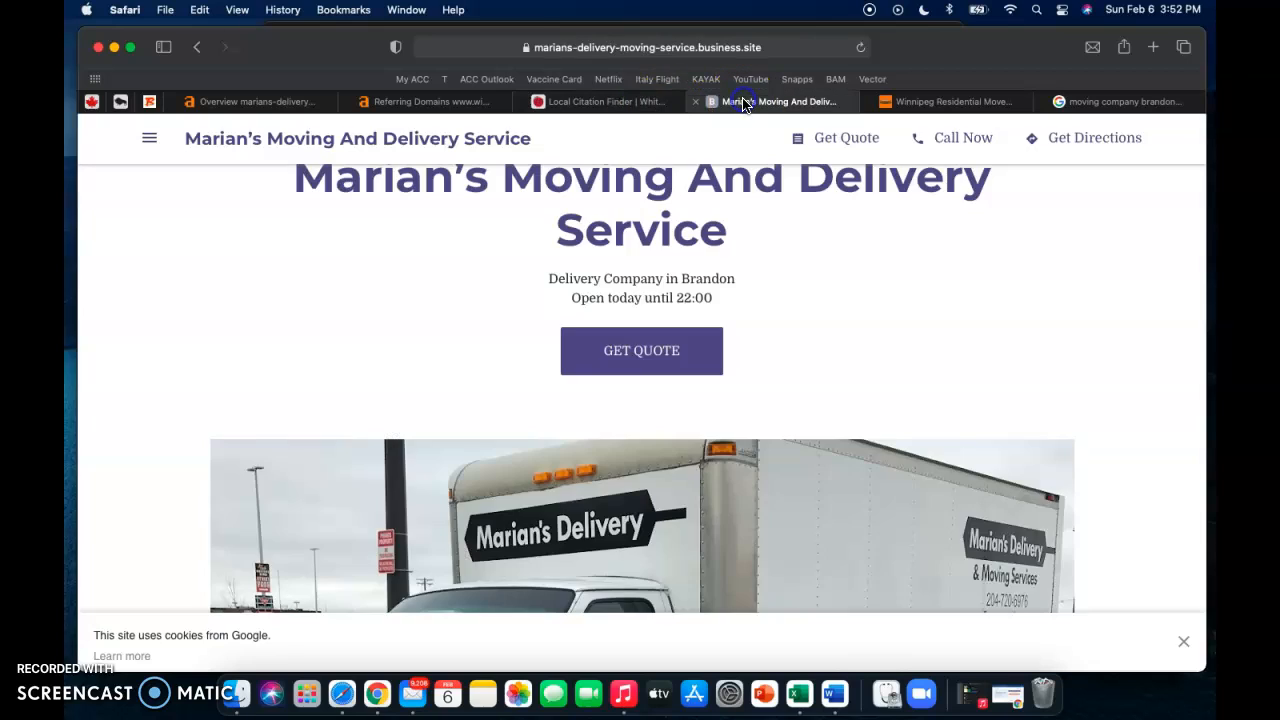
- Scroll Marian's Moving page to show its title and quote section
scroll(down, 3)
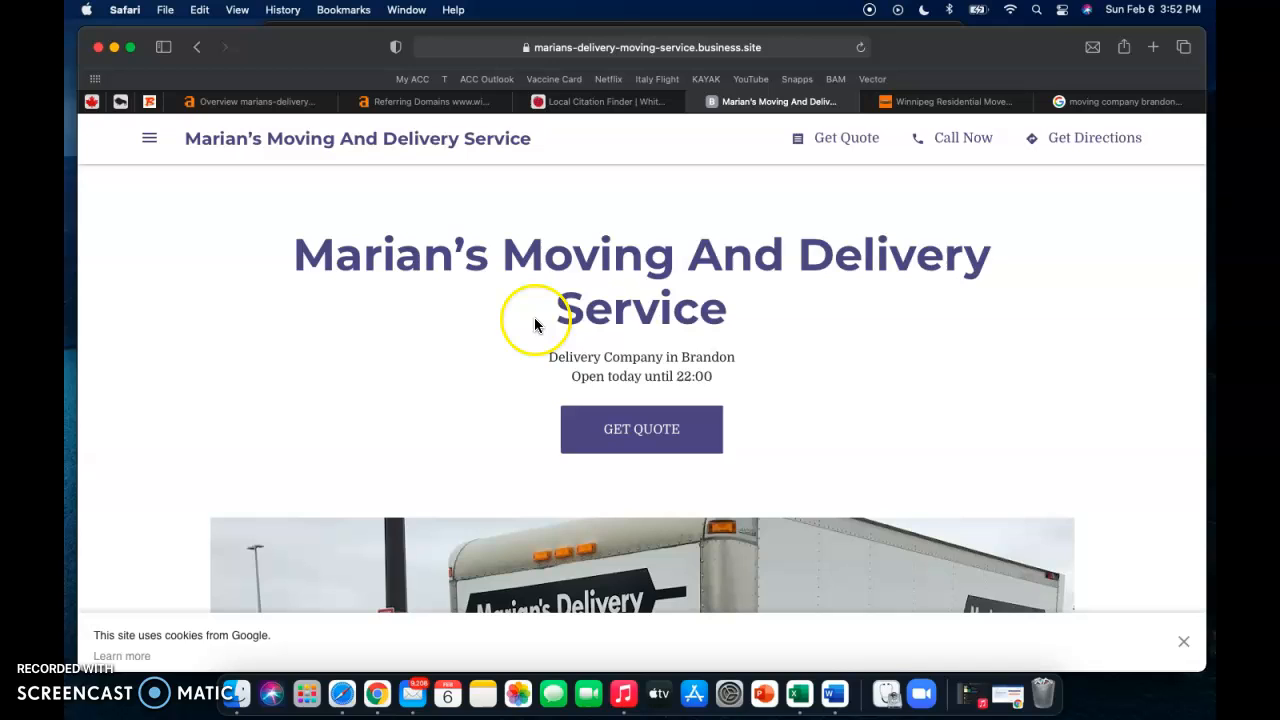
mouse_move(547, 323)
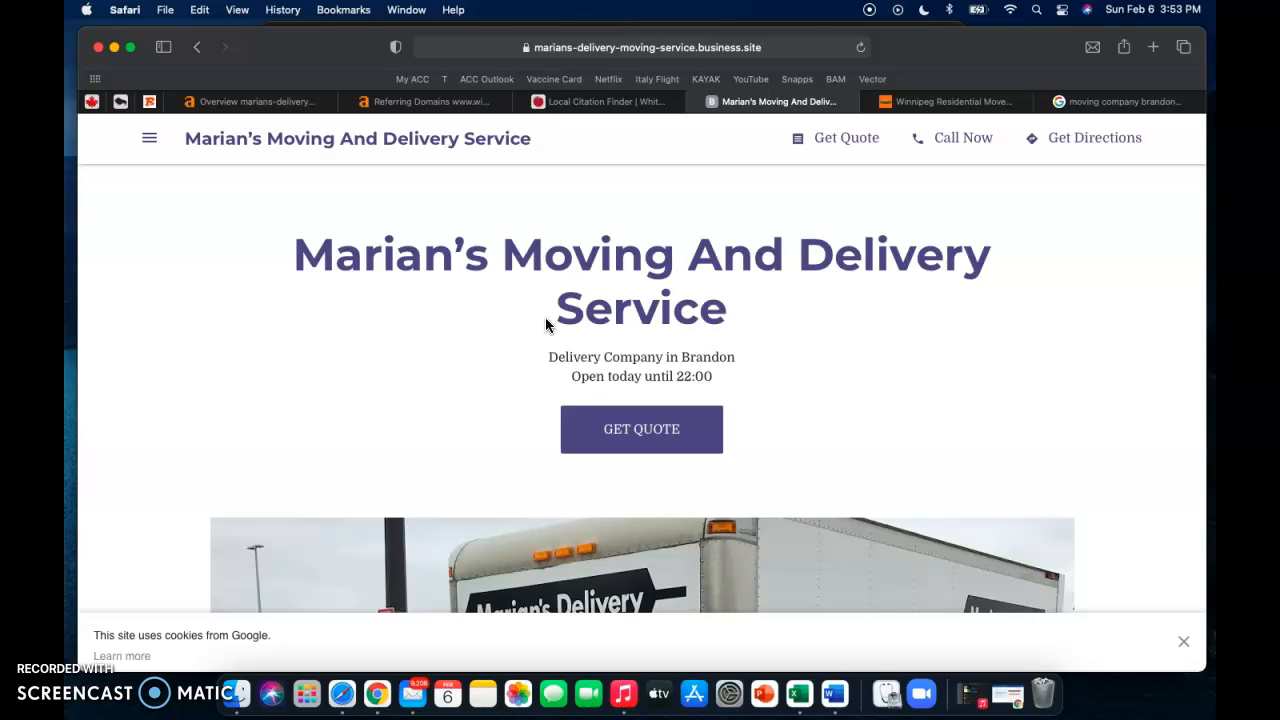
mouse_move(742, 678)
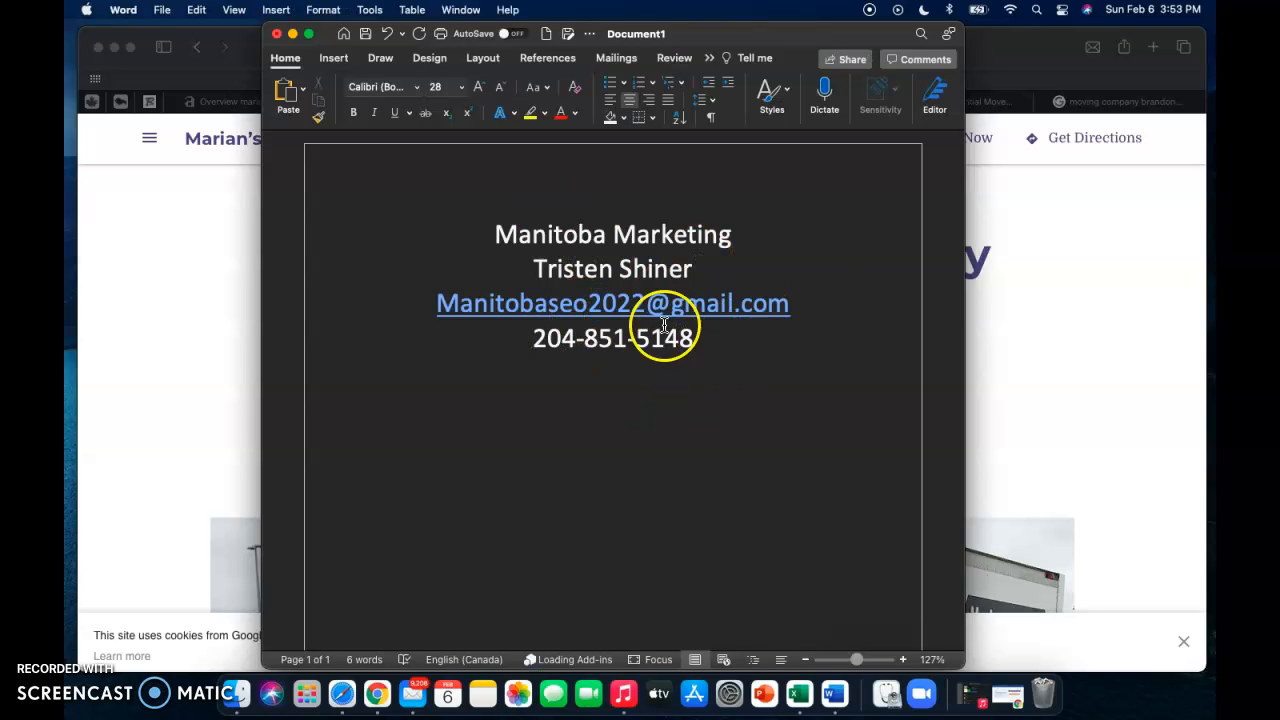
mouse_move(640, 275)
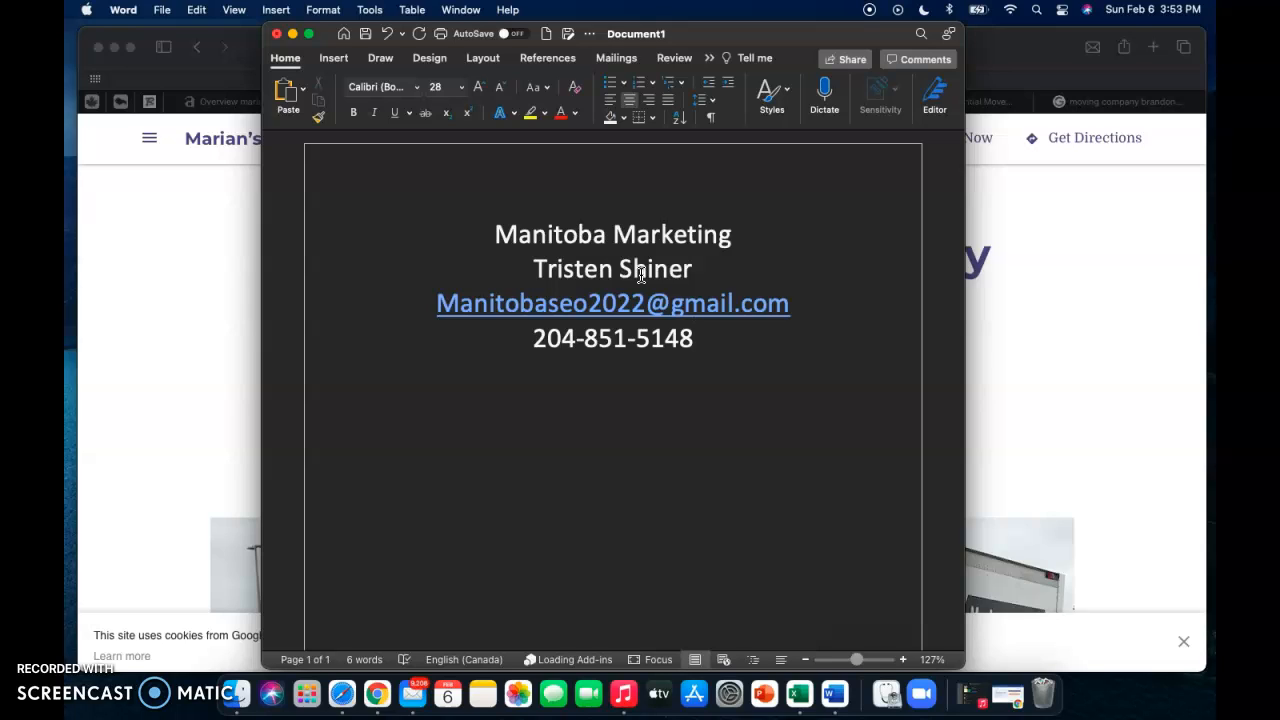
click(694, 338)
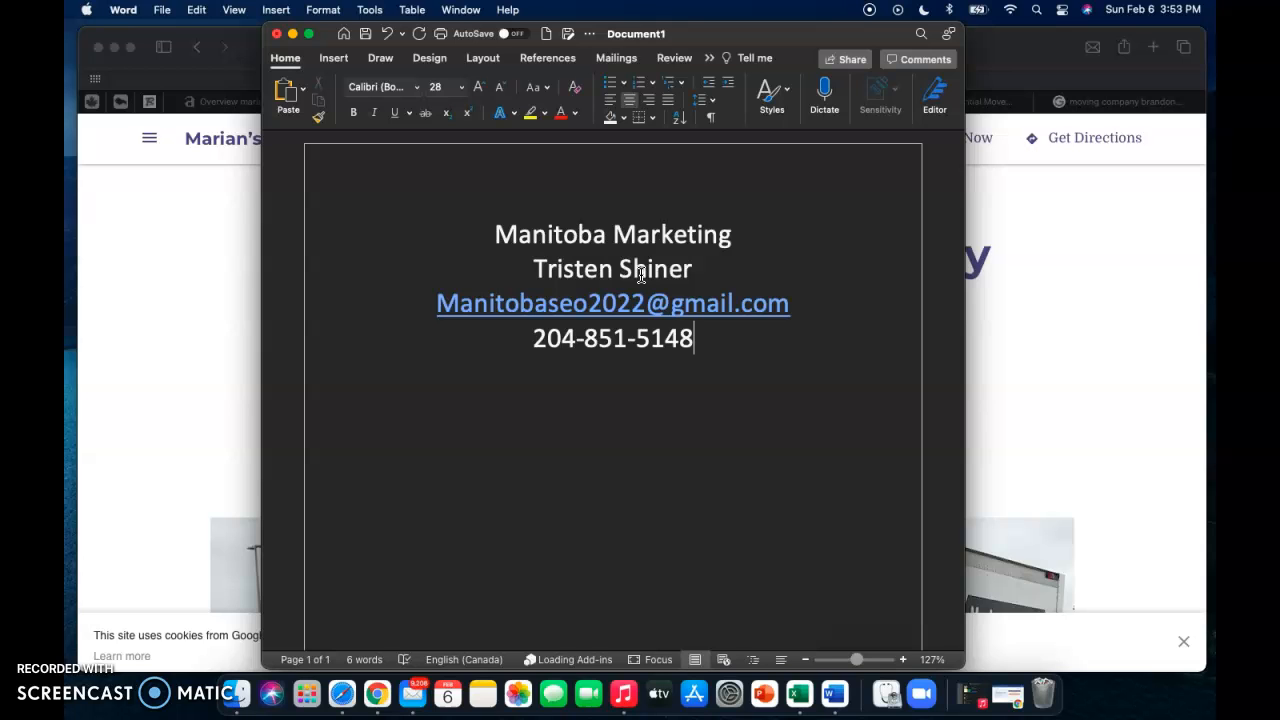
mouse_move(328, 636)
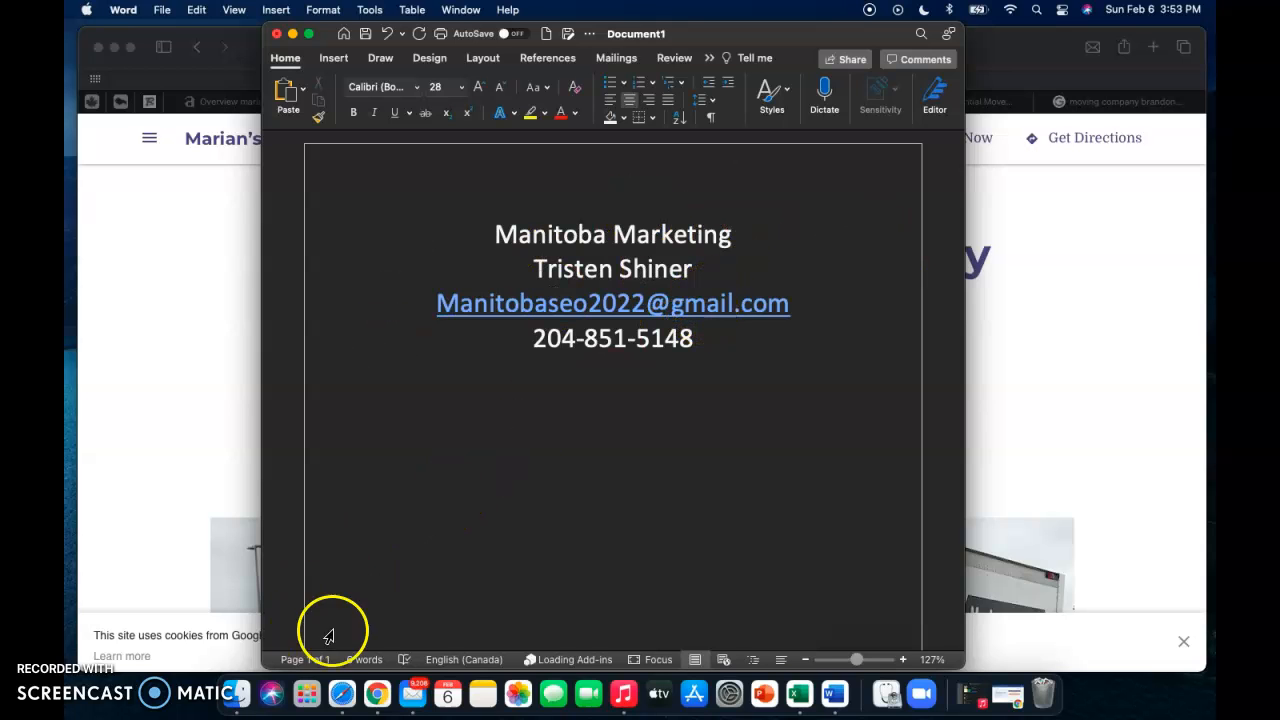
click(692, 338)
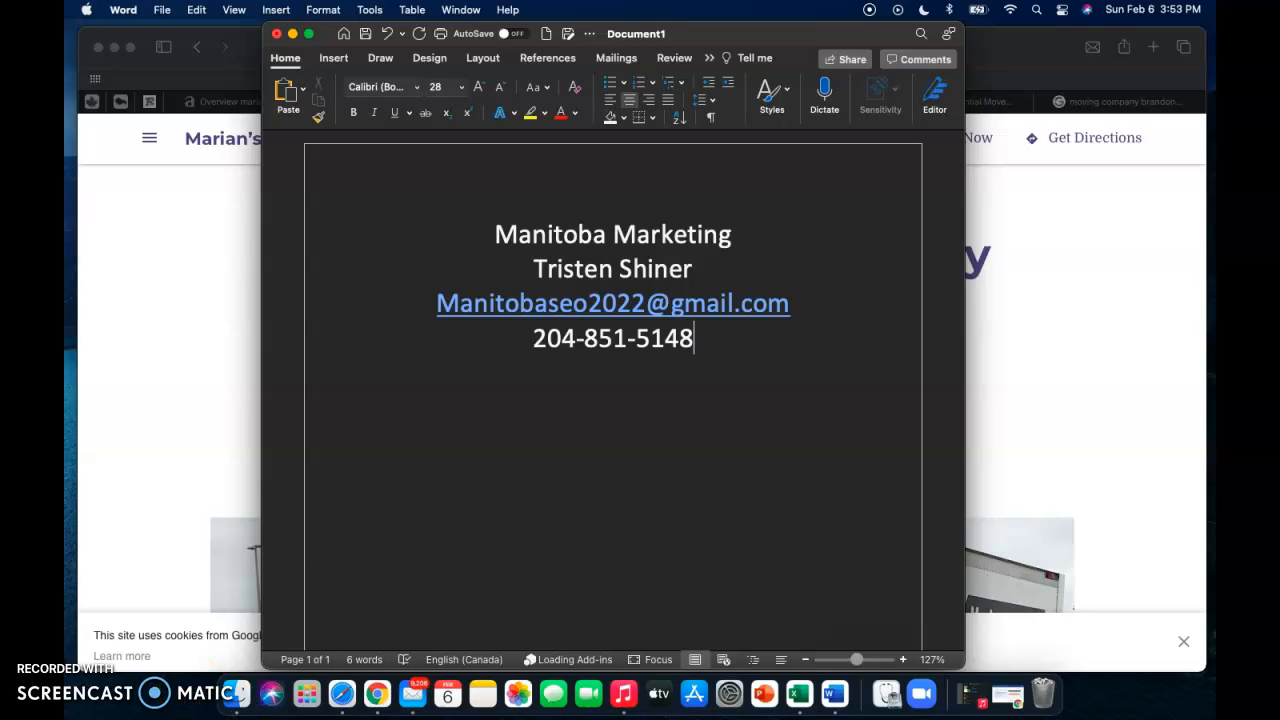